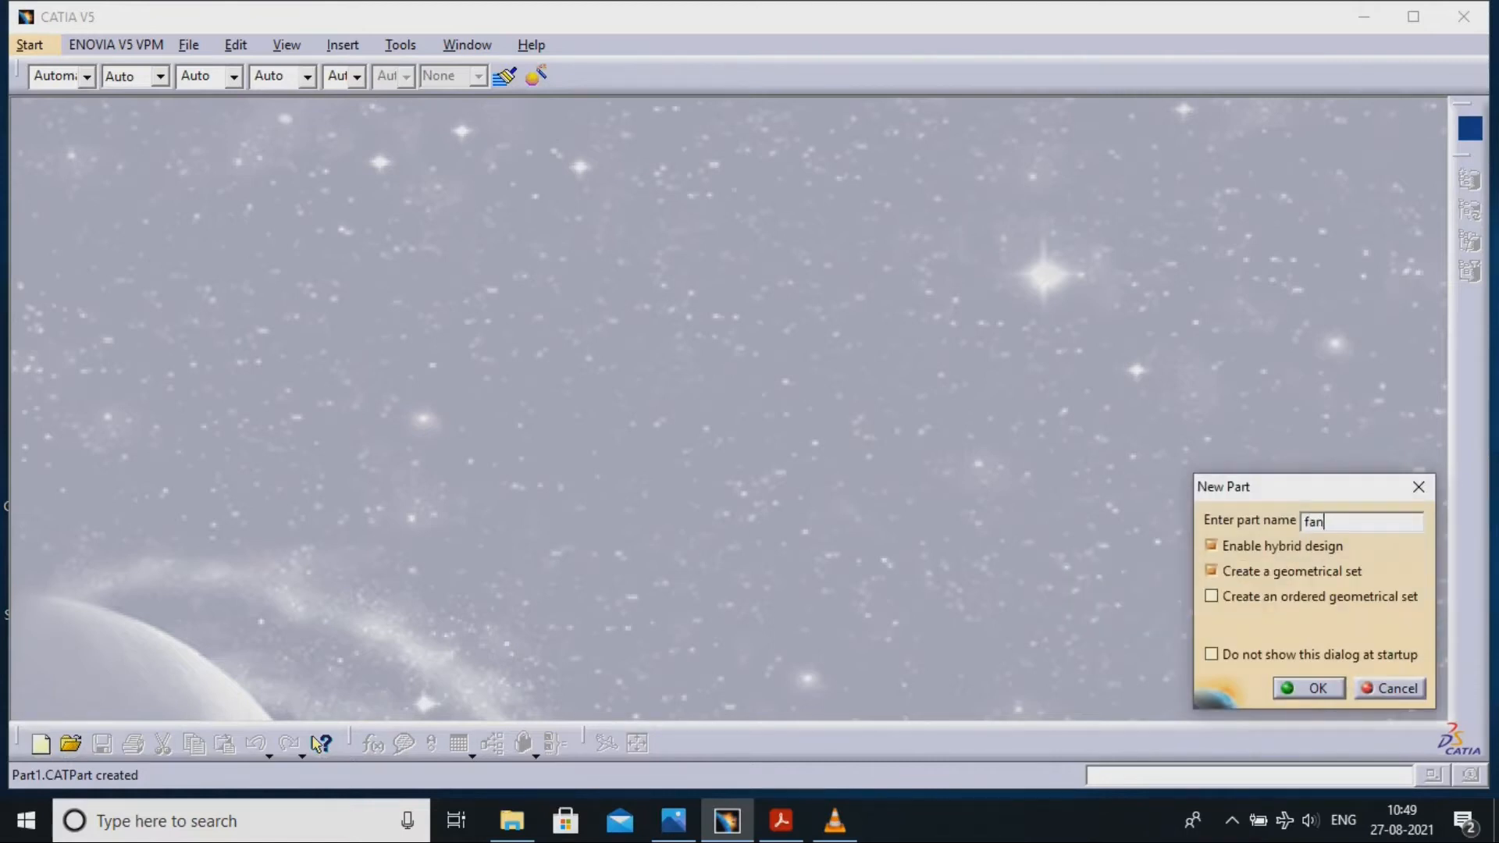
Complete the part name as fan_blade and confirm the New Part dialog.
text(_blade)
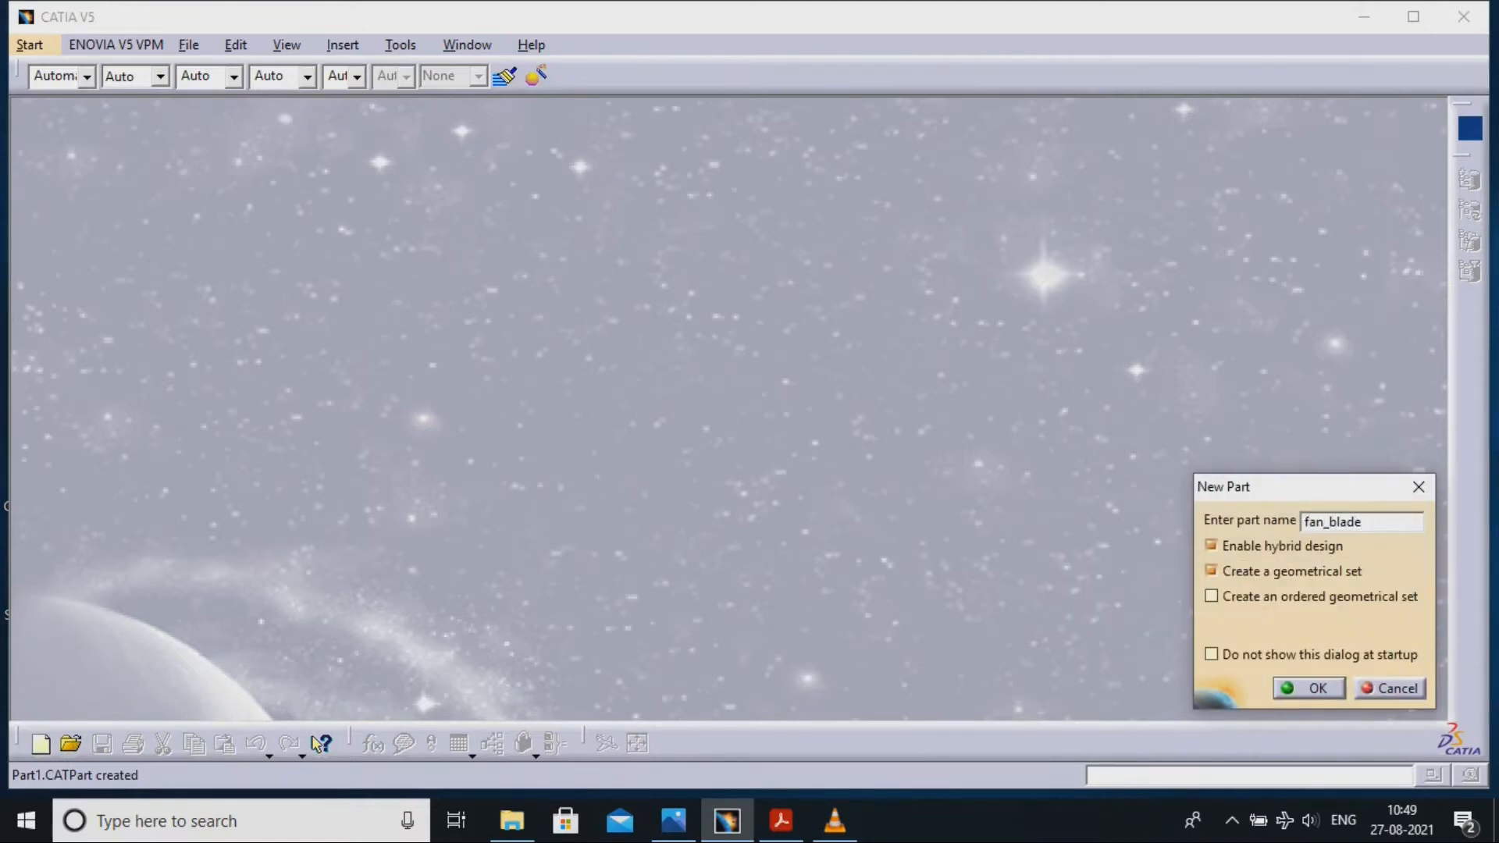
click(1317, 689)
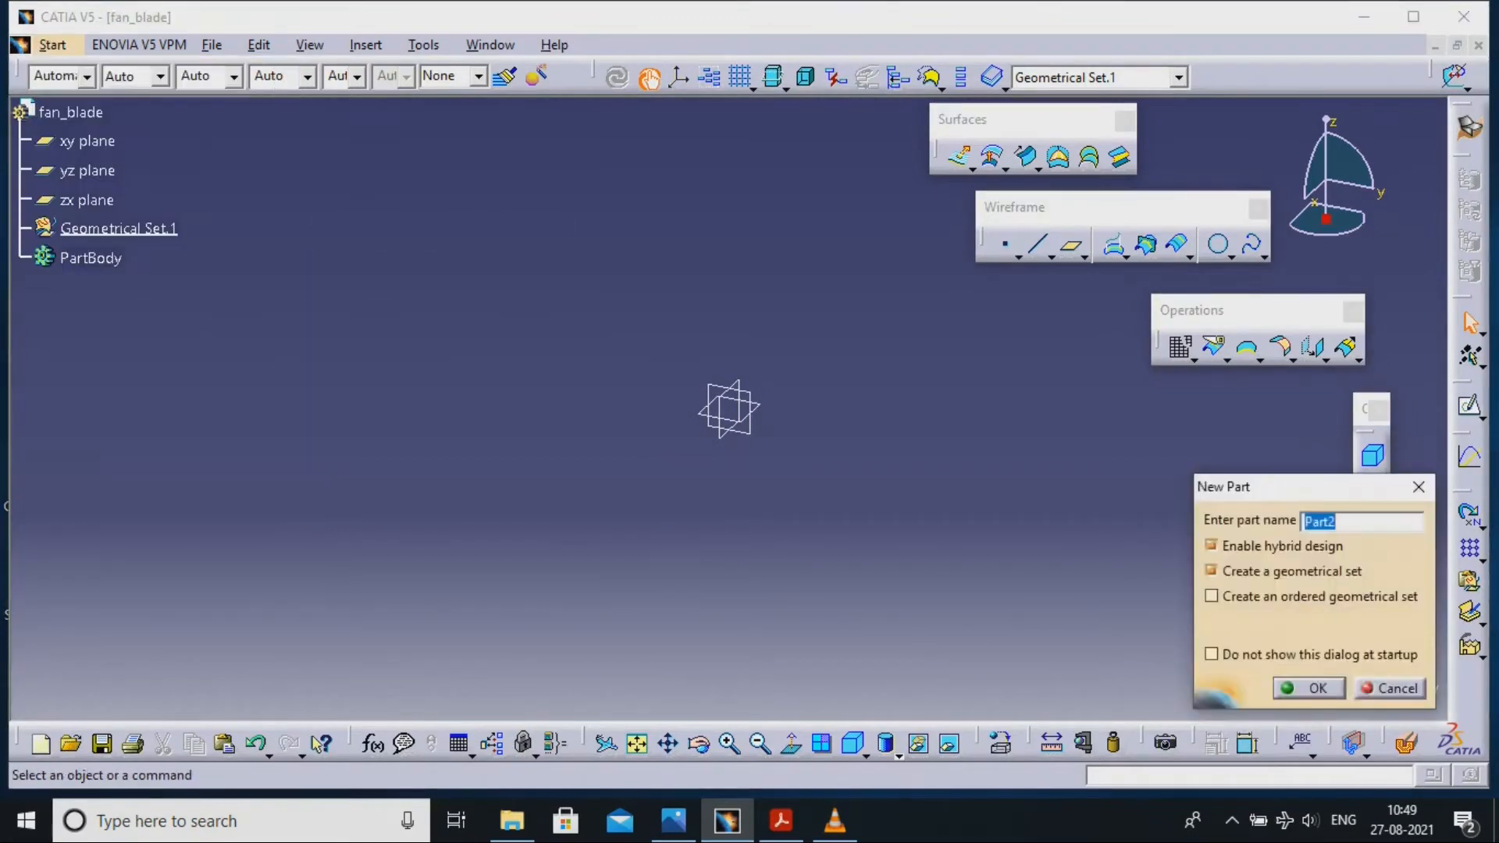
Extrude a large circle and a 30 mm circle into outer ring and inner hub surfaces.
click(1396, 689)
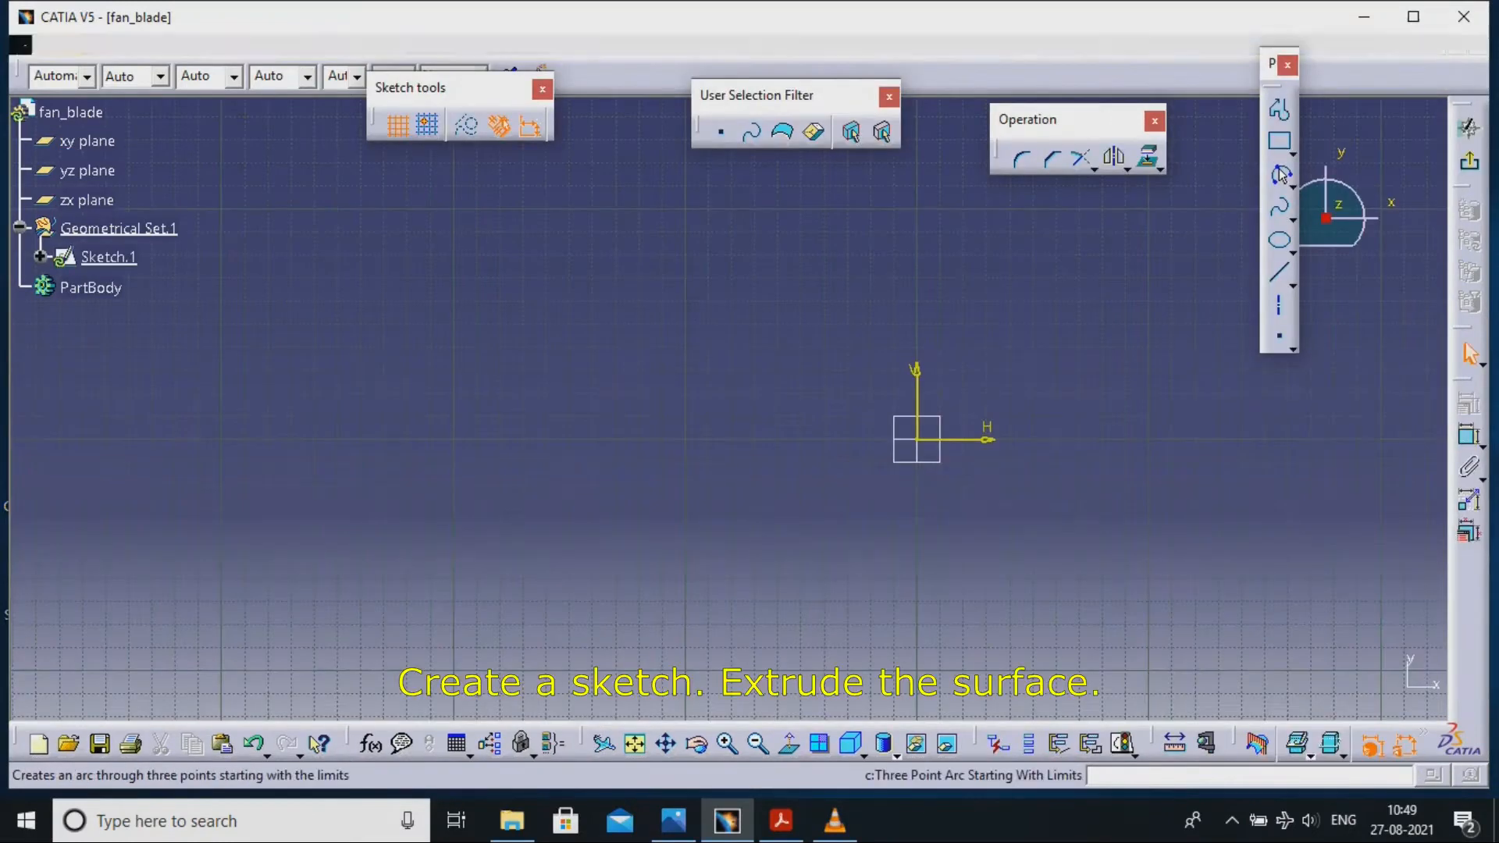
click(1280, 176)
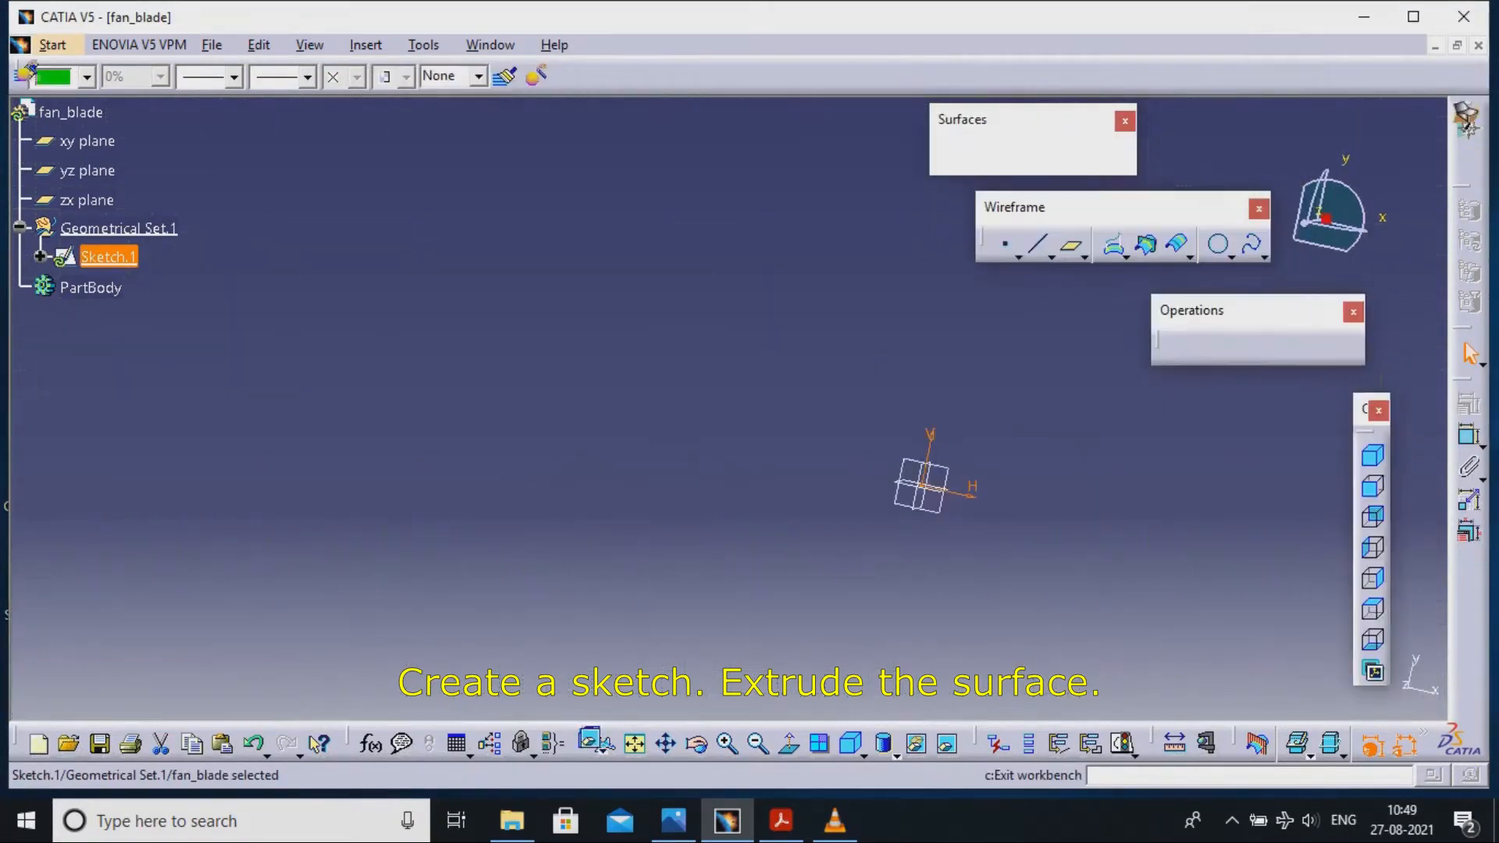
click(963, 156)
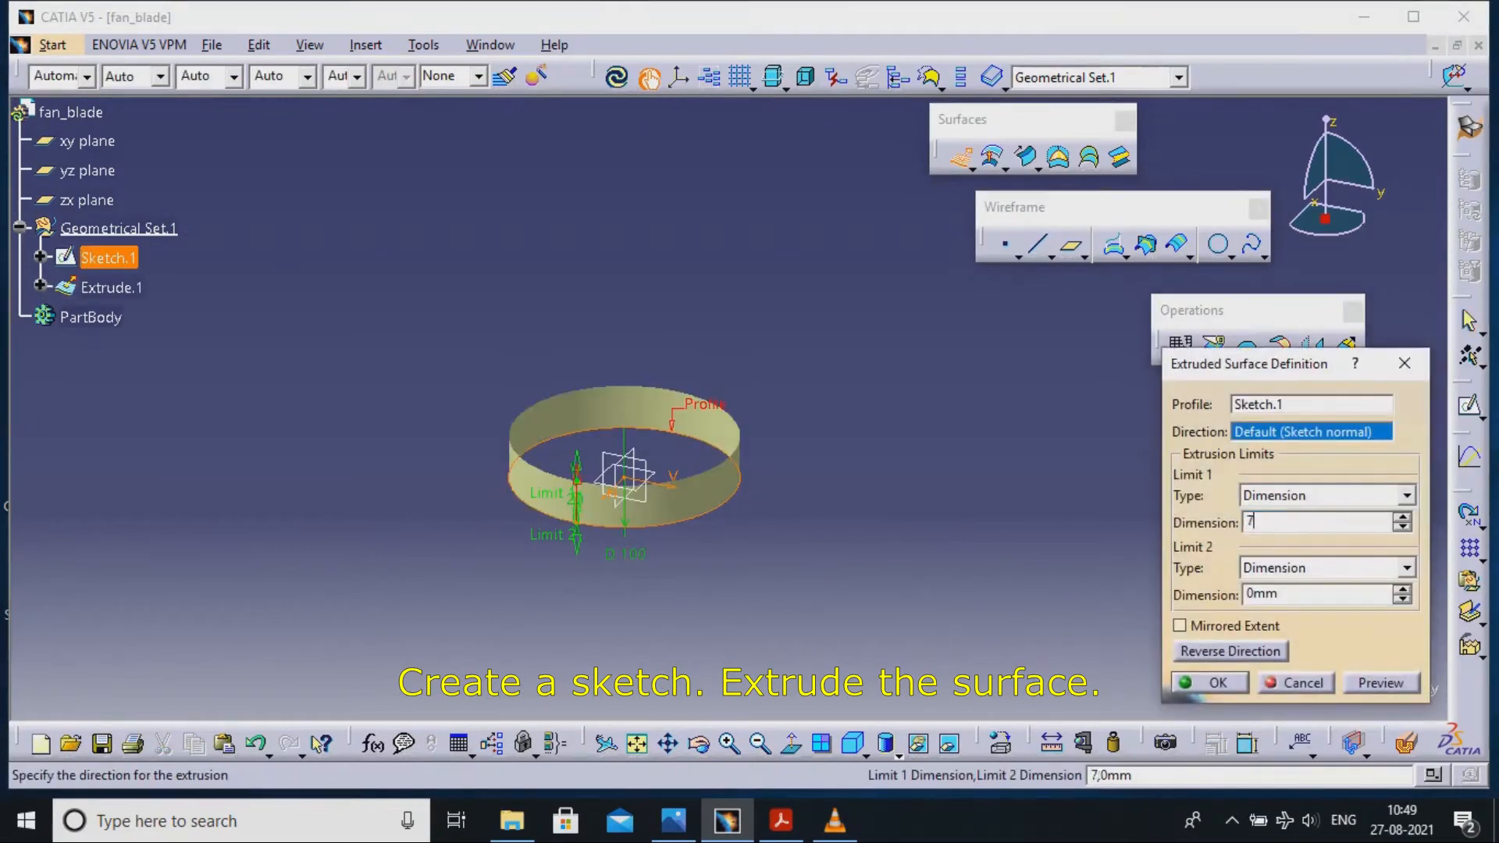
click(1207, 682)
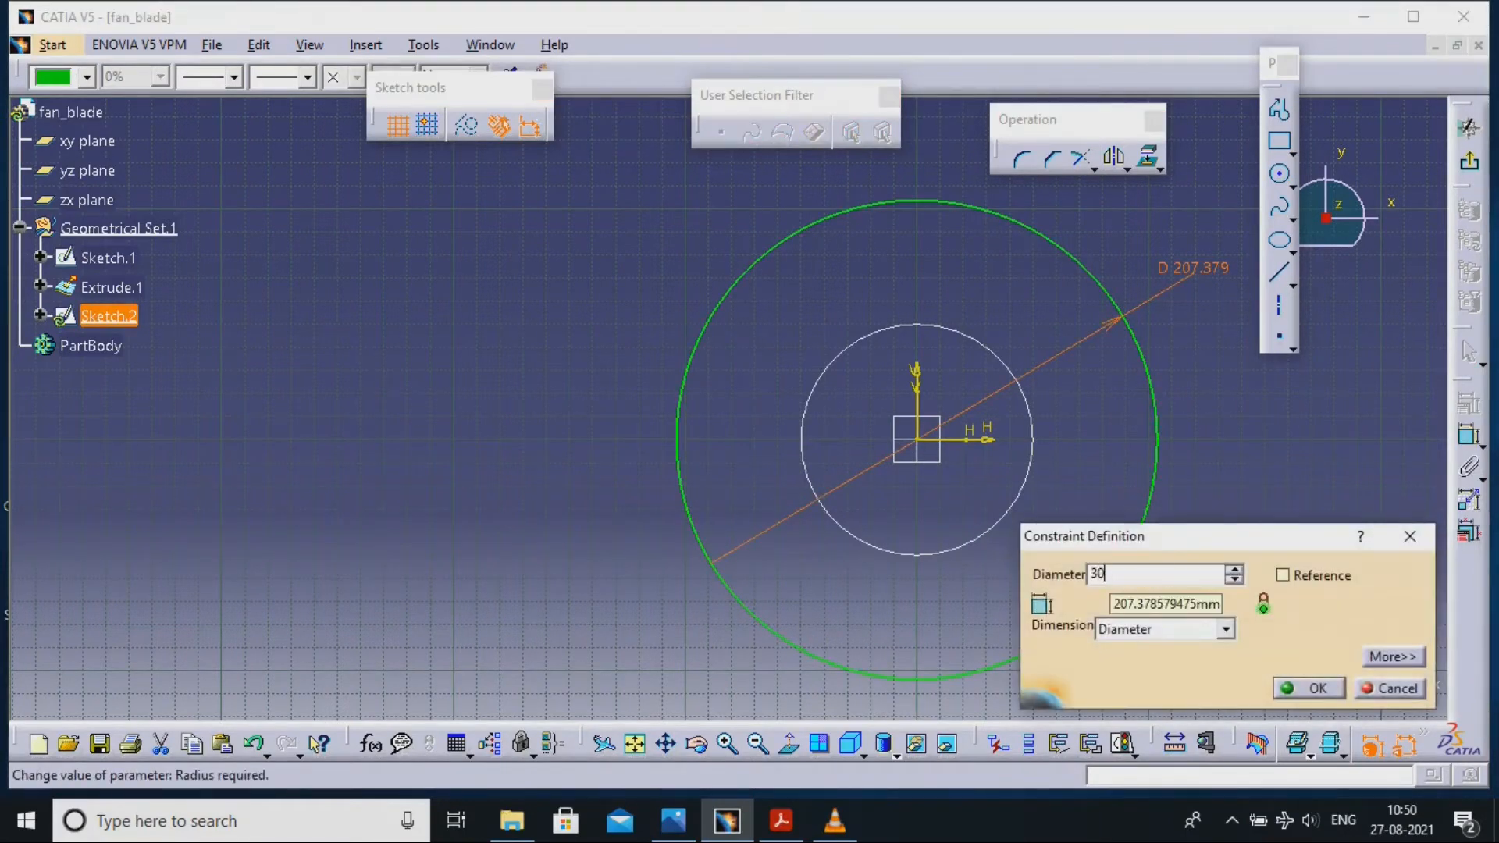
click(1307, 687)
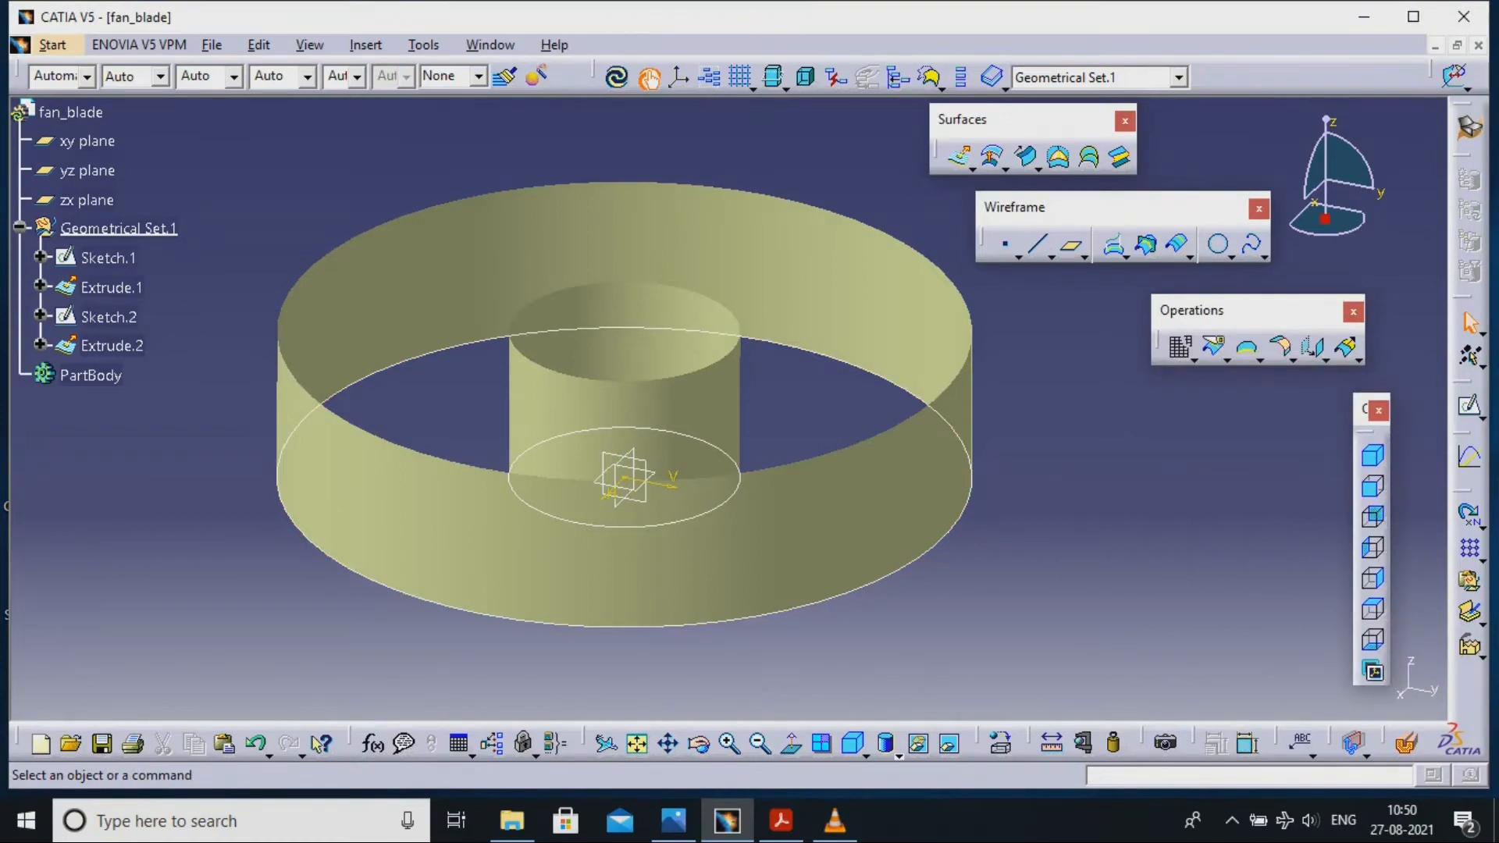
Draw a small three-point arc in Sketch.3 and start a big arc in Sketch.4 on the zx plane.
right_click(110, 317)
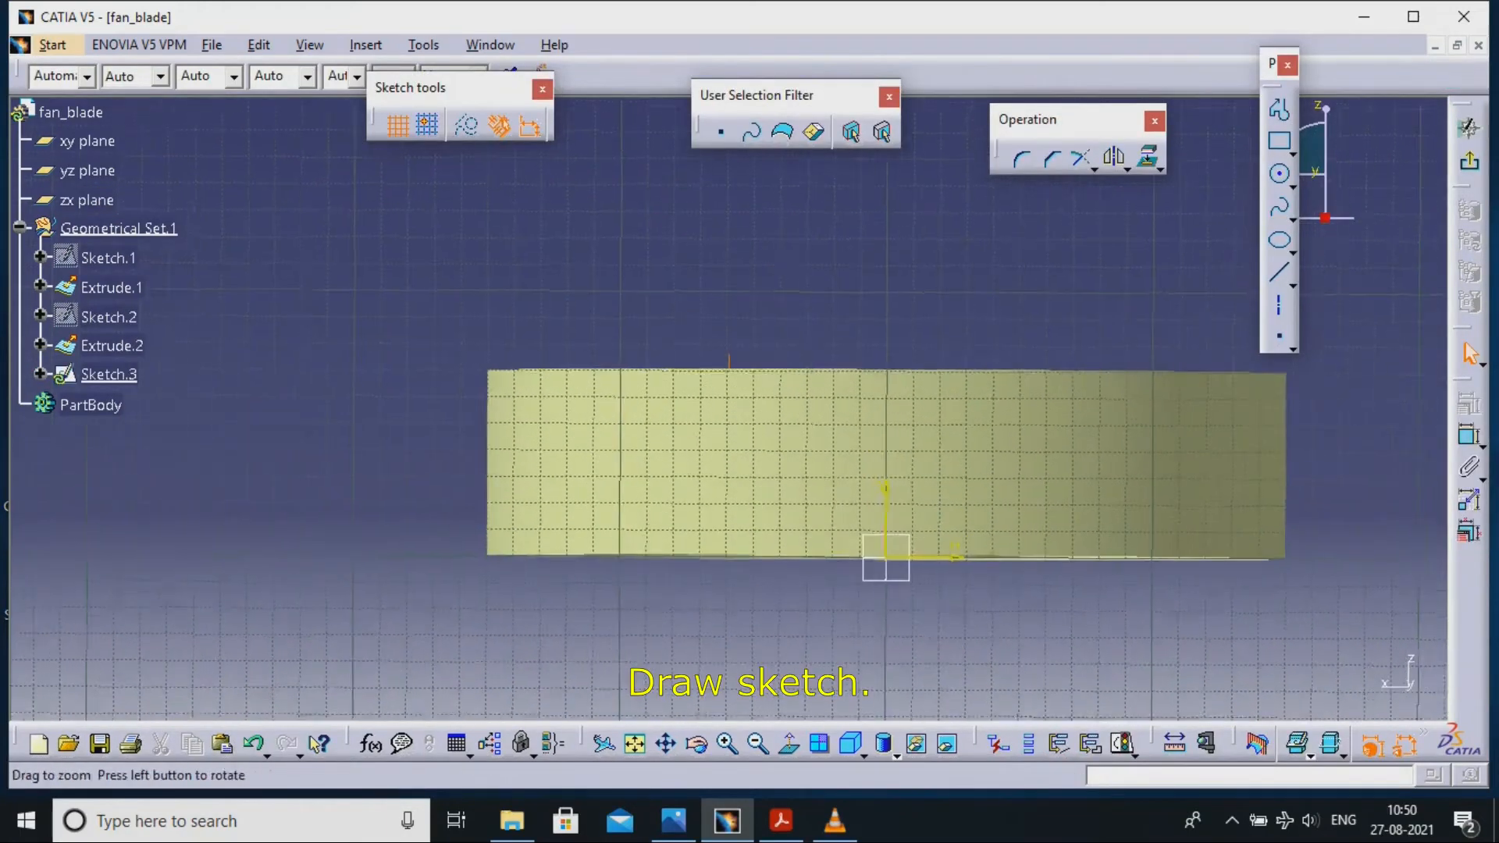
click(112, 346)
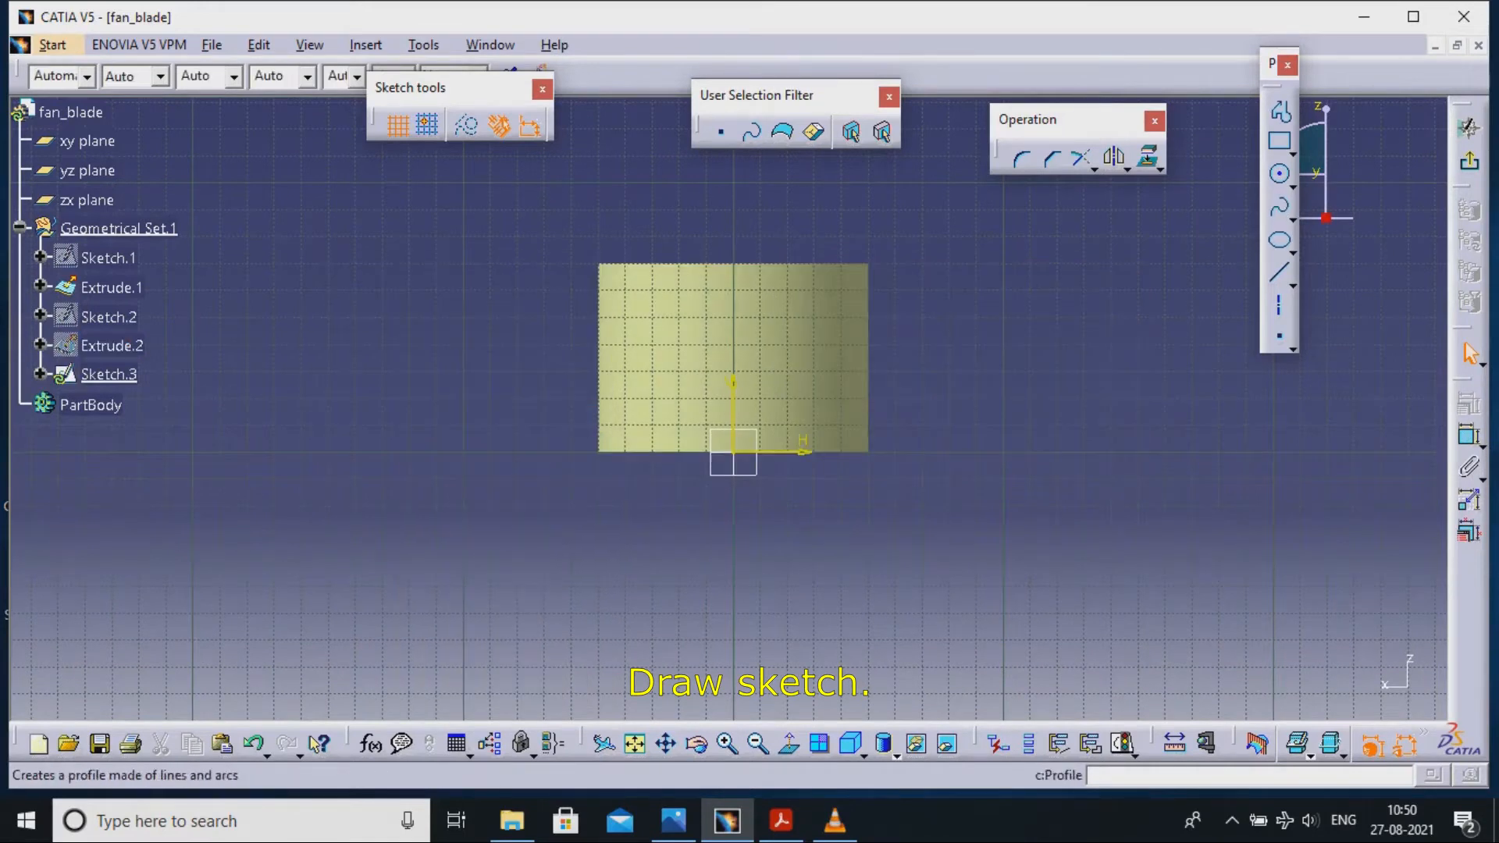
click(1279, 173)
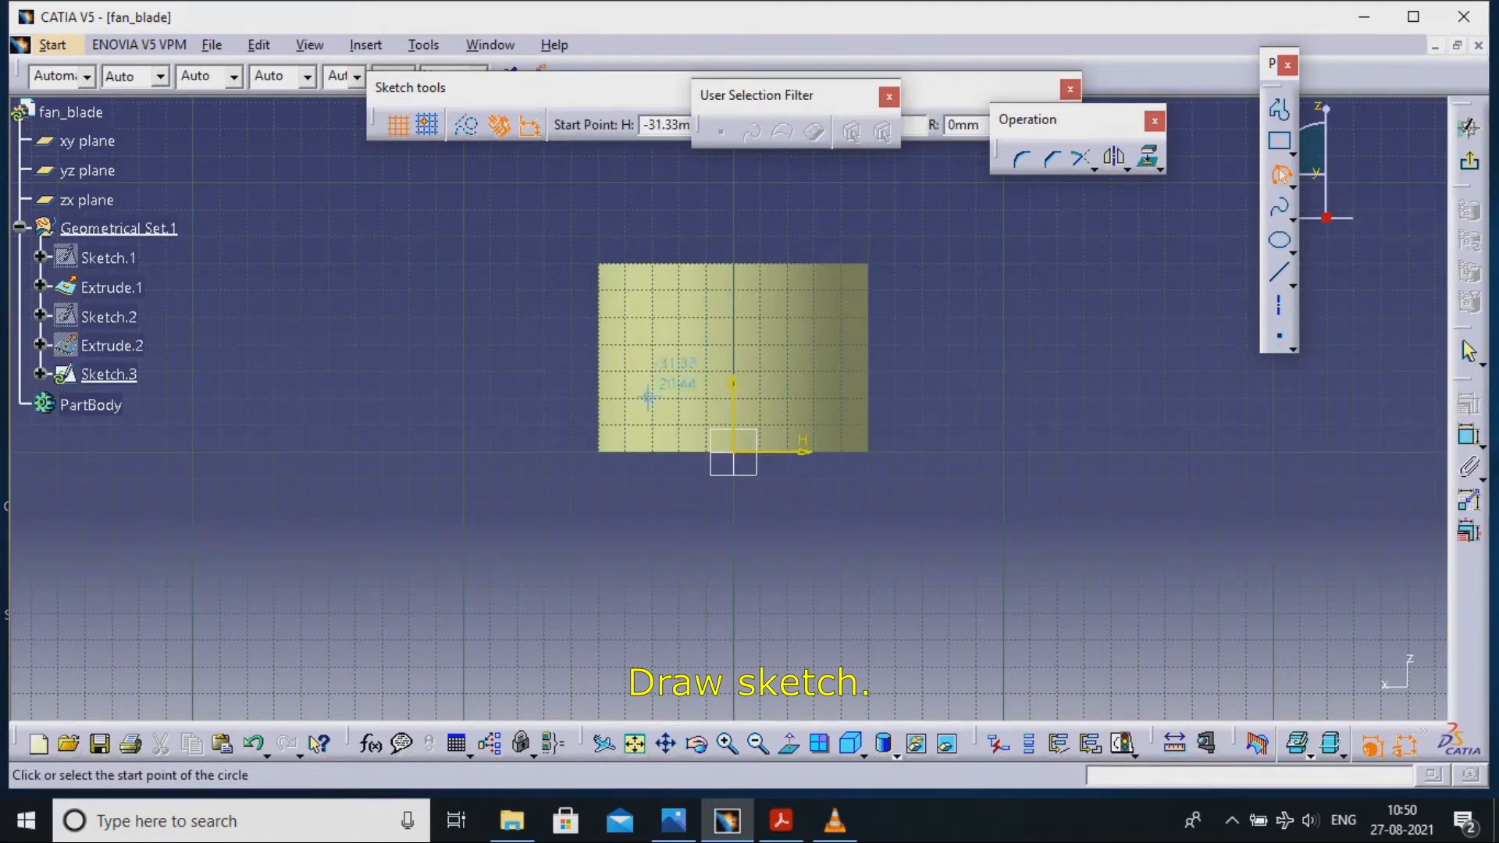
click(650, 397)
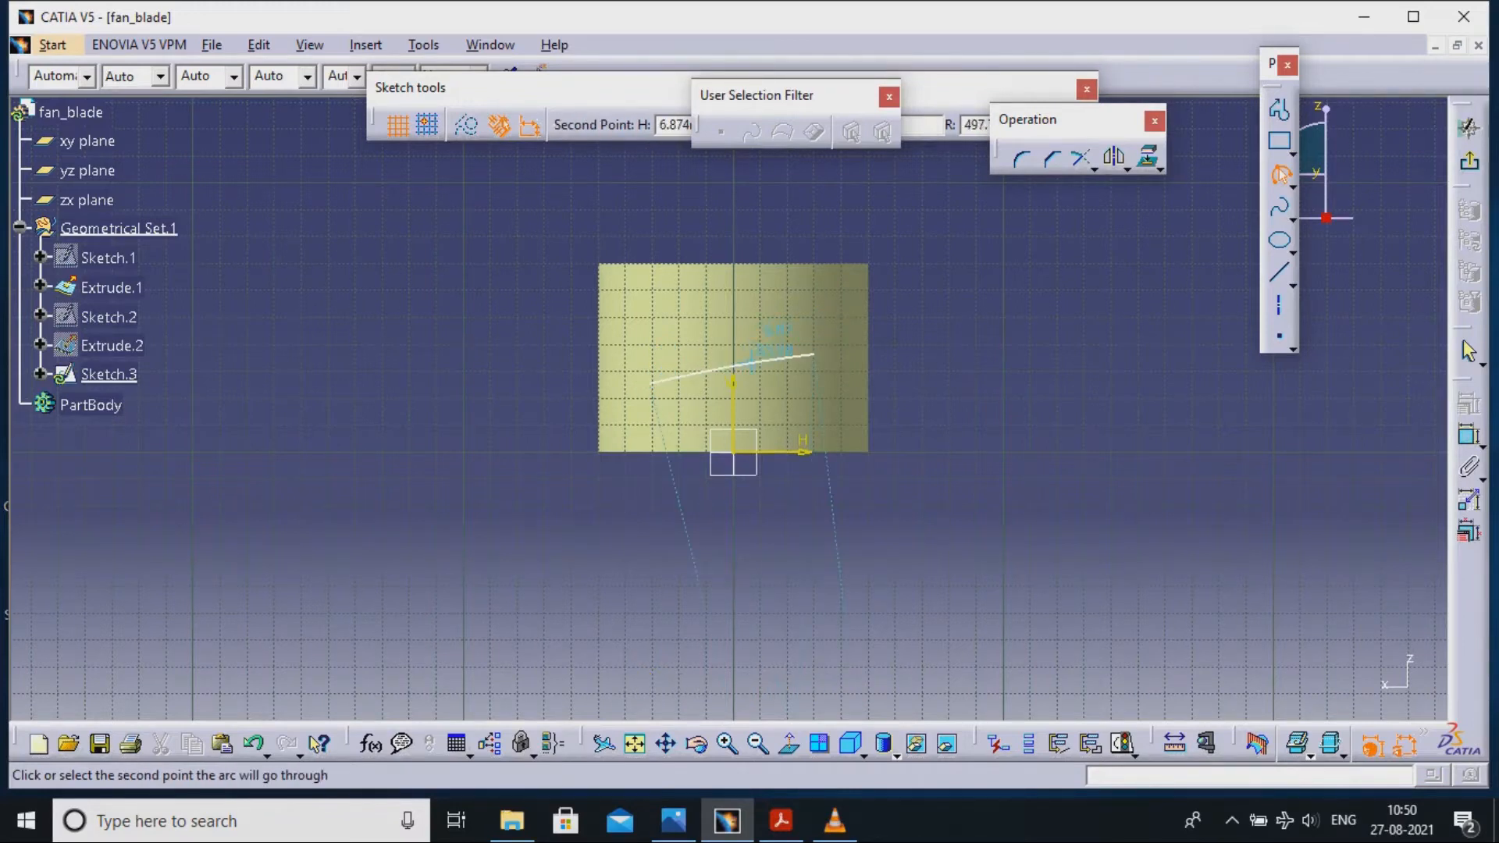
click(811, 360)
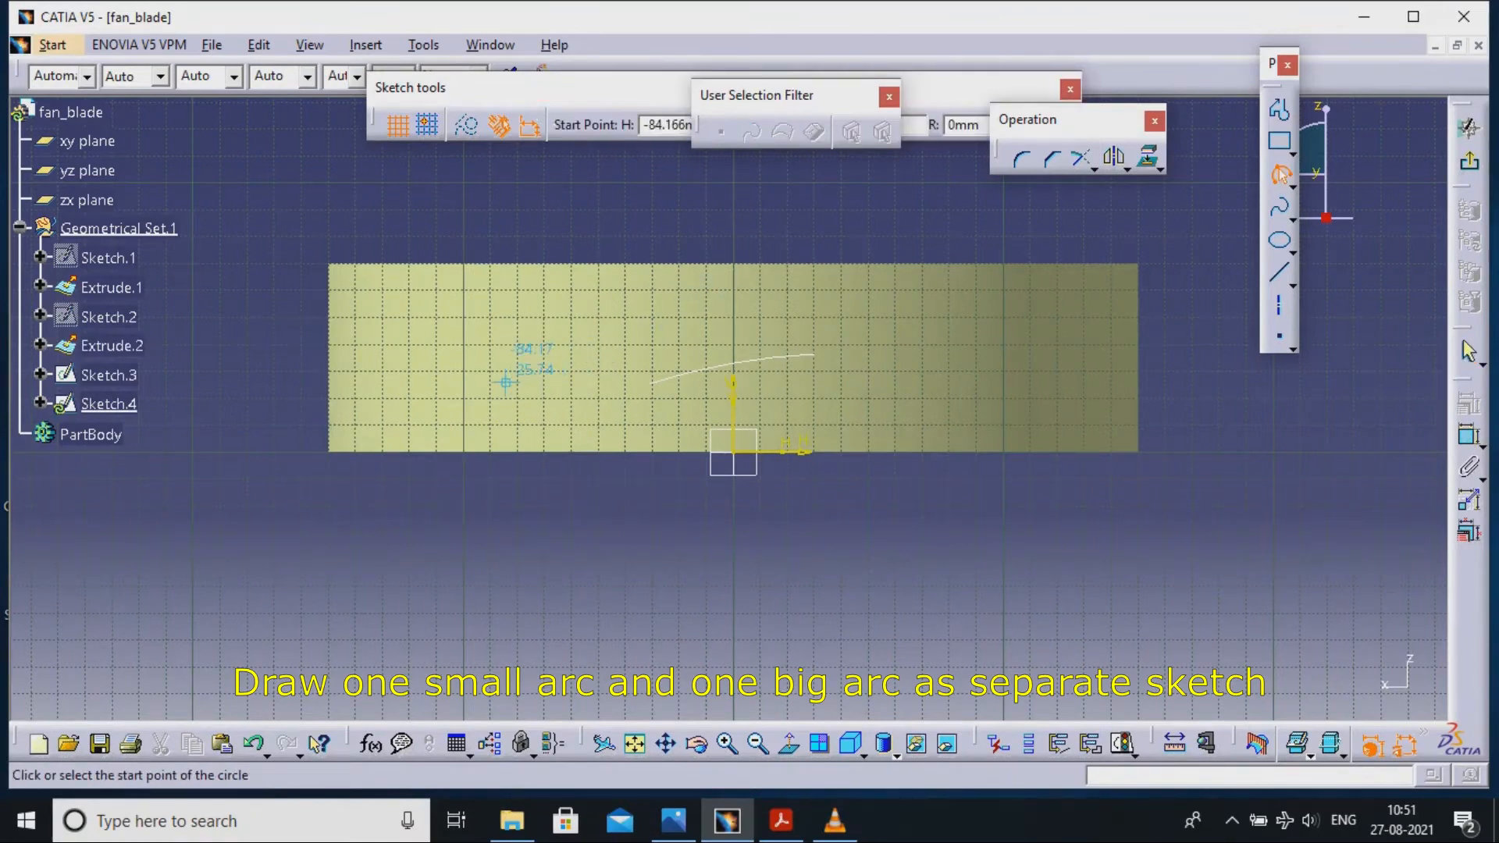
click(504, 383)
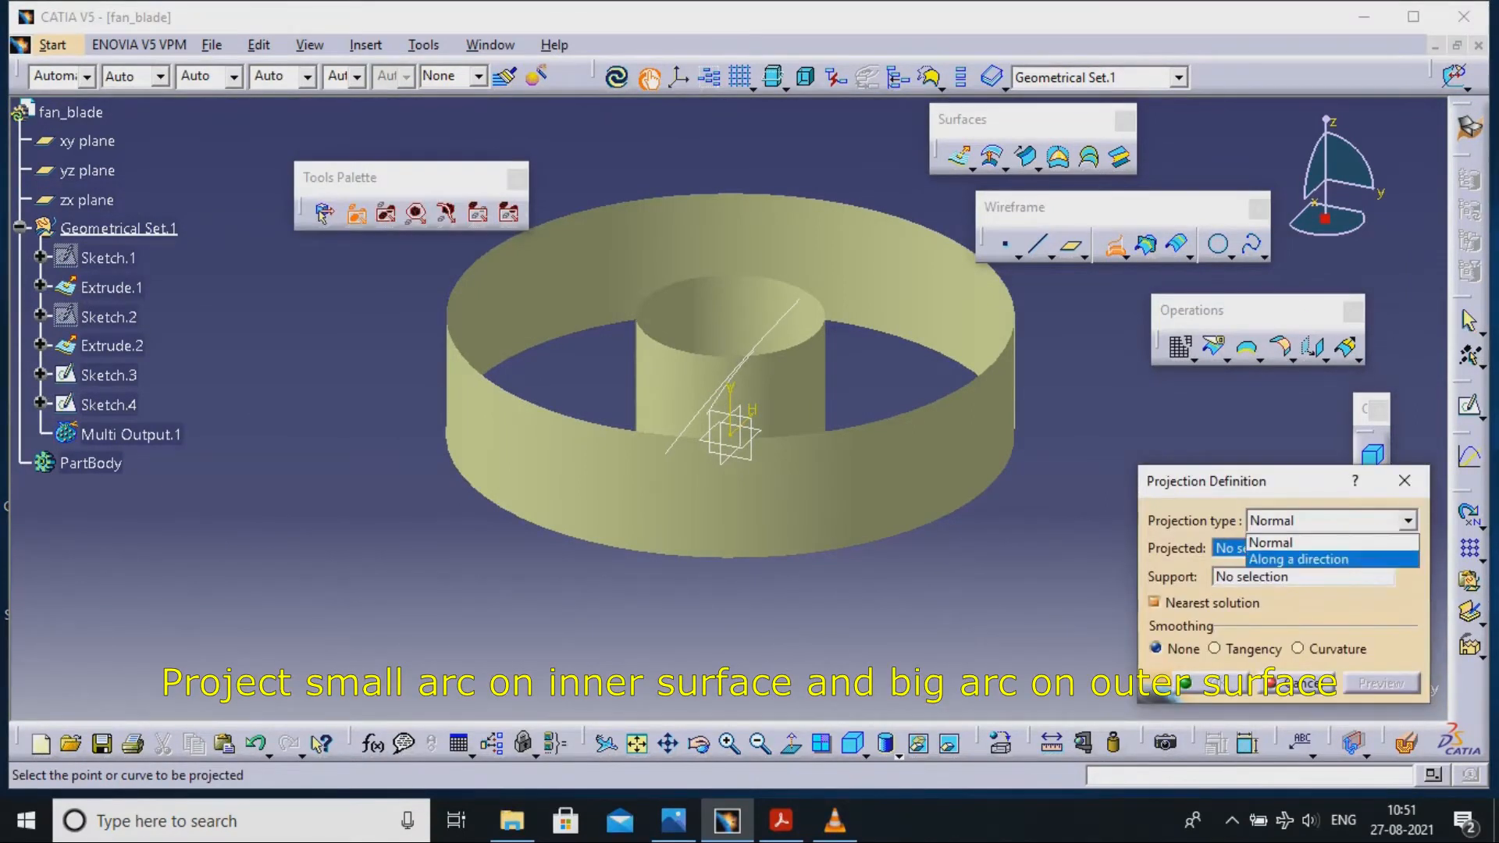
Project Sketch.3 along the Y component onto the inner hub extrude, dismissing the update error.
click(1298, 559)
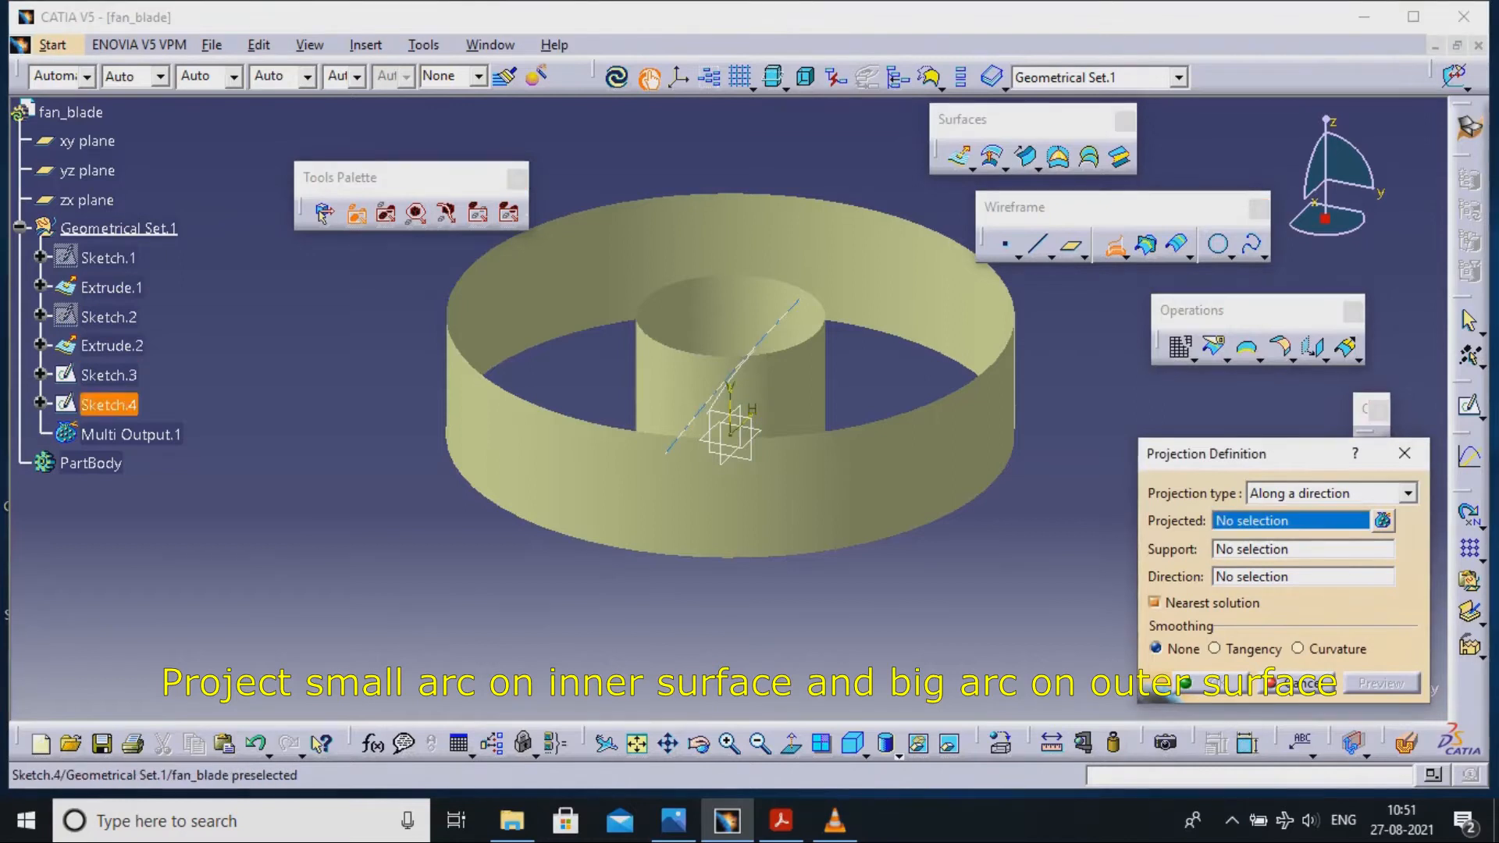
click(108, 373)
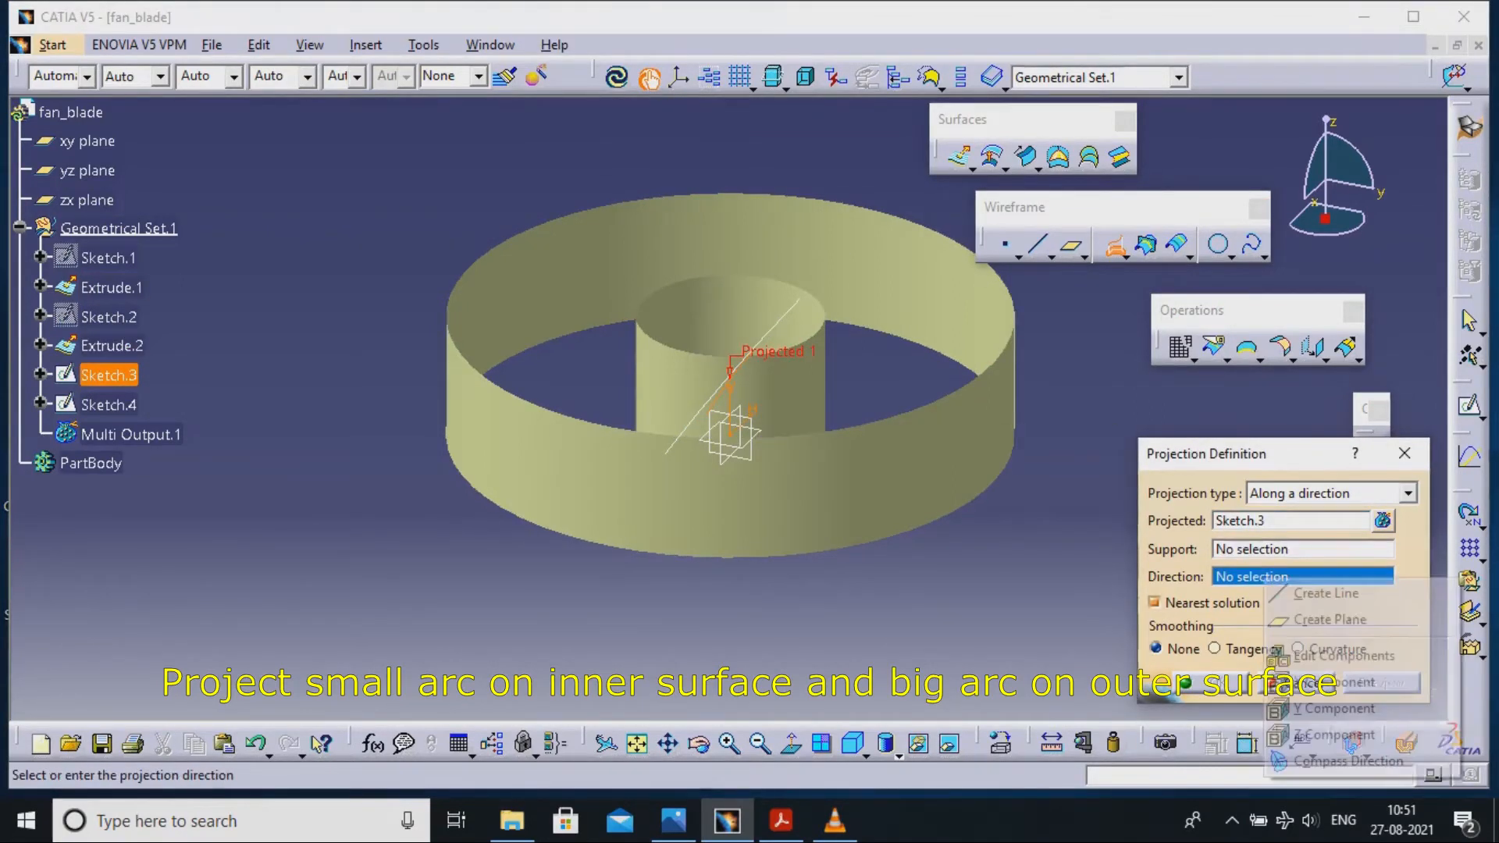
click(1332, 708)
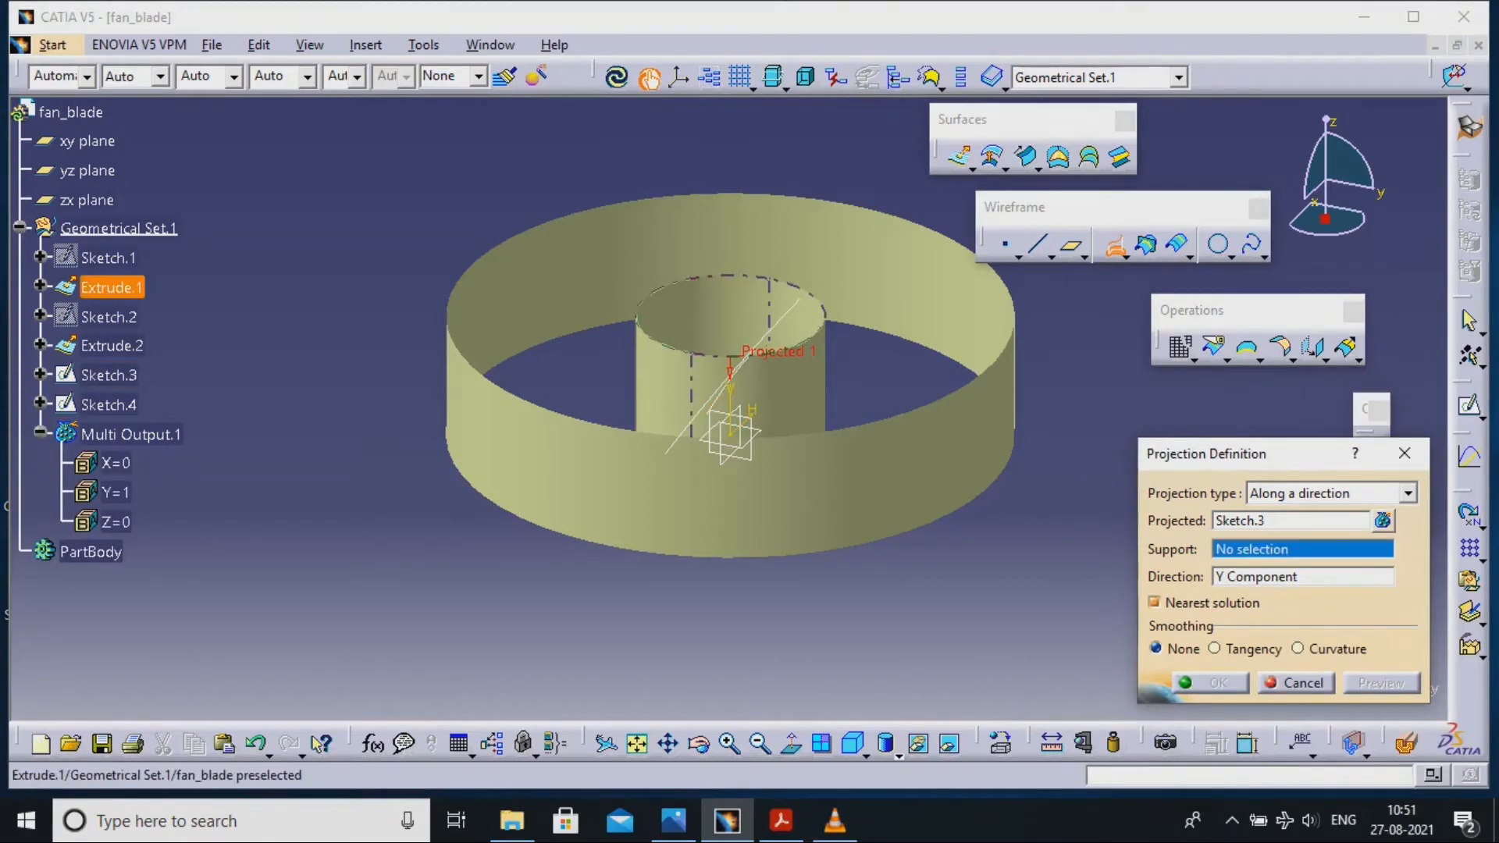
click(1209, 682)
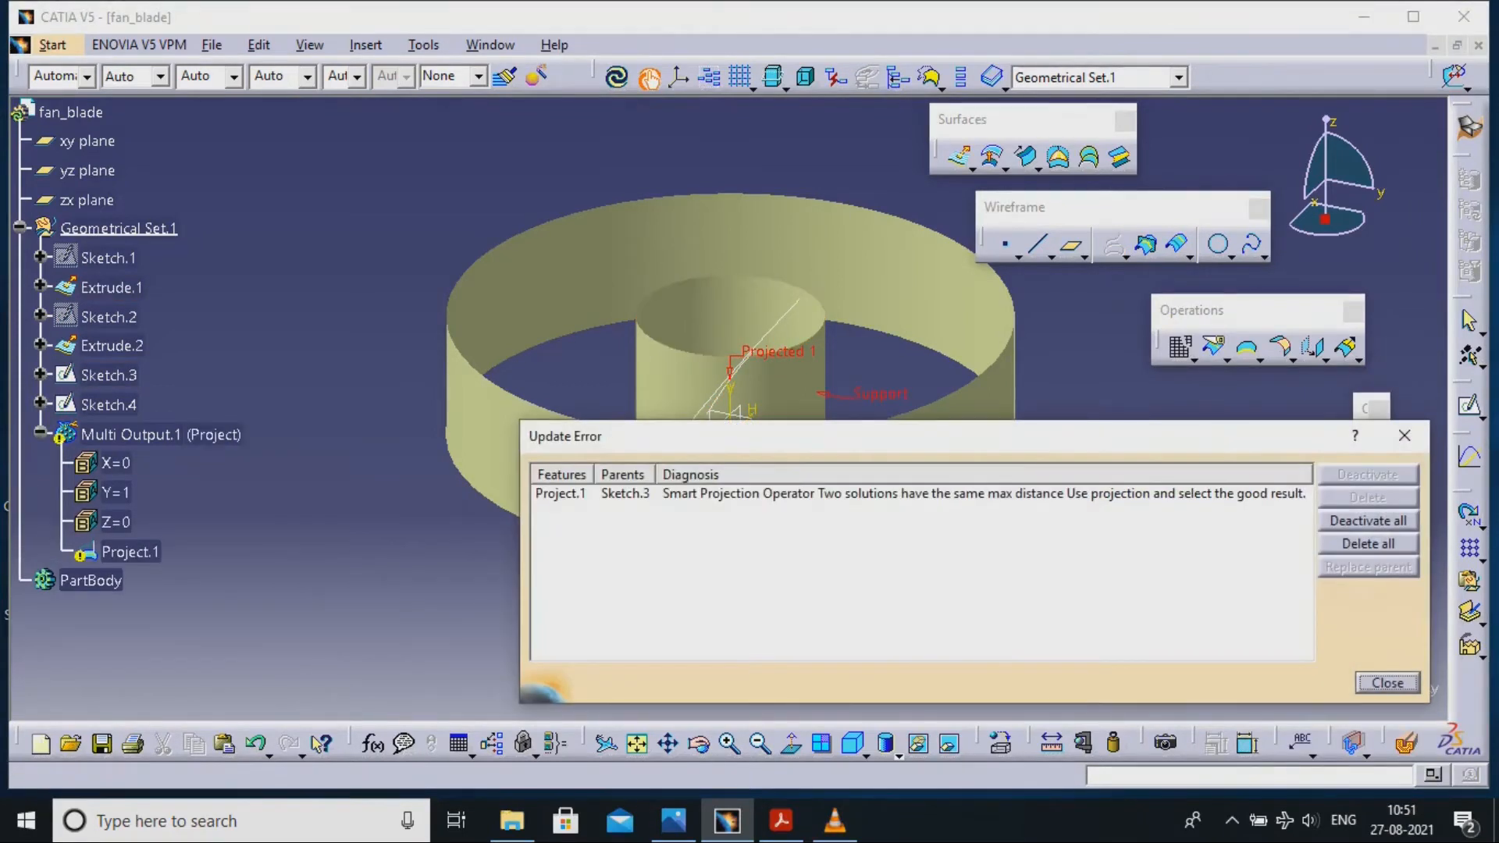
click(1385, 682)
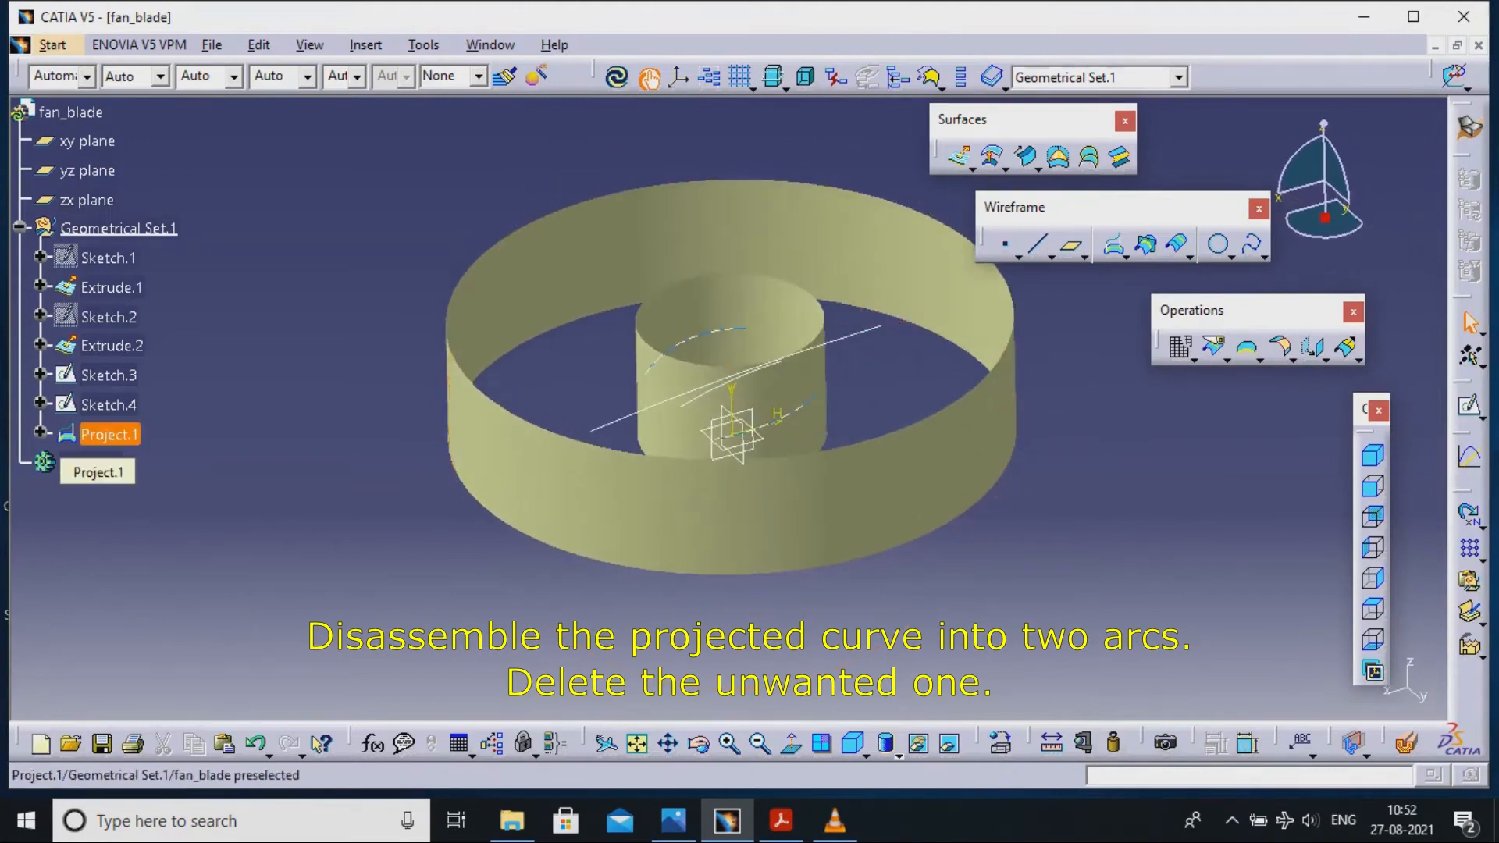
Disassemble Project.1 into separate arcs, leaving Curve.1 on the hub.
right_click(110, 434)
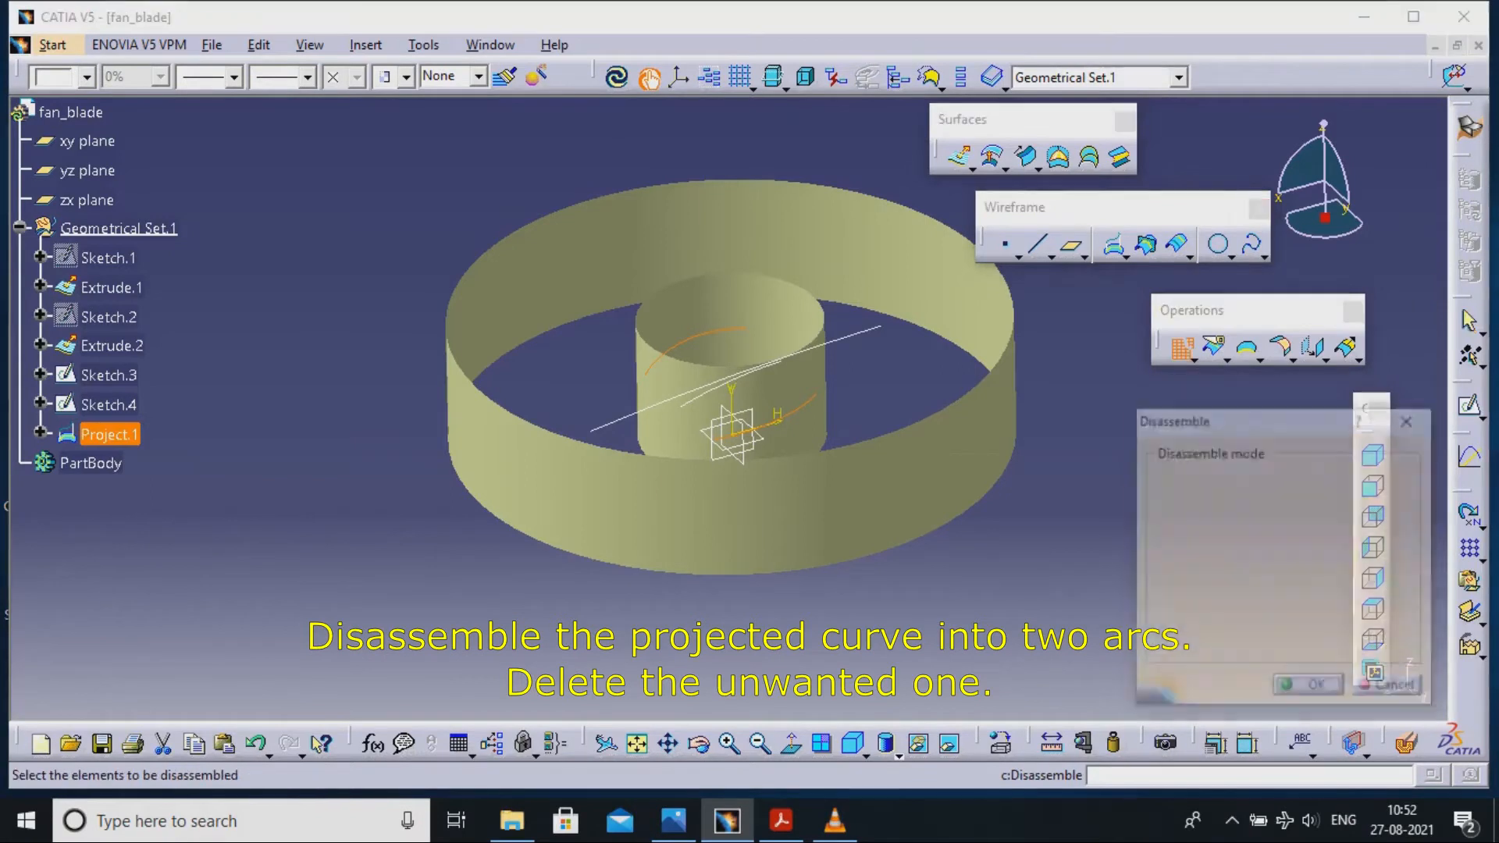
click(1305, 684)
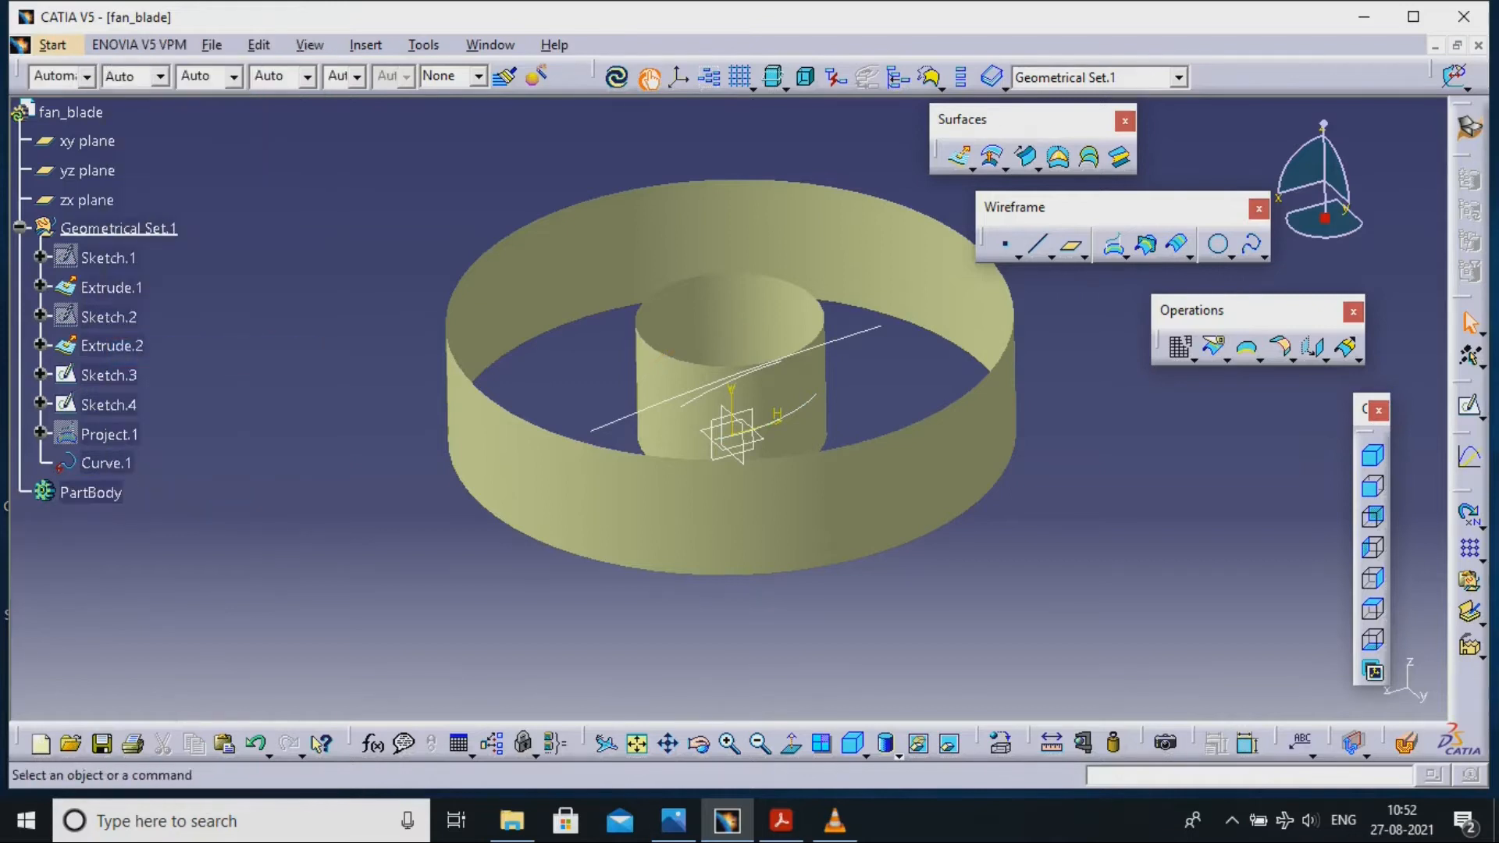
mouse_move(1112, 245)
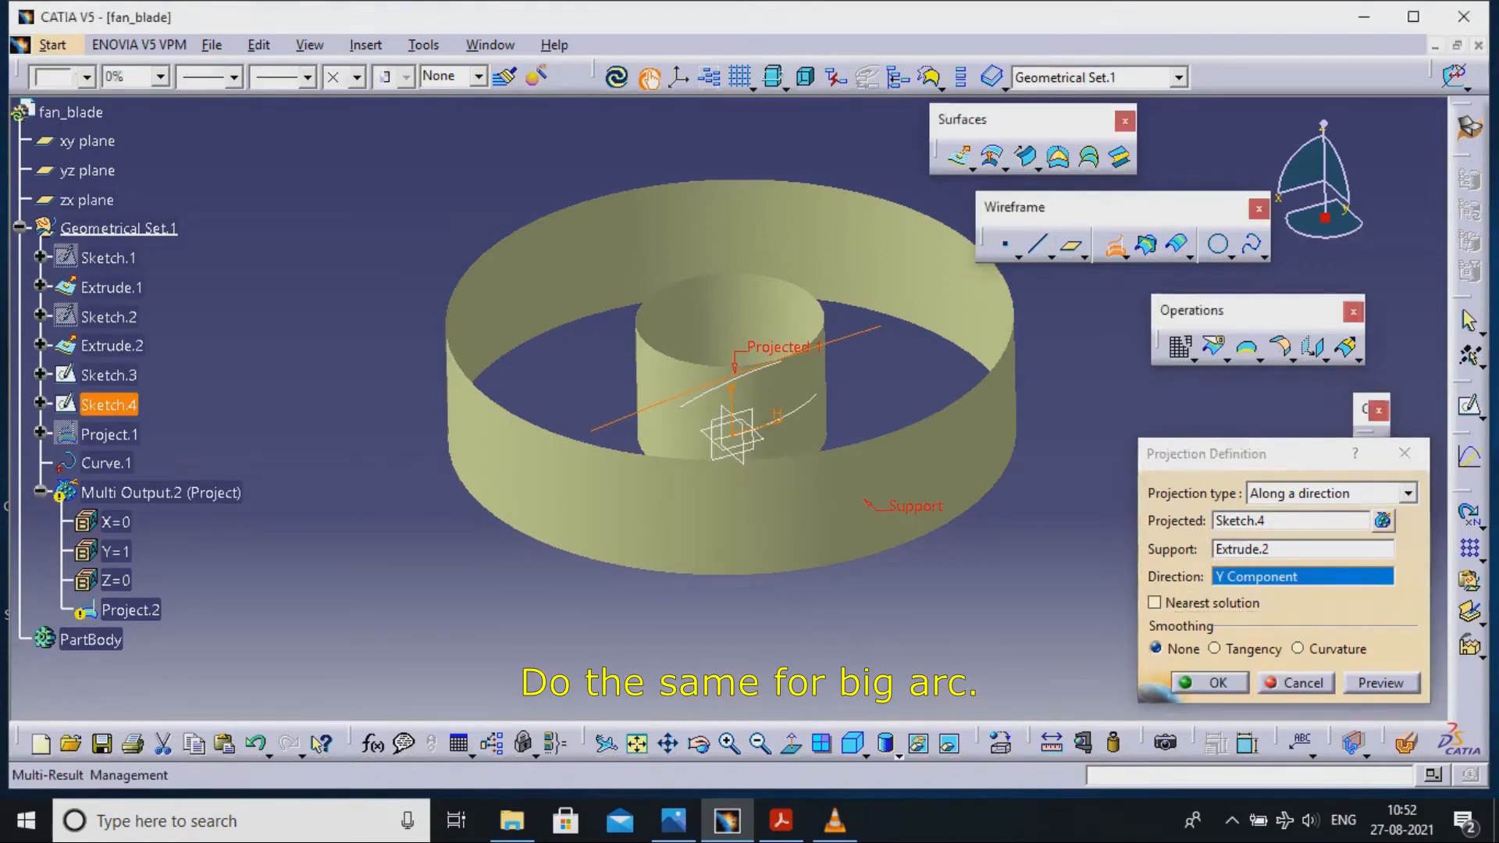
Project Sketch.4 onto Extrude.2 along Y, disassemble it to Curve.3 and hide the arc sketch.
click(1208, 682)
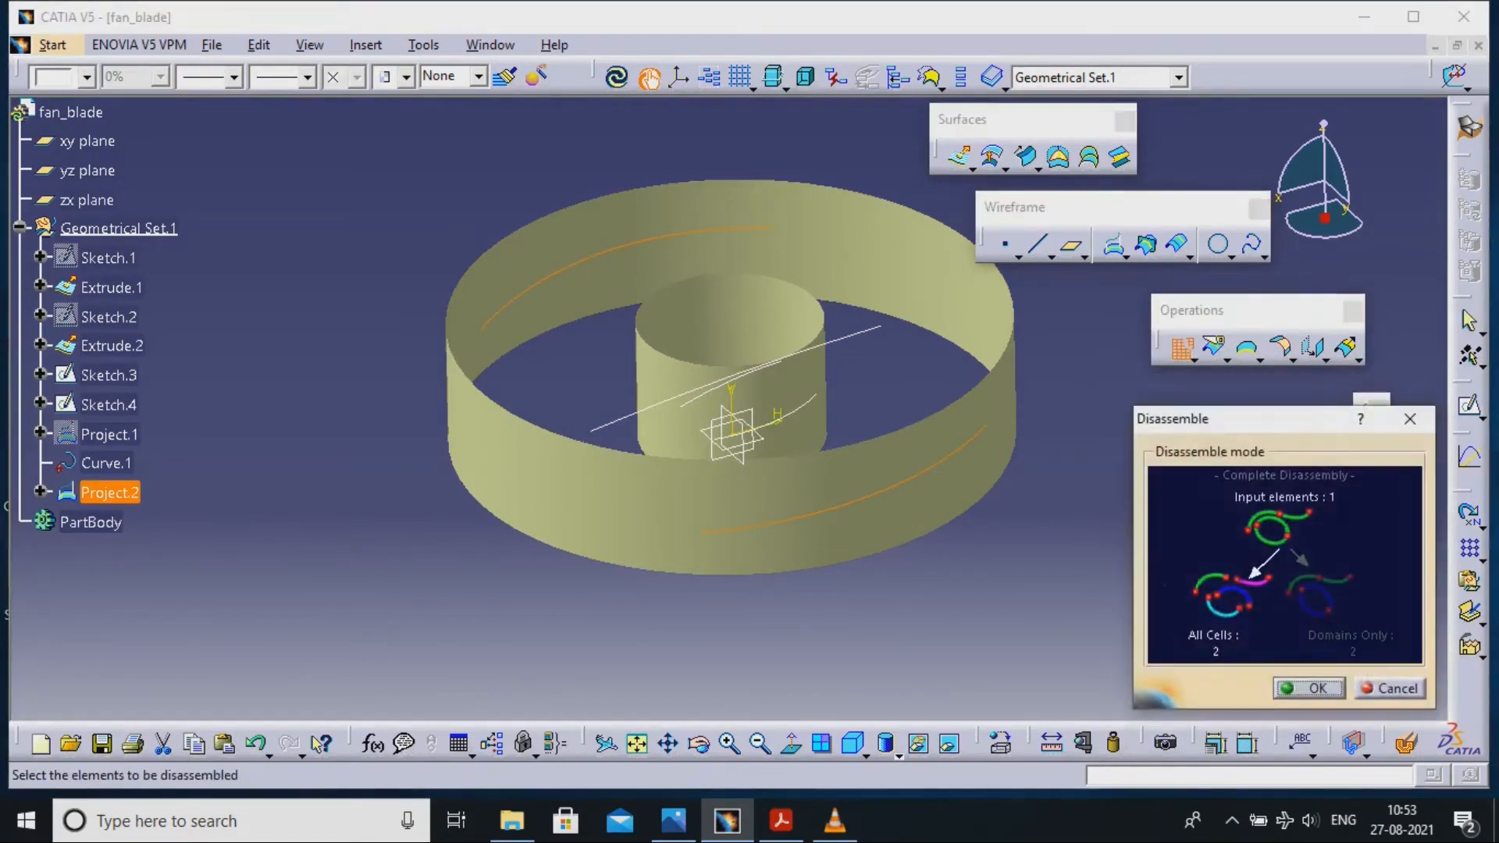
right_click(110, 492)
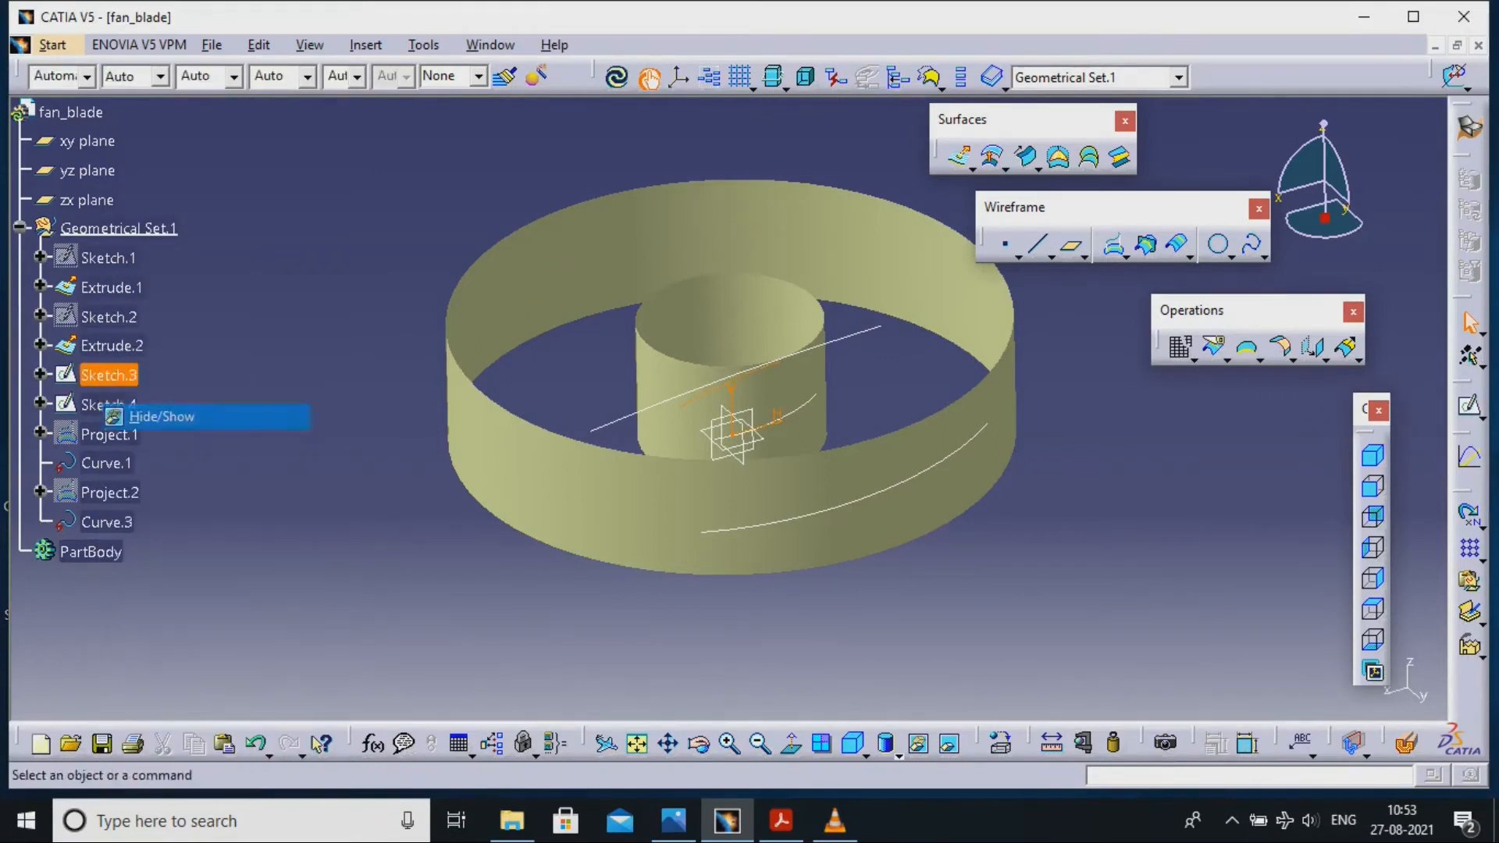
click(161, 415)
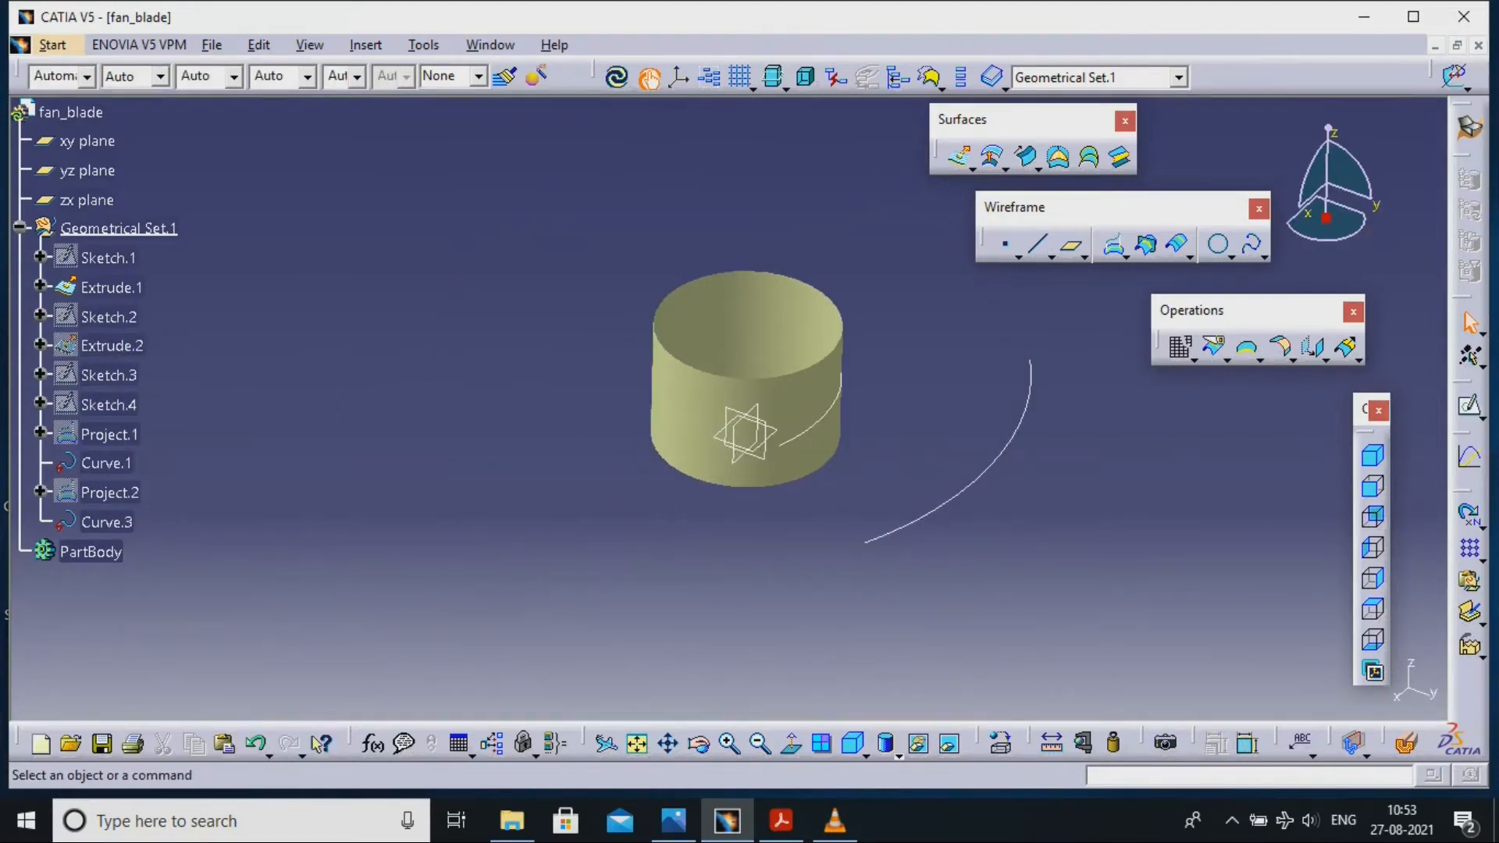
Create Multi-sections Surface.1 between Curve.3 and Curve.1 as the blade surface.
click(1089, 156)
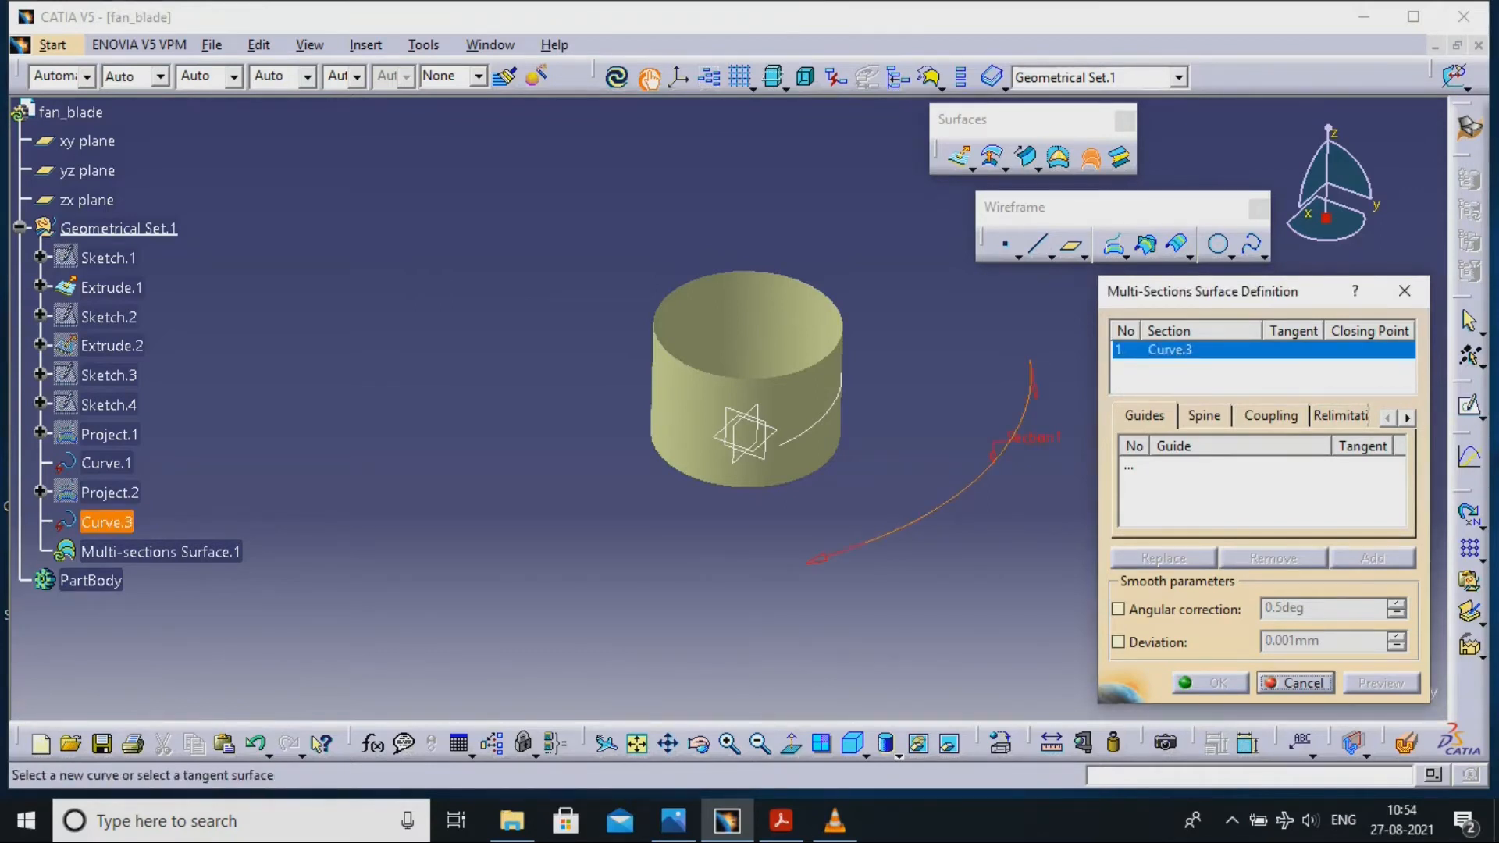
mouse_move(106, 462)
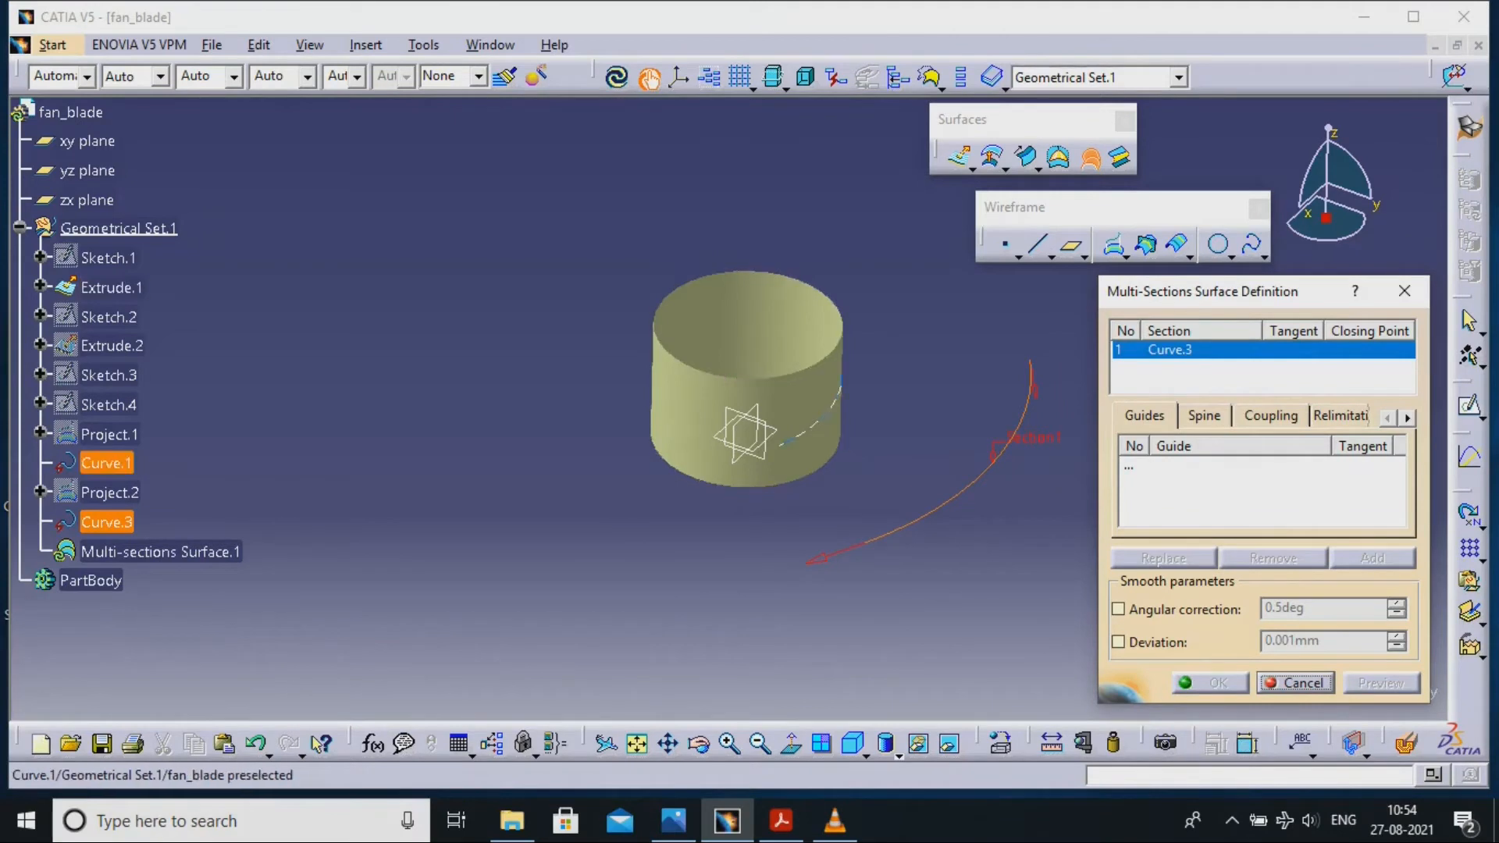
mouse_move(740, 436)
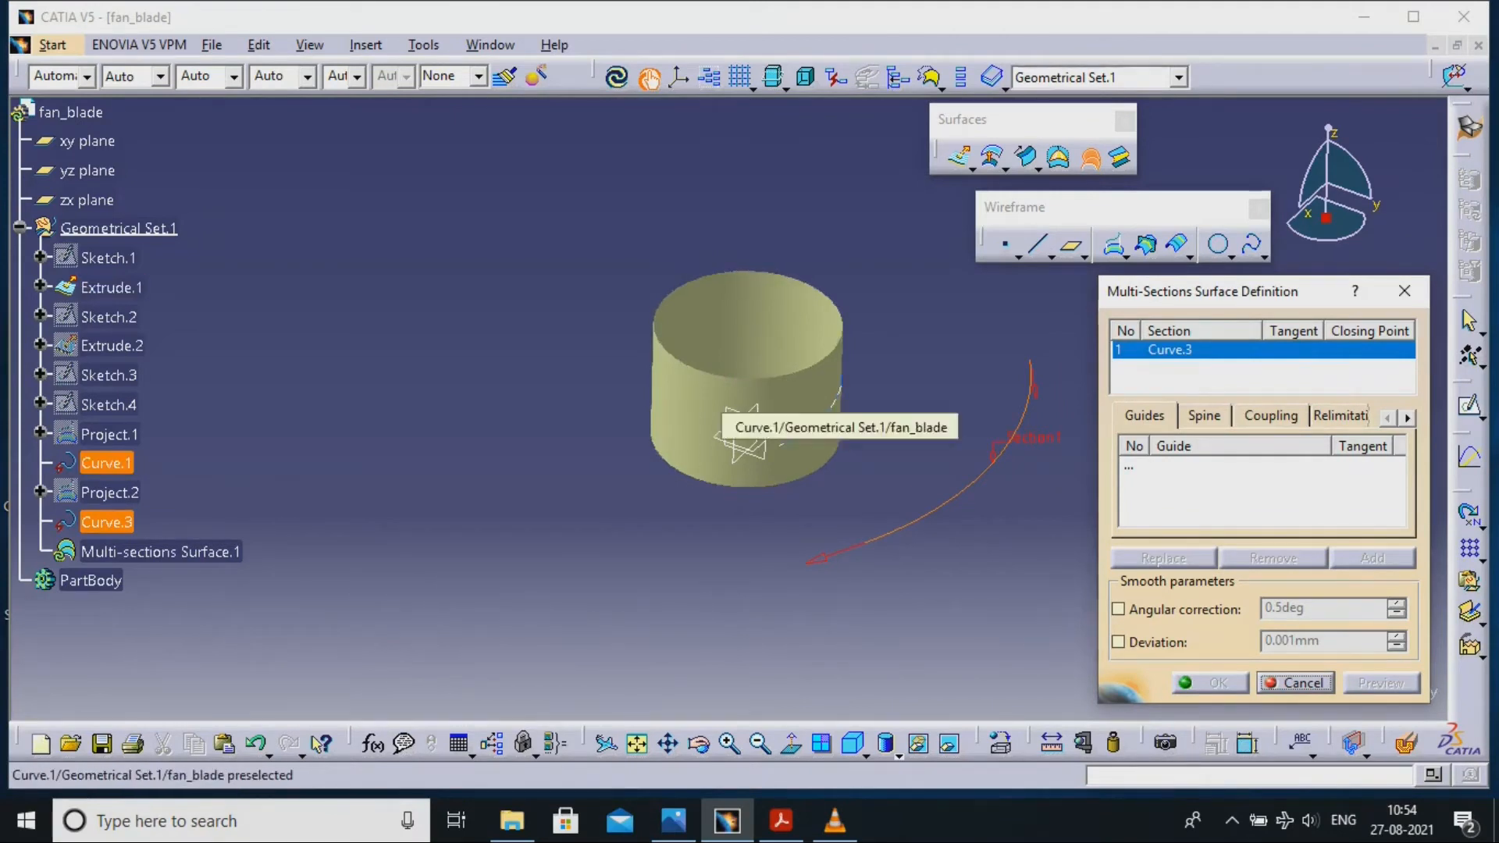
click(1209, 682)
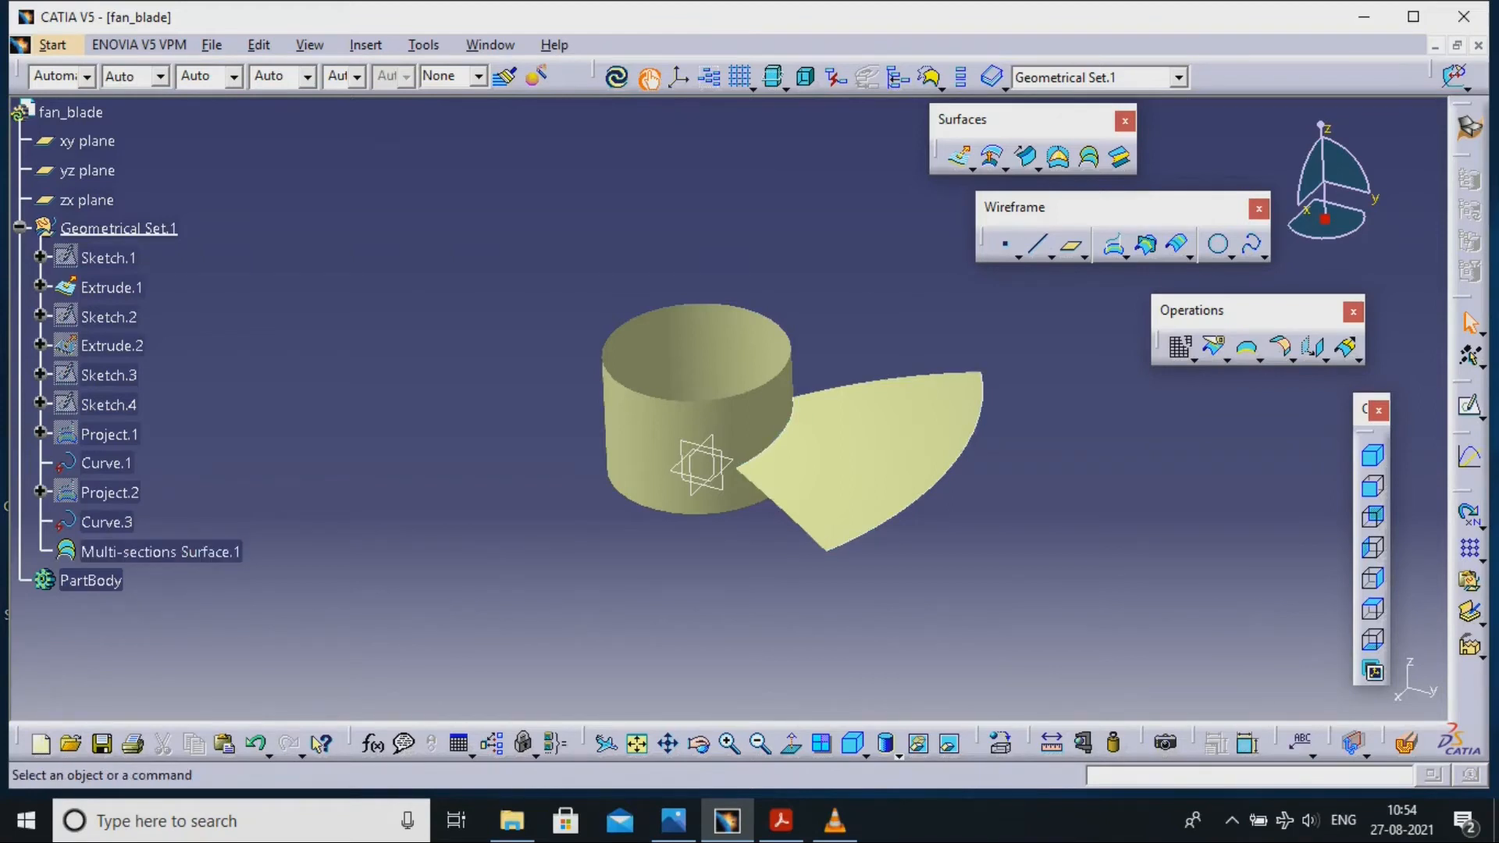
click(106, 462)
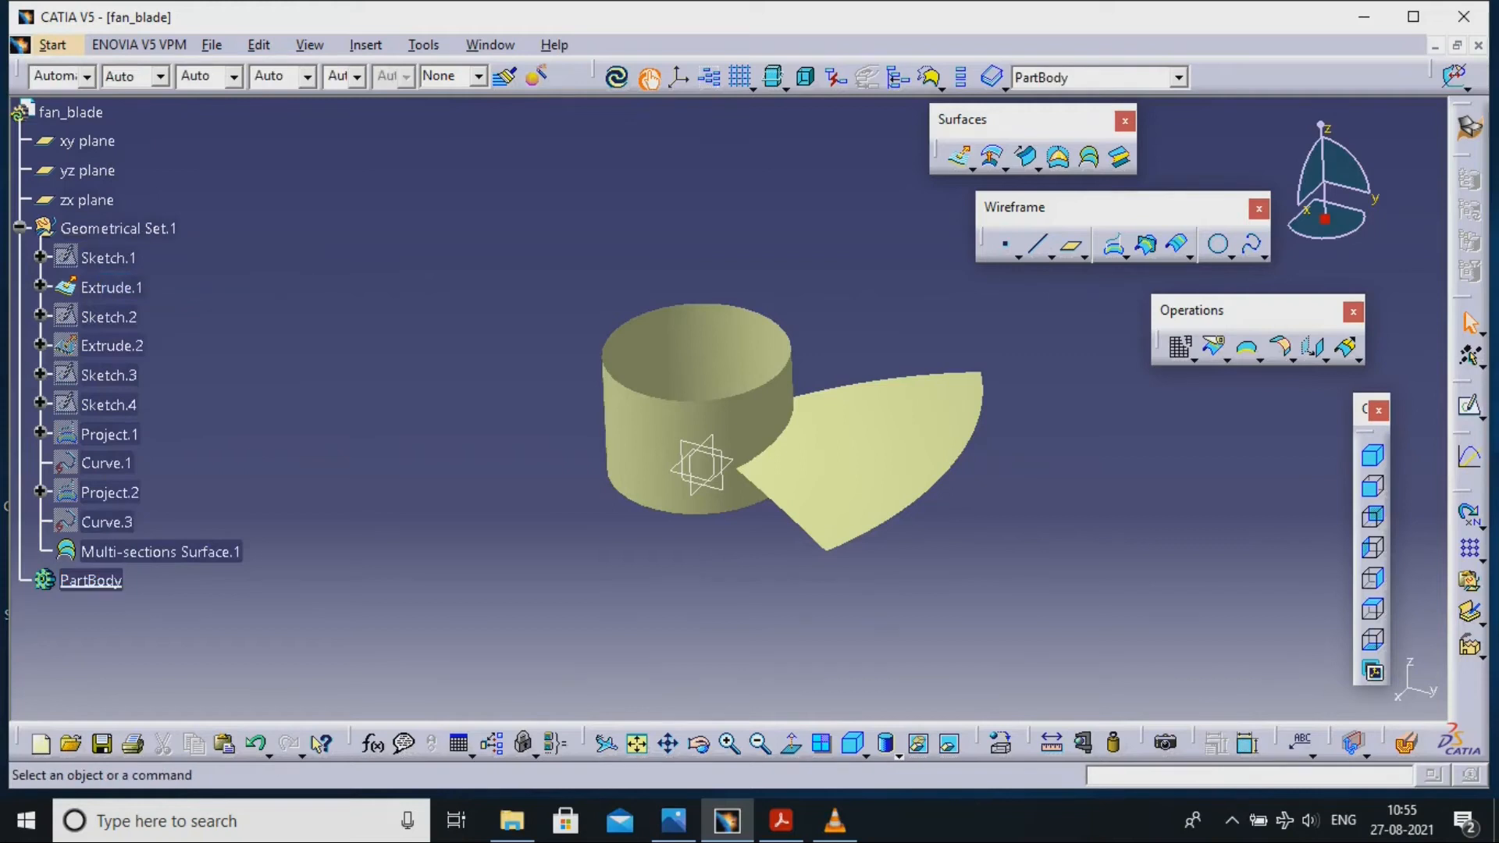
Close the Extrude.1 hub surface into a solid with Close Surface.
click(51, 44)
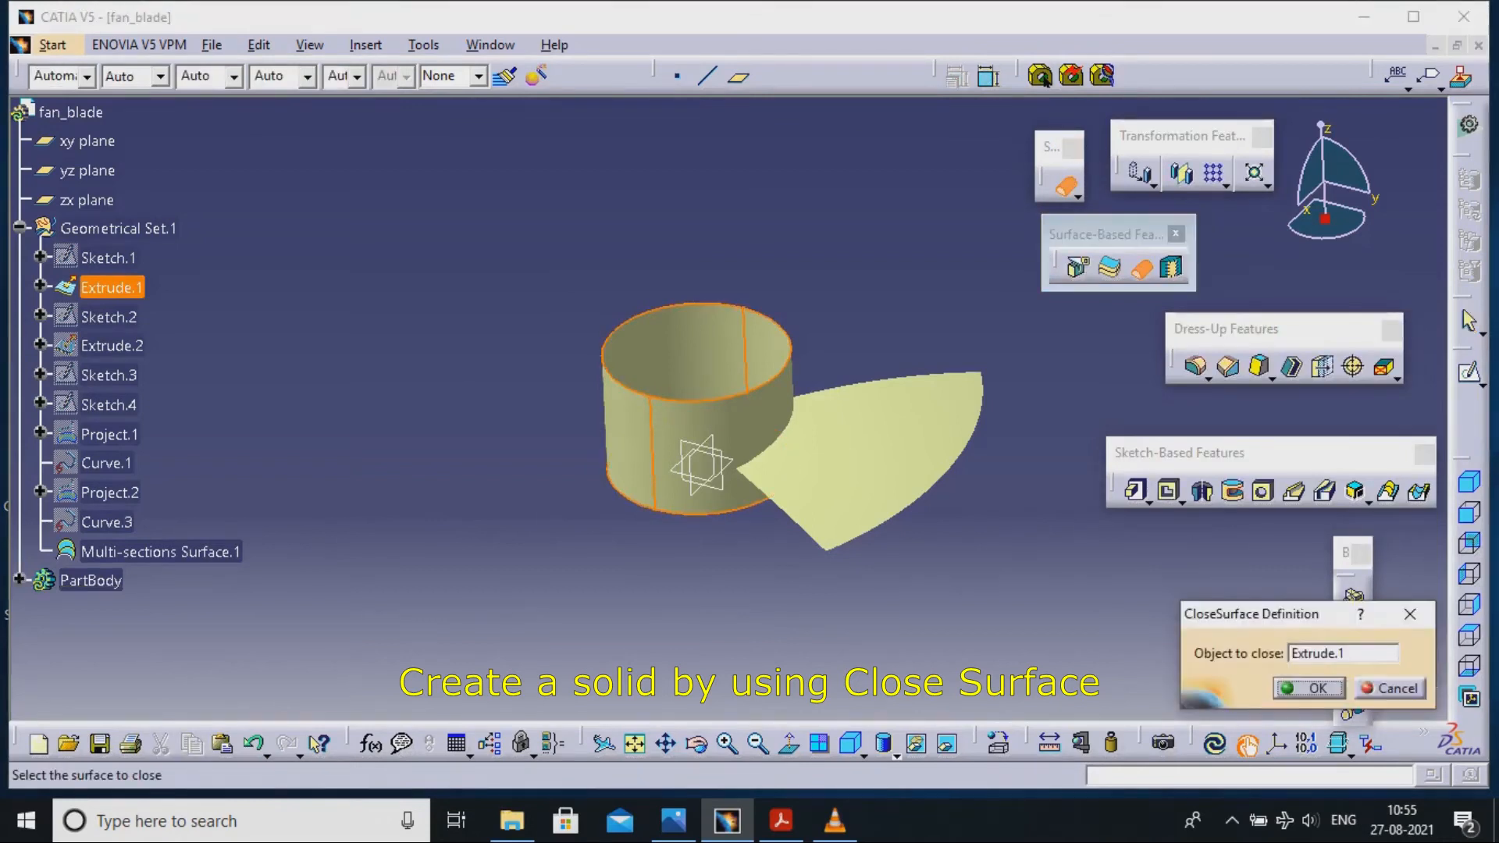
click(1305, 687)
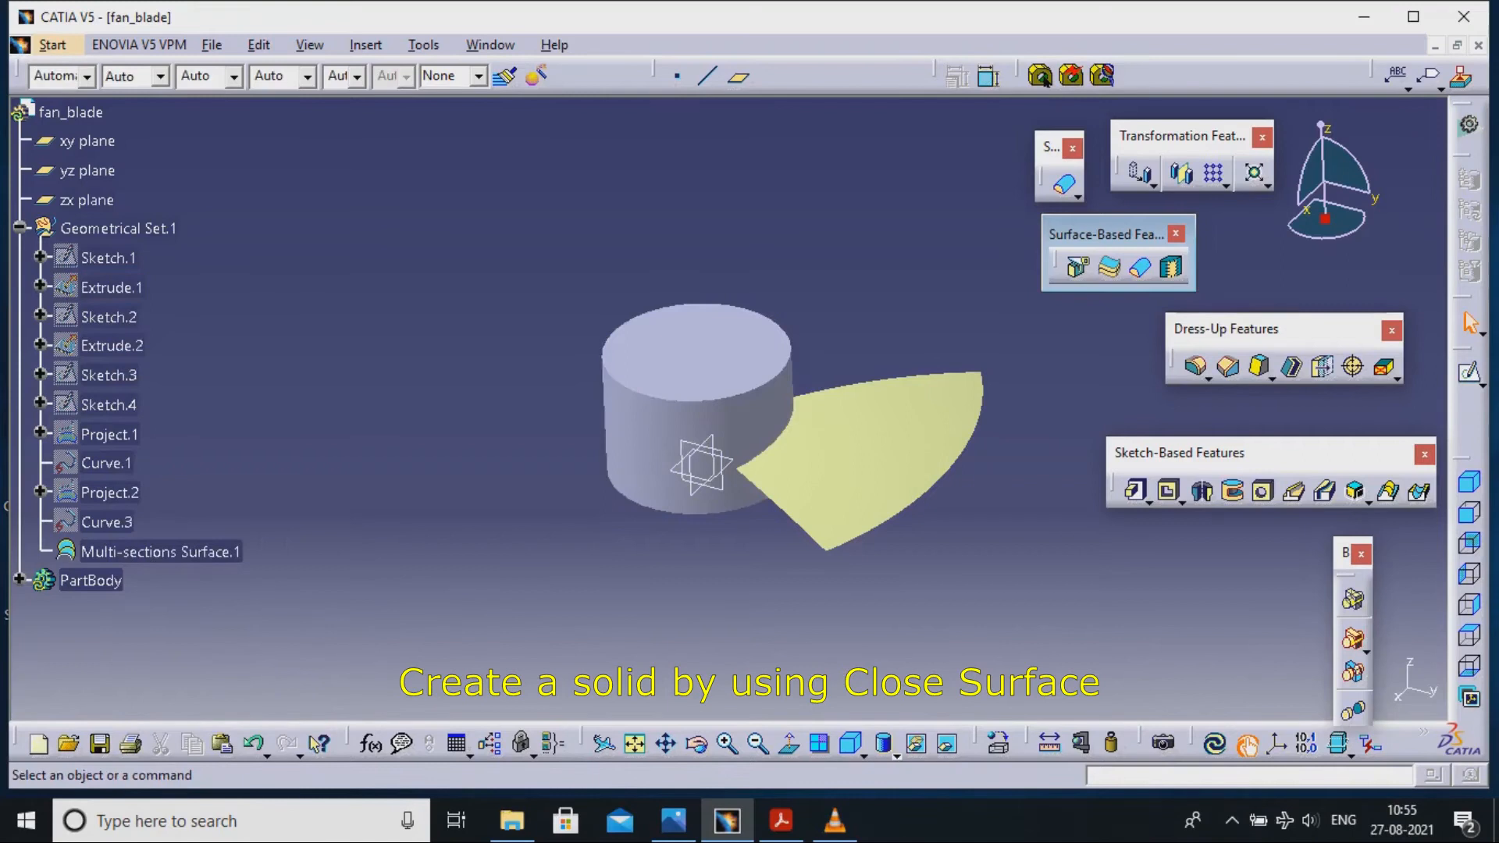
Insert Body.2 and thicken Multi-sections Surface.1 by 2mm into a solid blade, then make PartBody the work object.
click(365, 44)
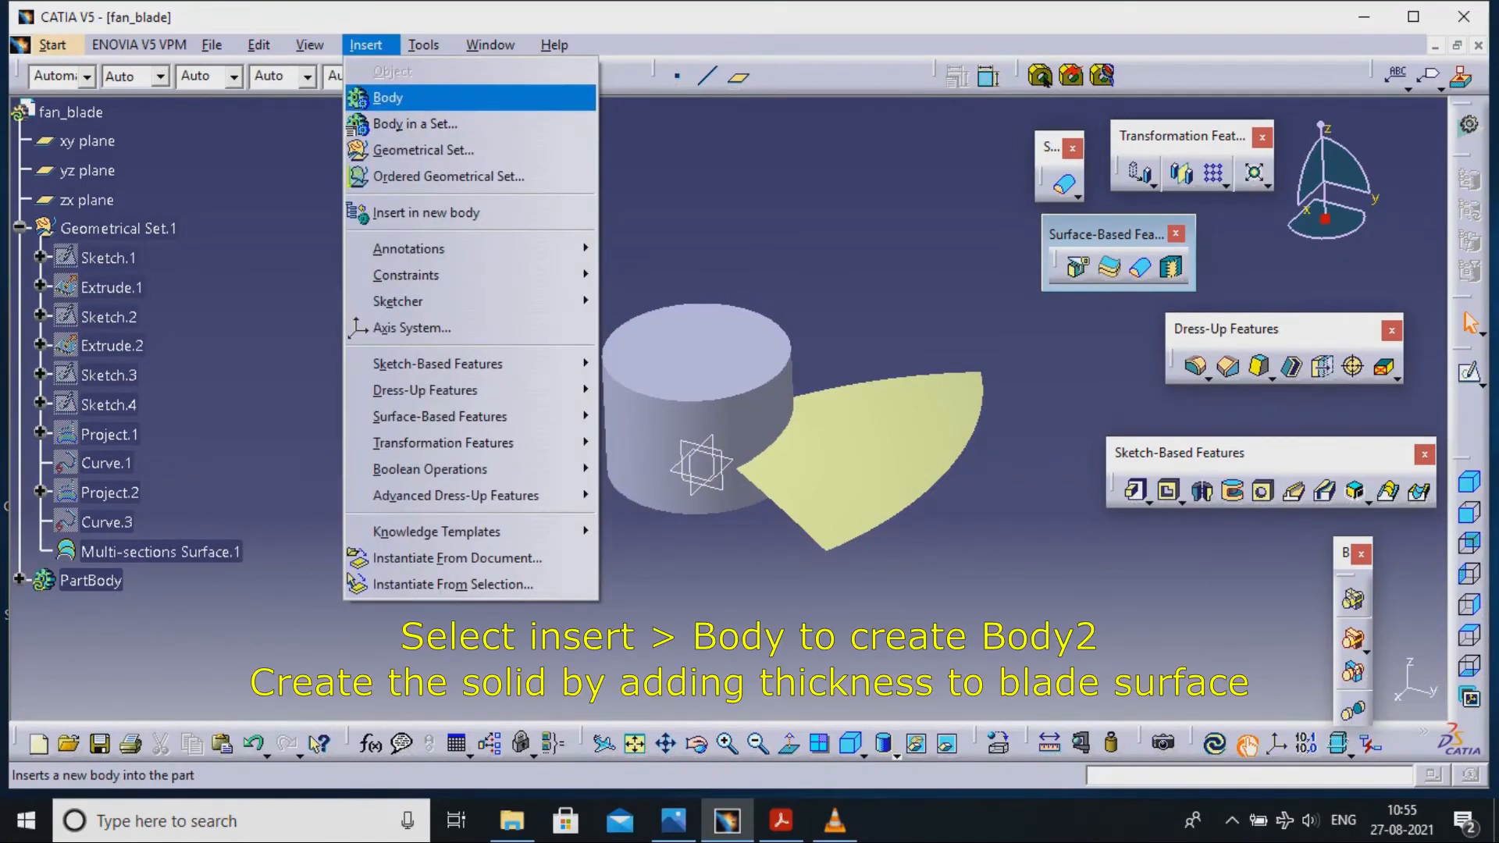
click(388, 97)
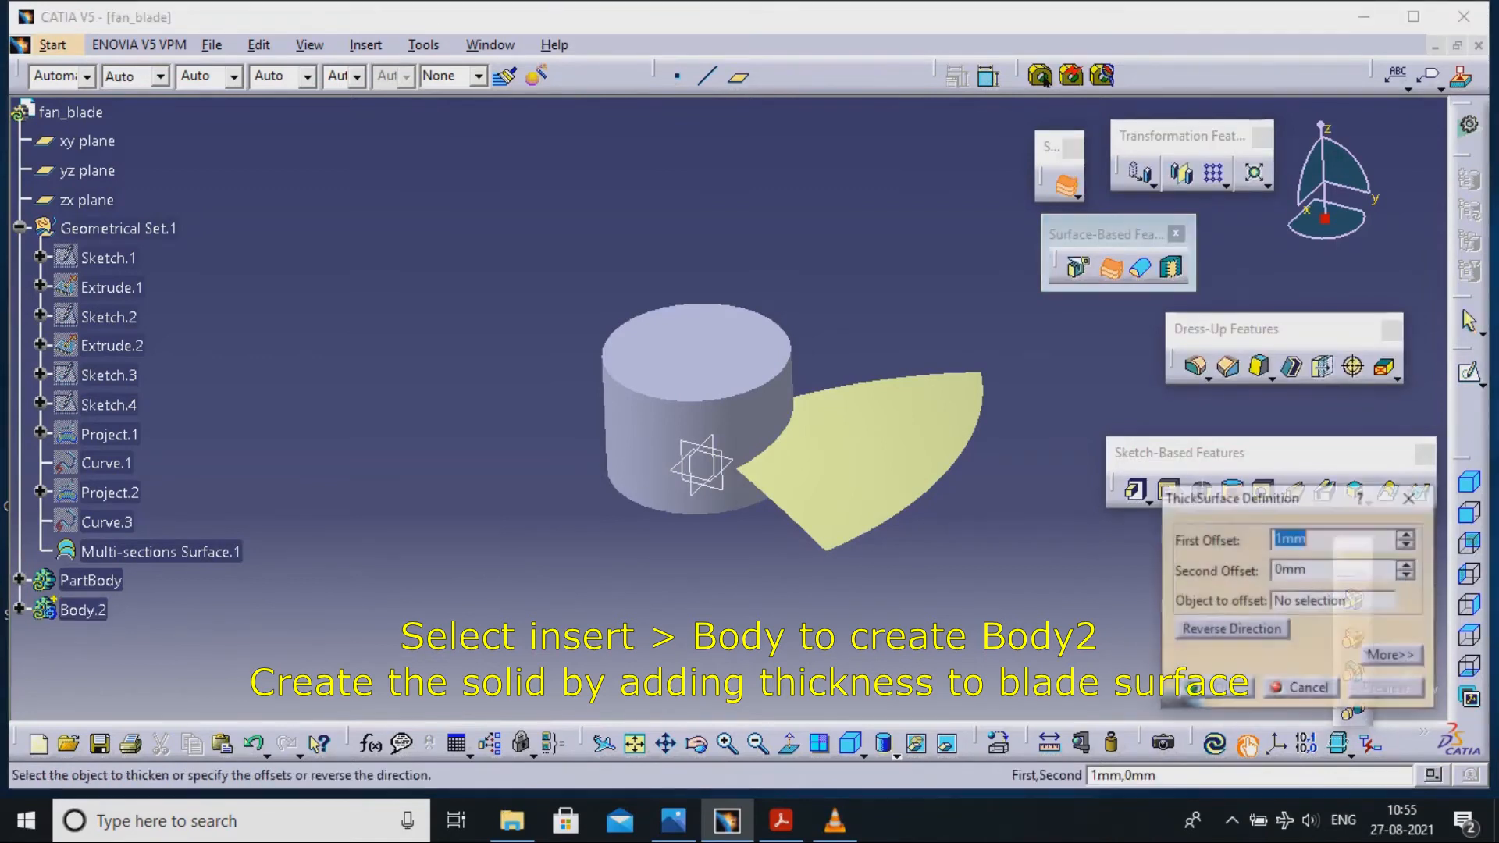
click(860, 450)
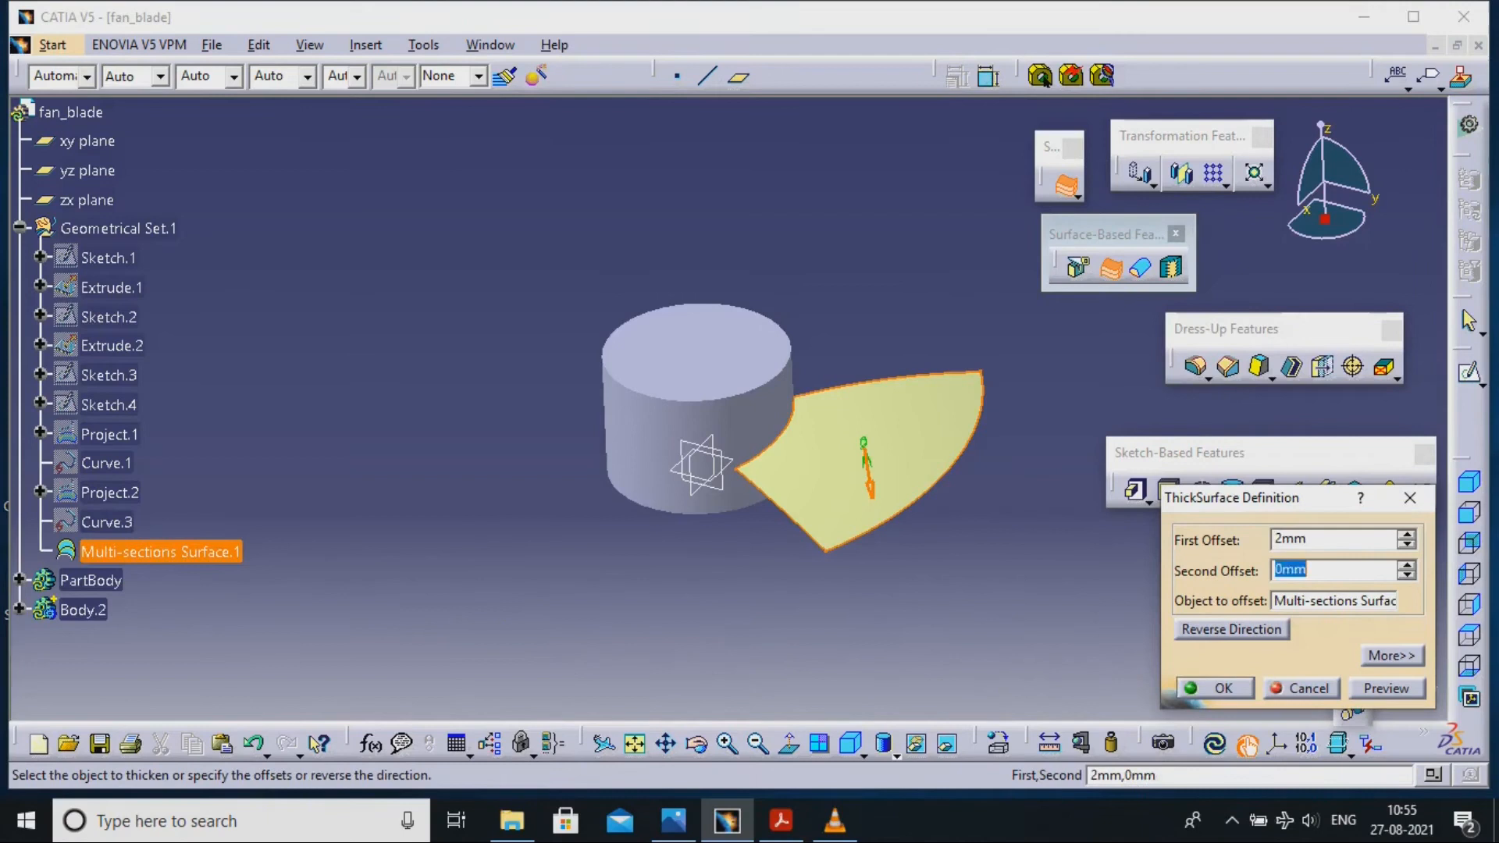
click(1222, 689)
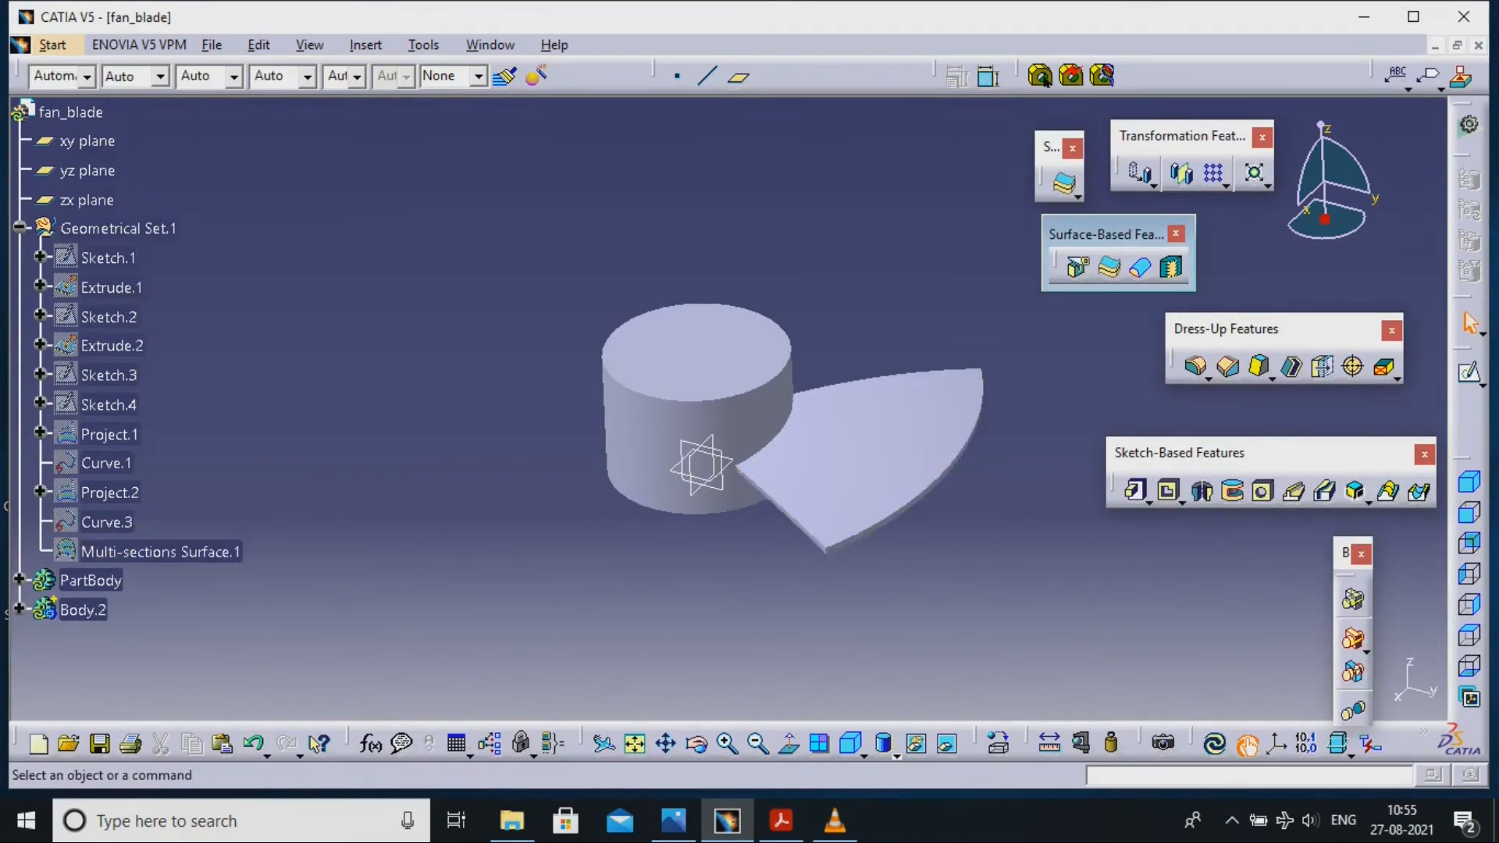
right_click(91, 581)
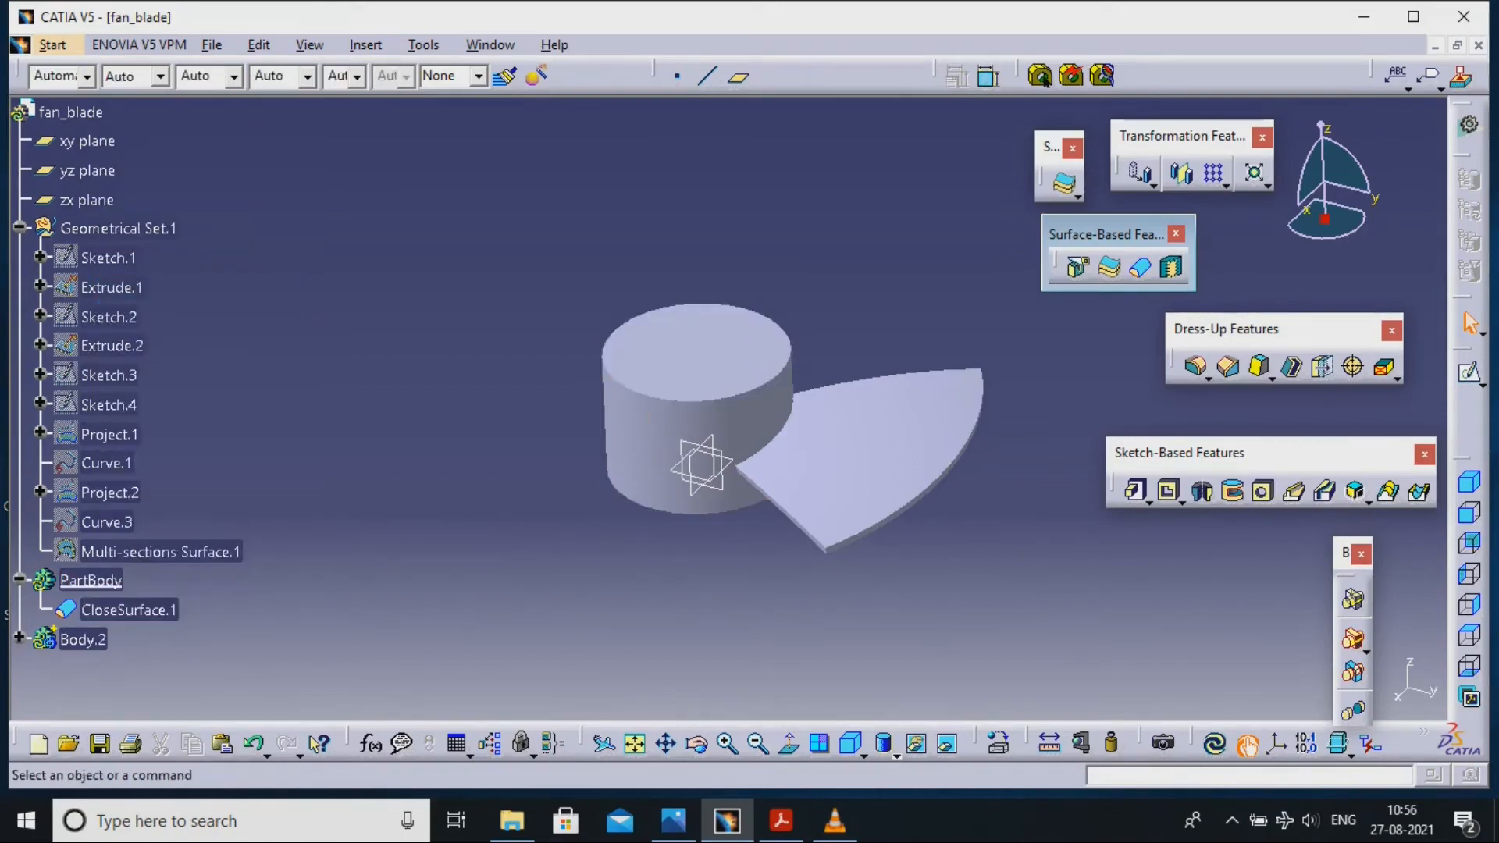
Add Thickness.1 of 2 mm to the hub face in PartBody.
click(1323, 367)
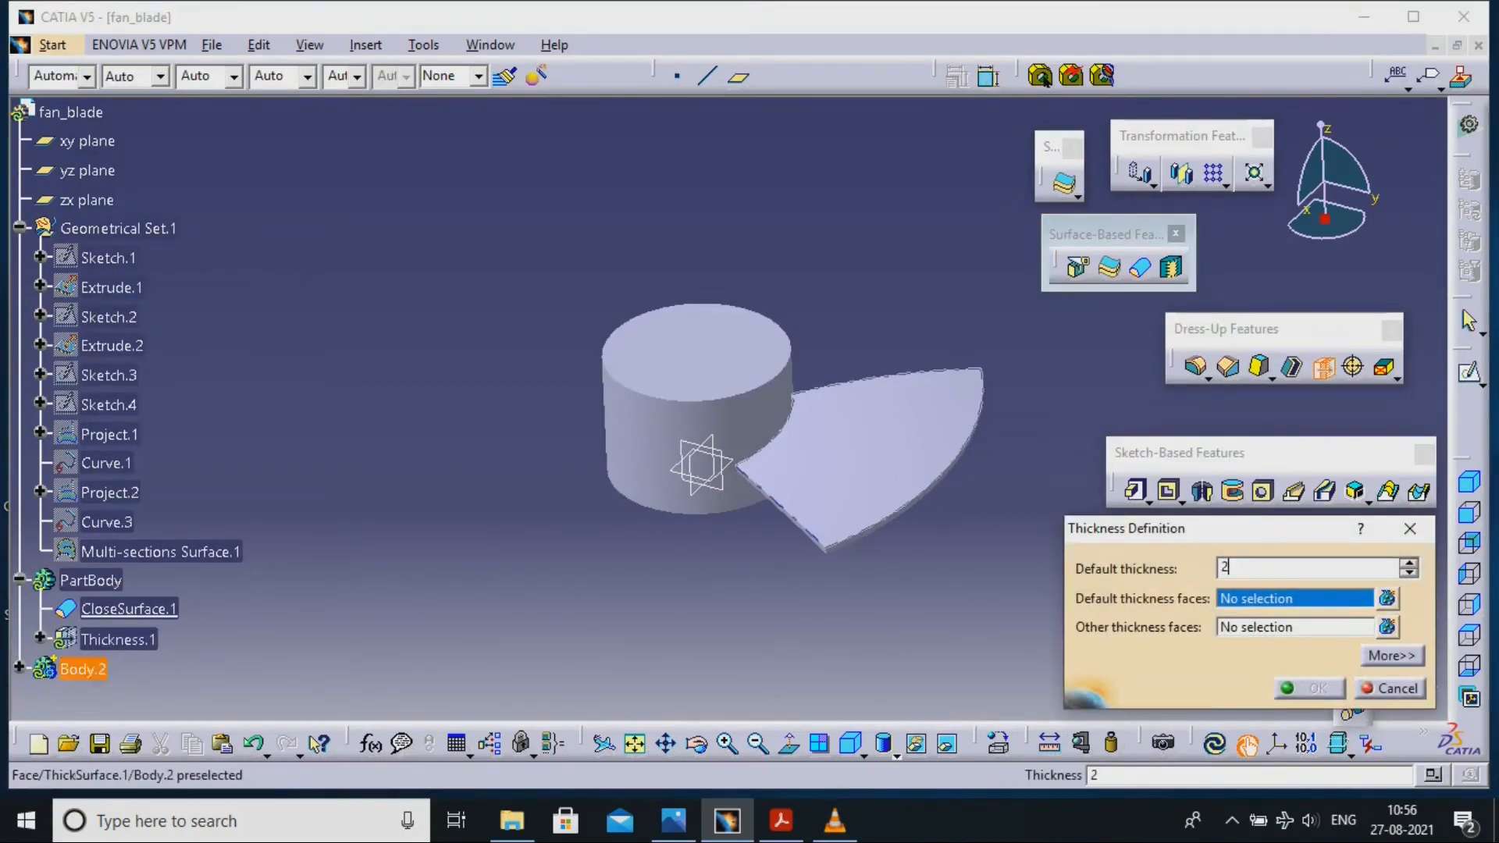
click(1309, 688)
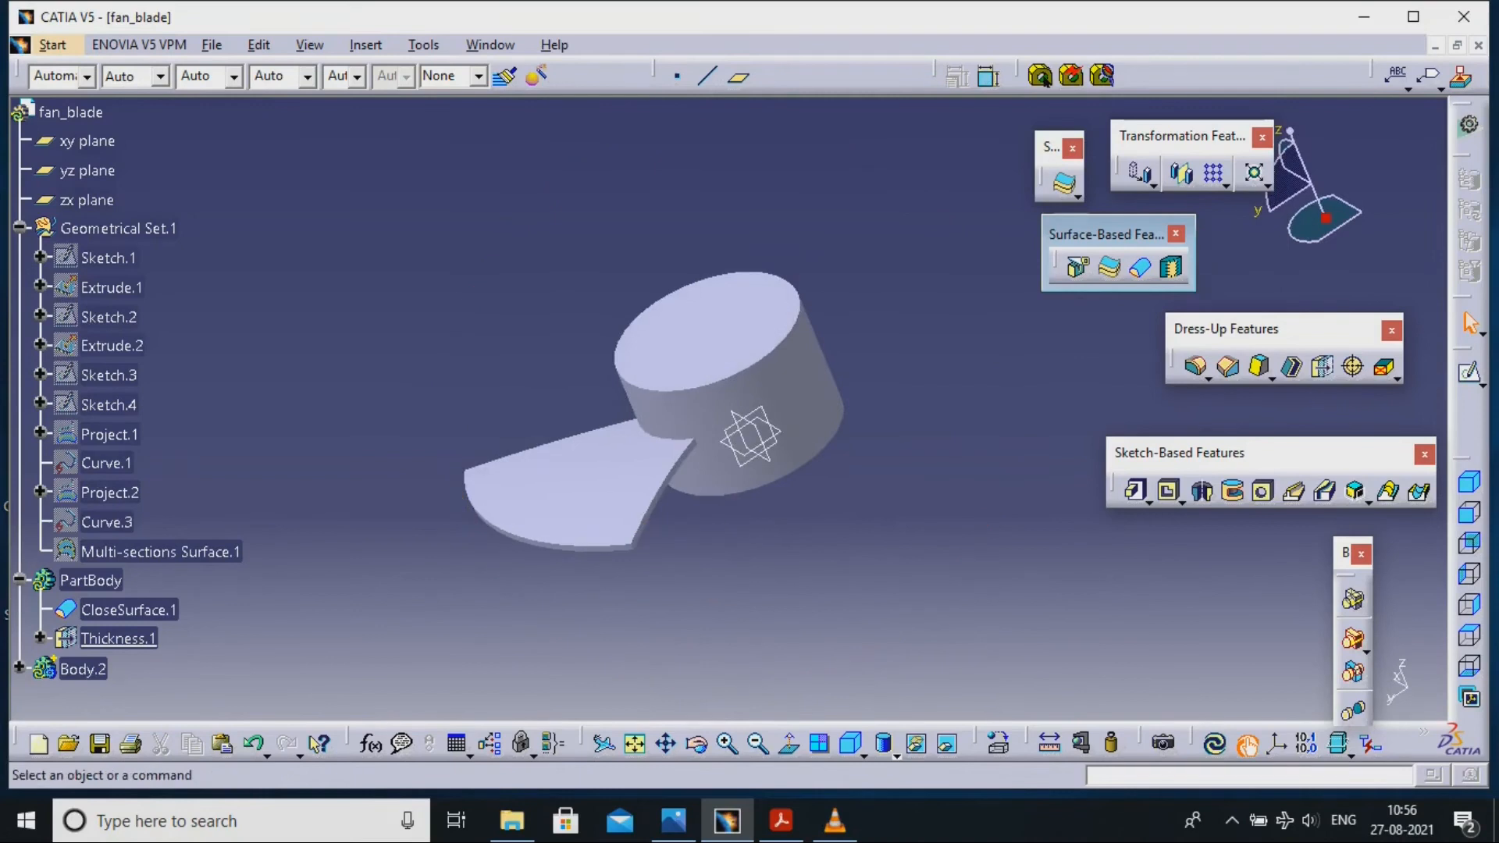
click(1195, 365)
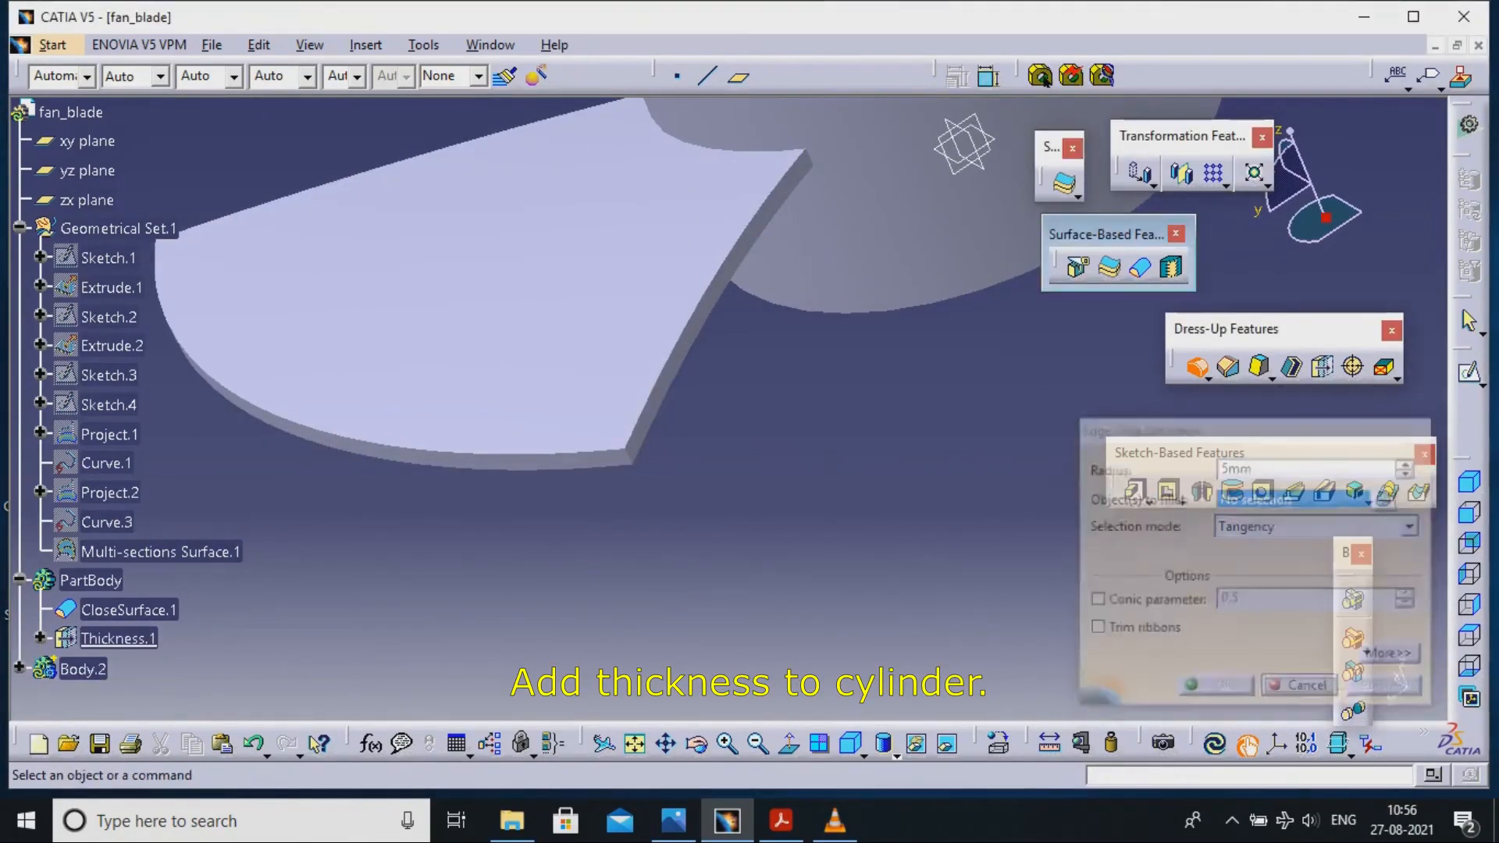
click(1298, 685)
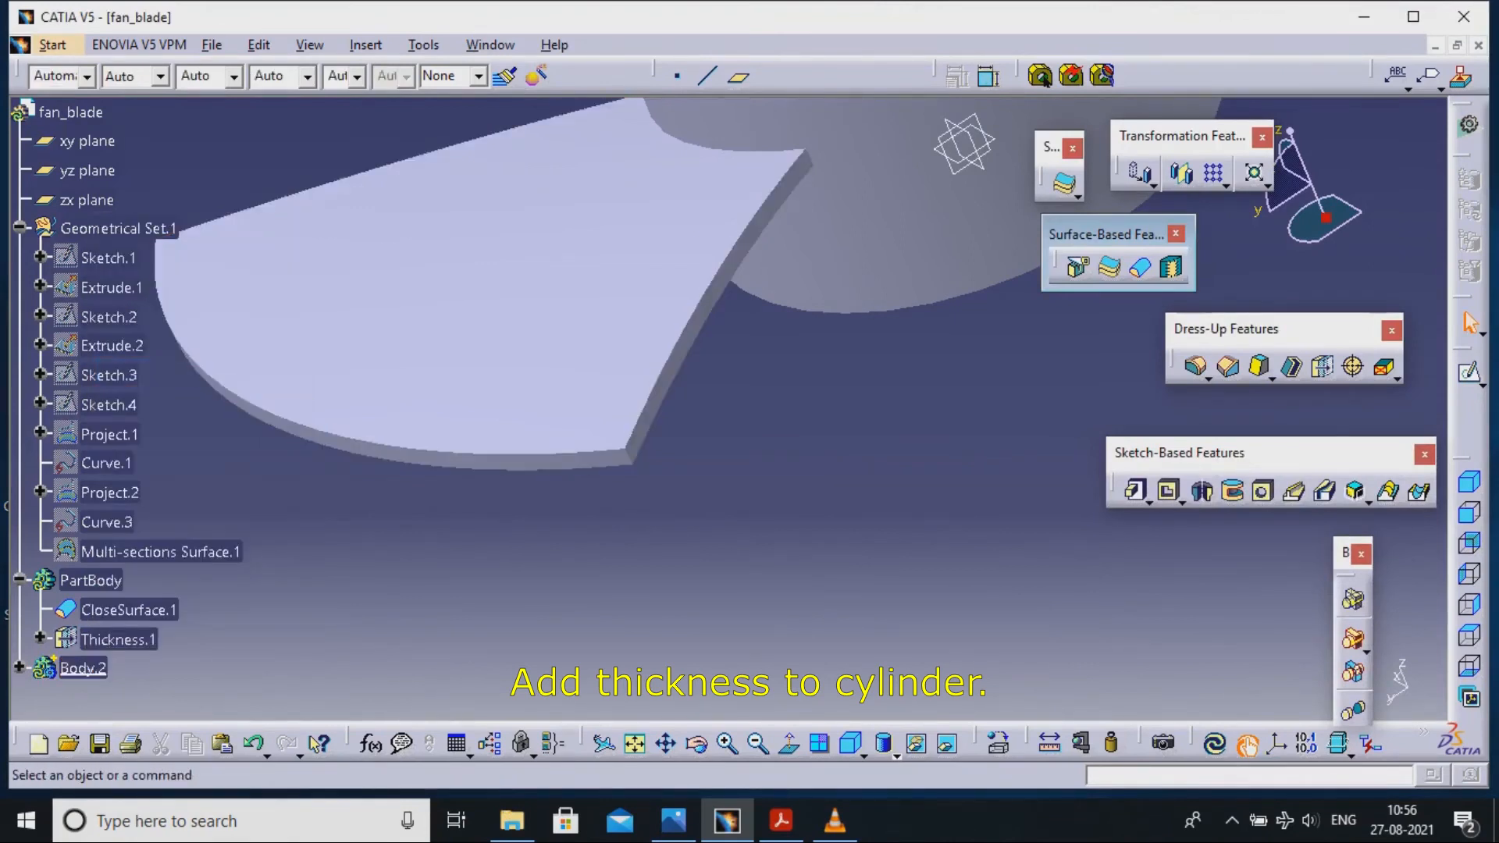
click(1194, 365)
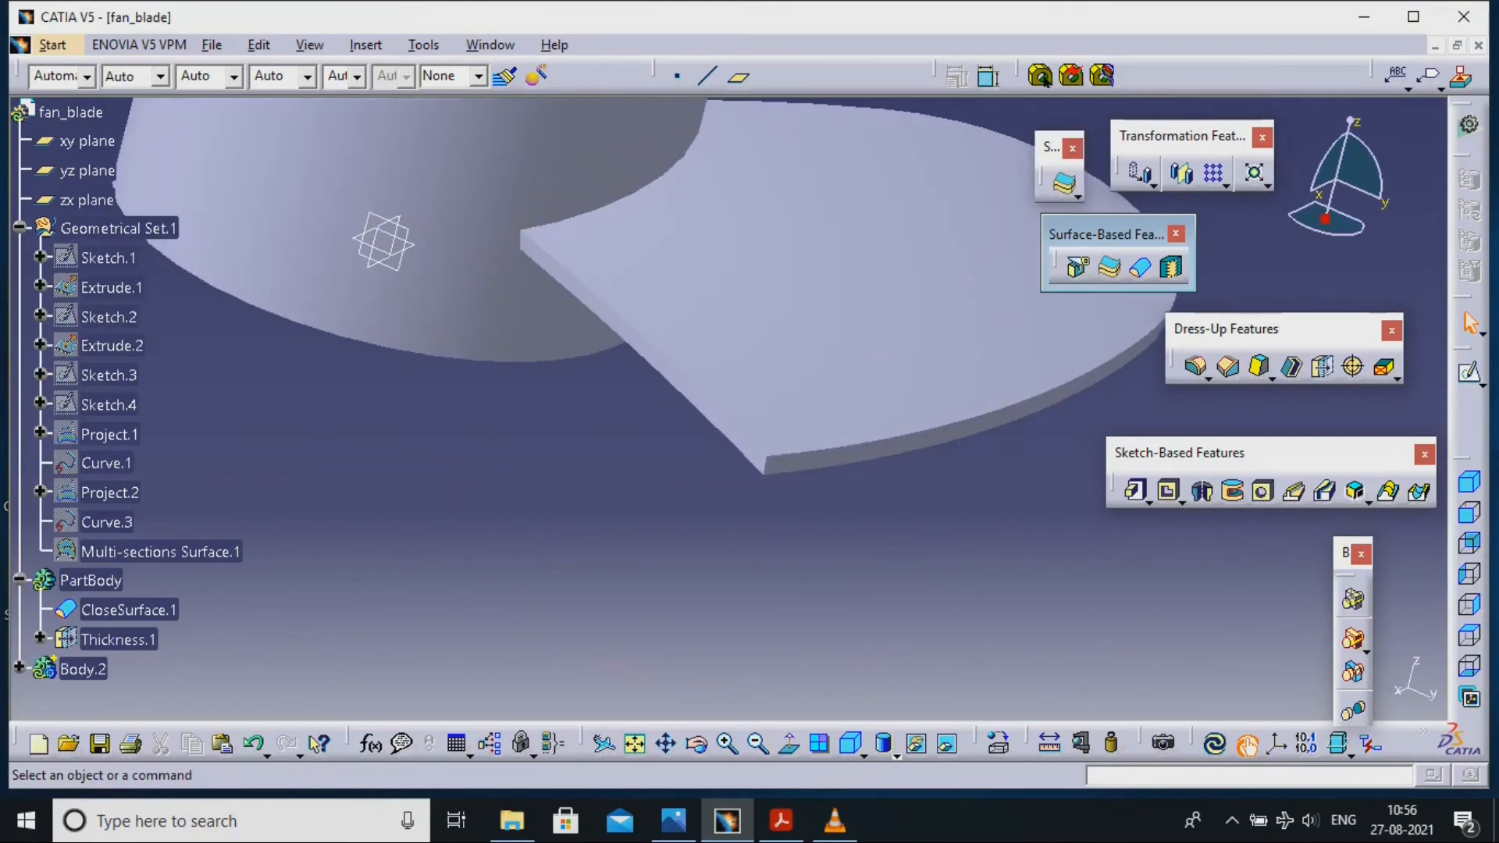
Fillet the blade's outer corner edges with a 20 mm radius and inspect the result.
click(1195, 367)
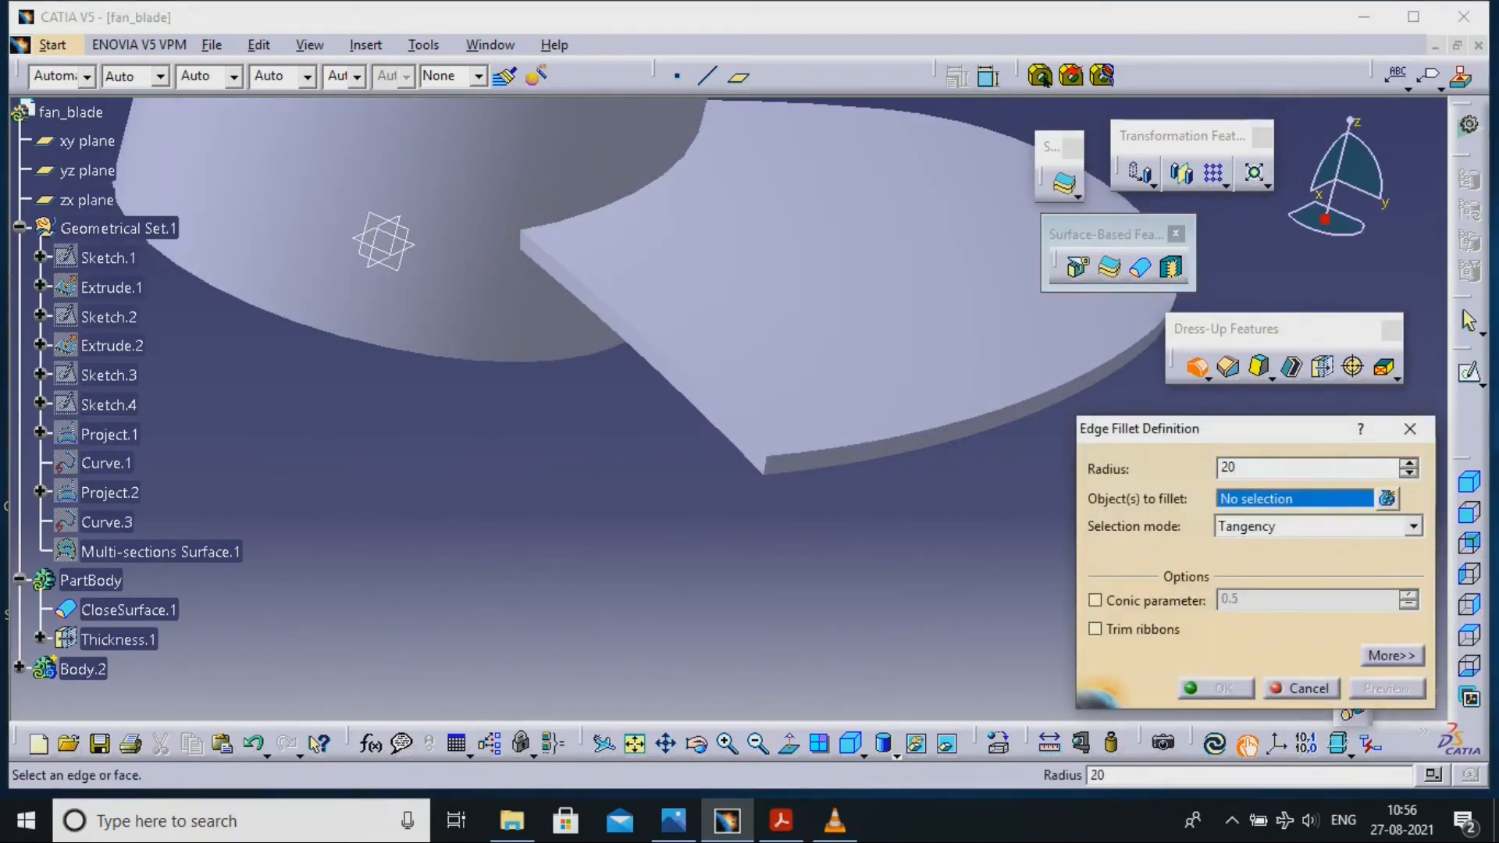
click(764, 466)
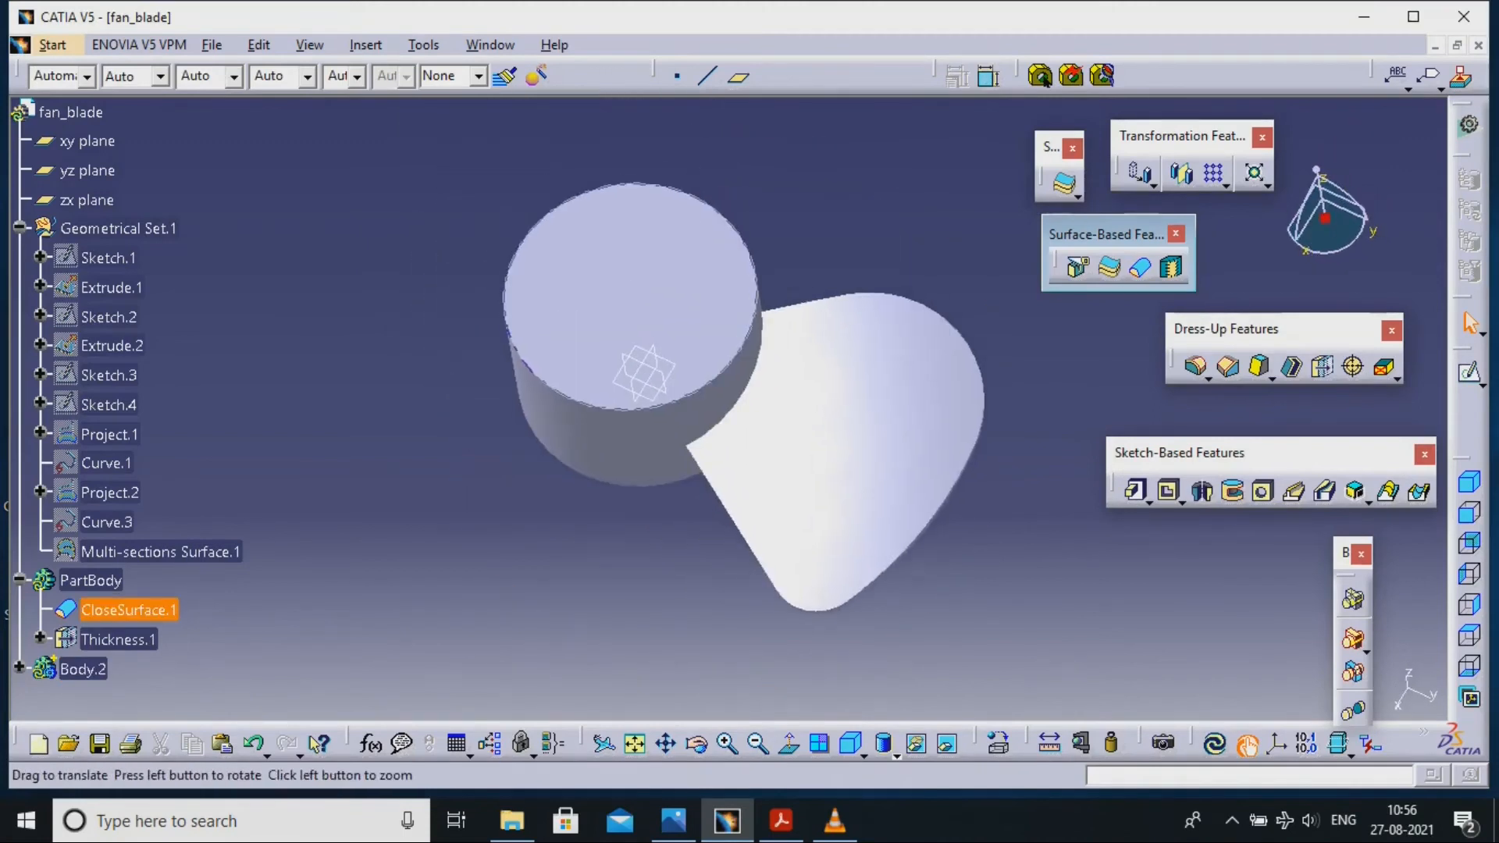
drag(649, 383, 670, 344)
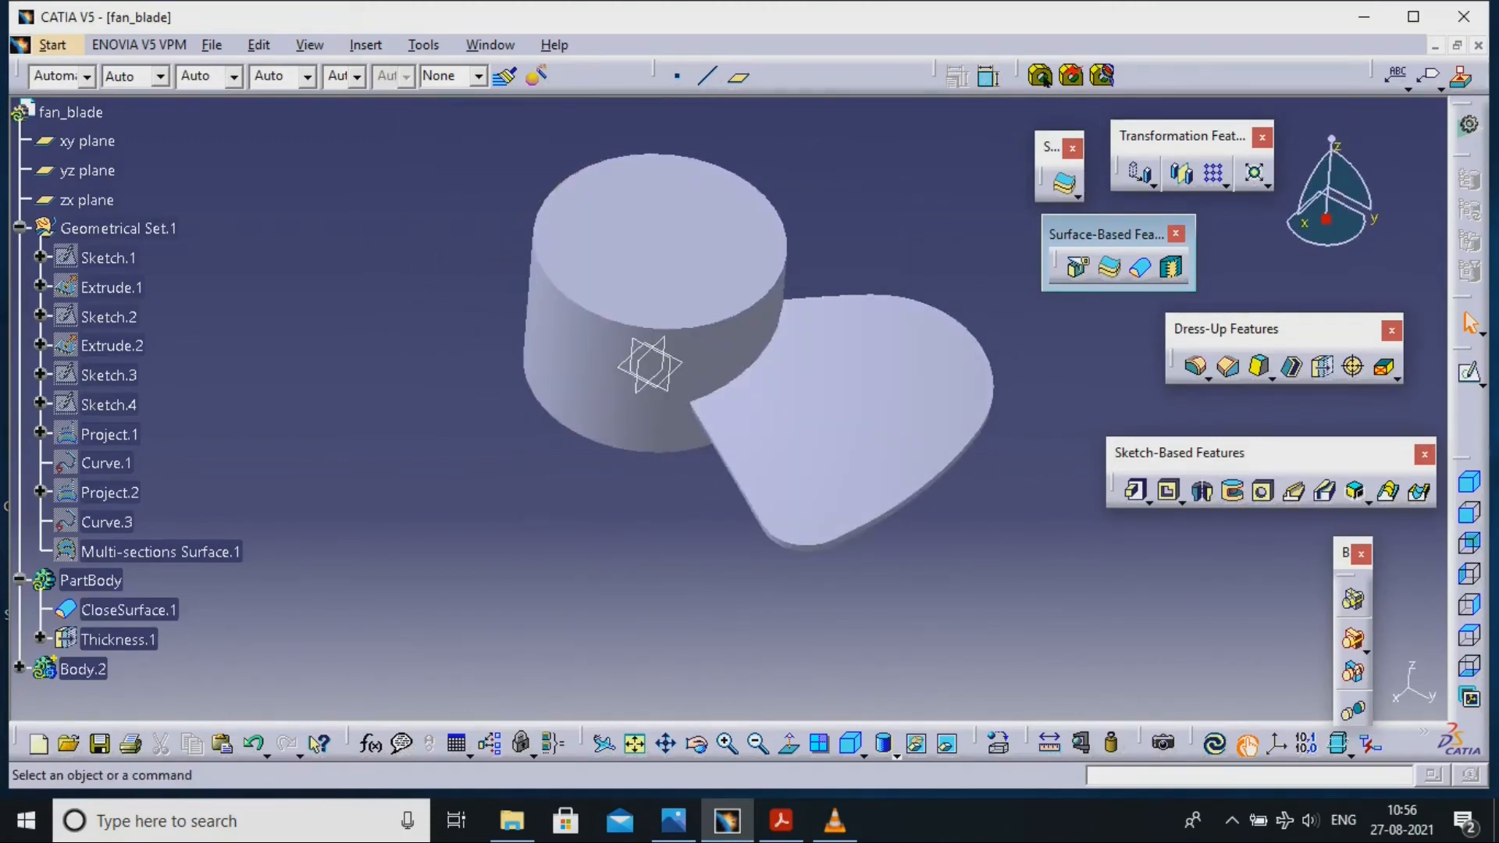
right_click(90, 581)
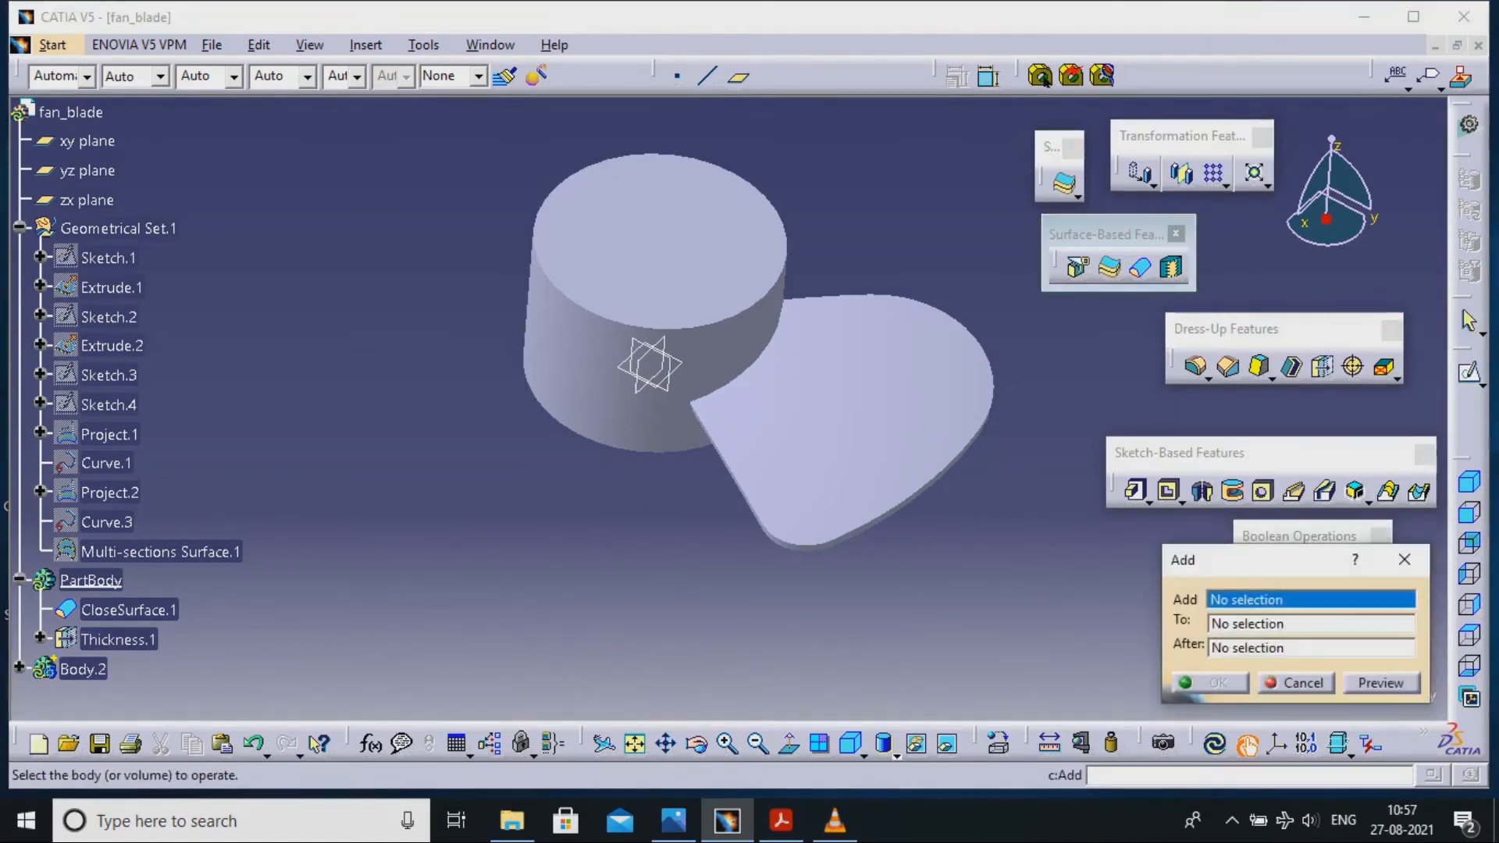
Add Body.2 (the blade) into PartBody so blade and hub form one solid.
click(1207, 682)
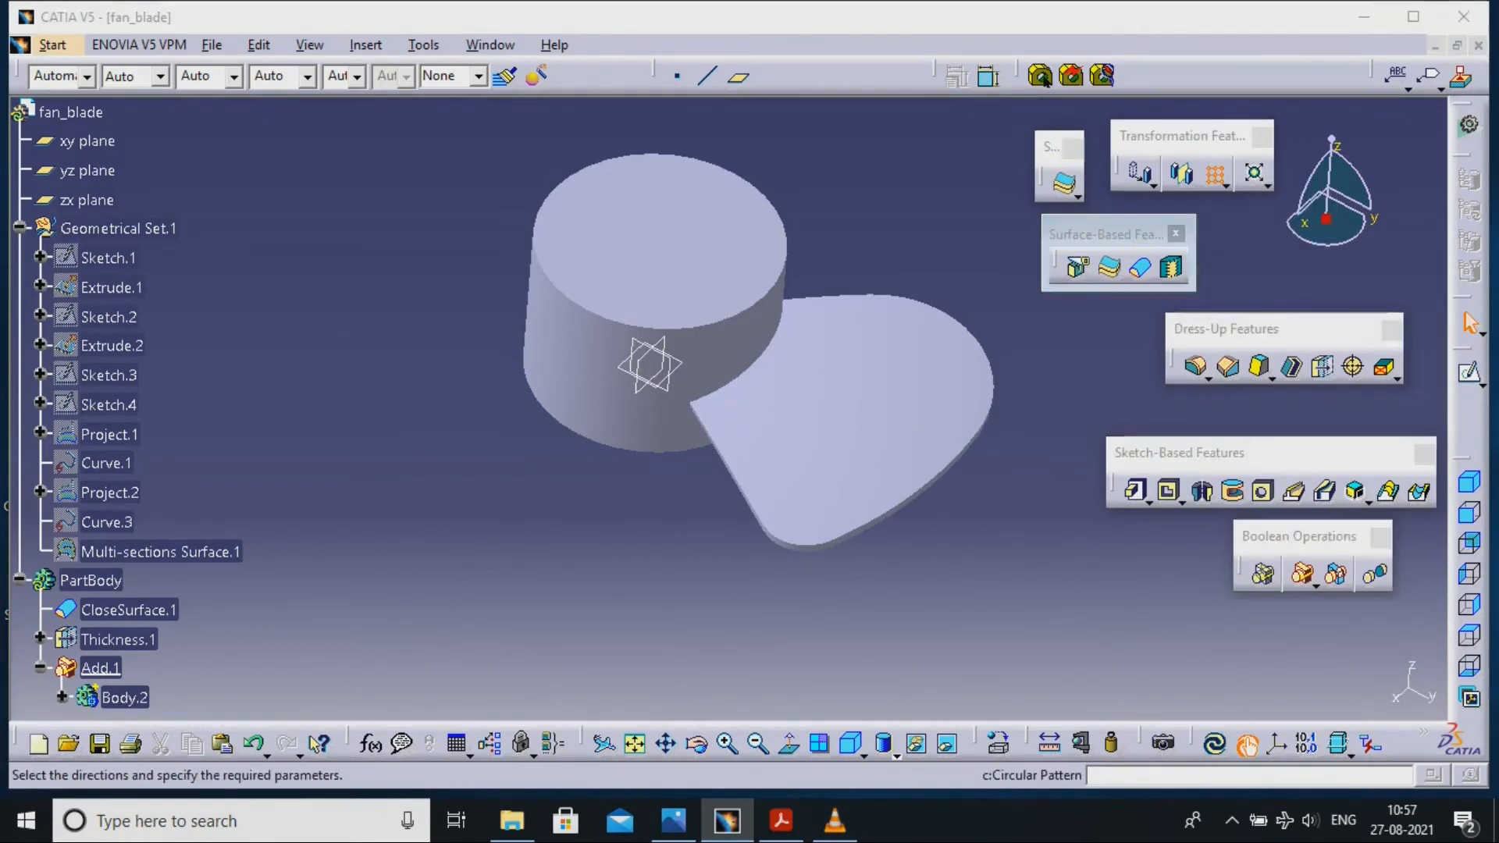
click(1216, 173)
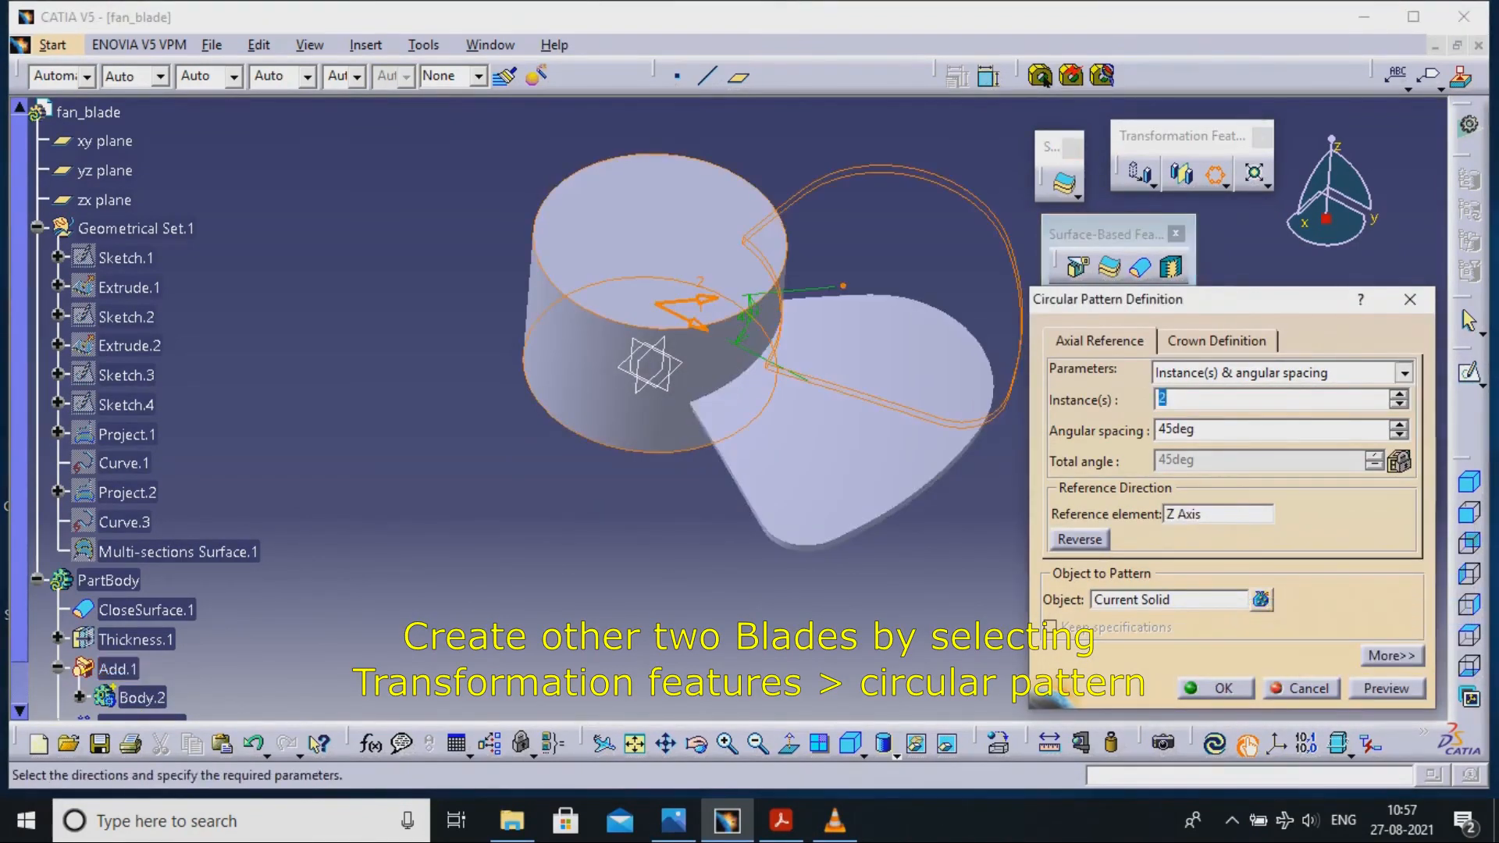
Circular-pattern the blade as a complete crown of 3 instances around the Z axis.
click(1404, 373)
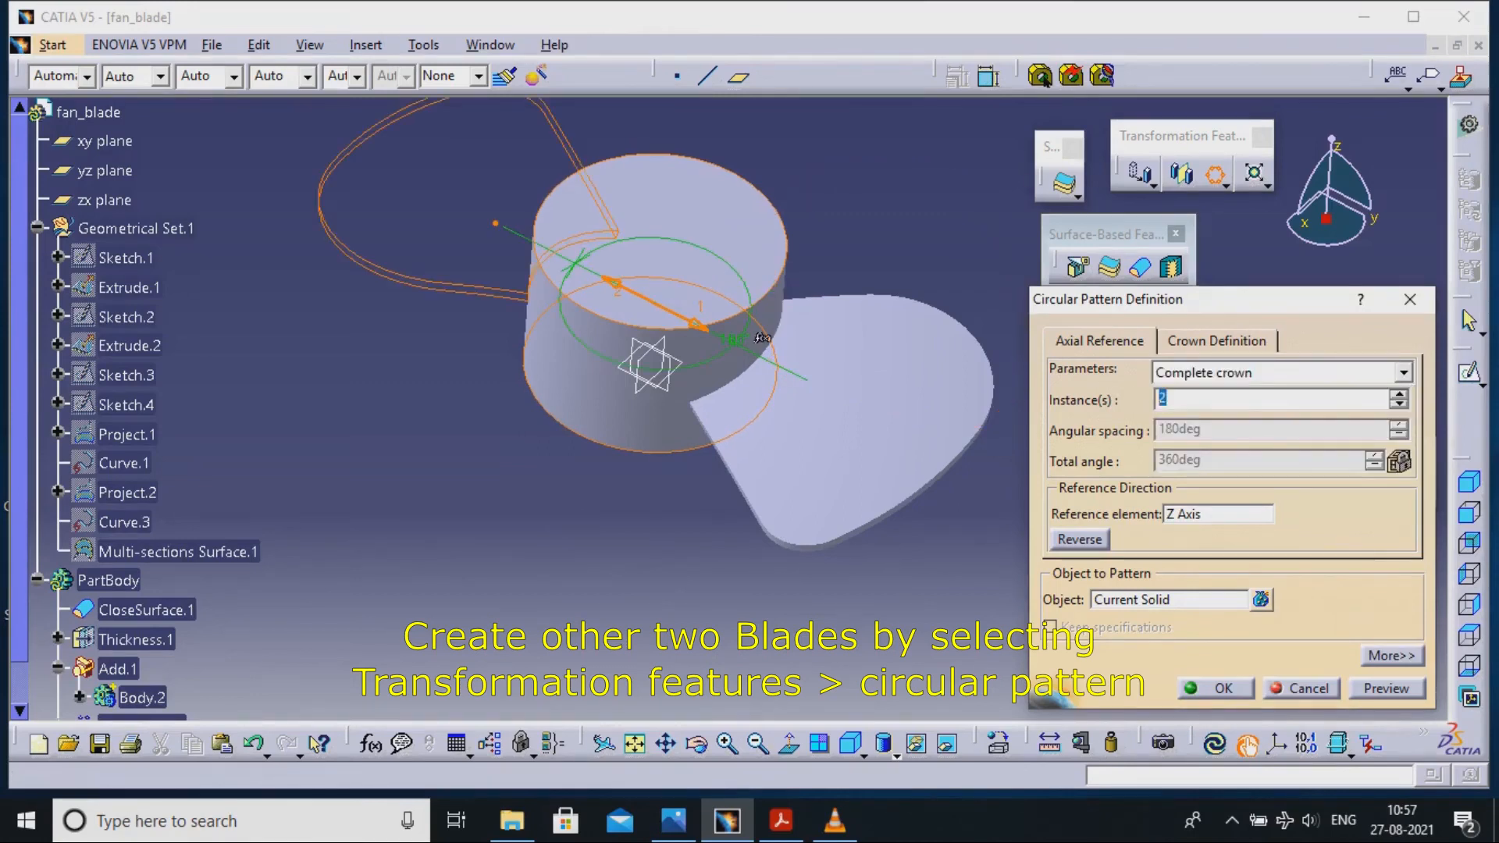
click(1212, 688)
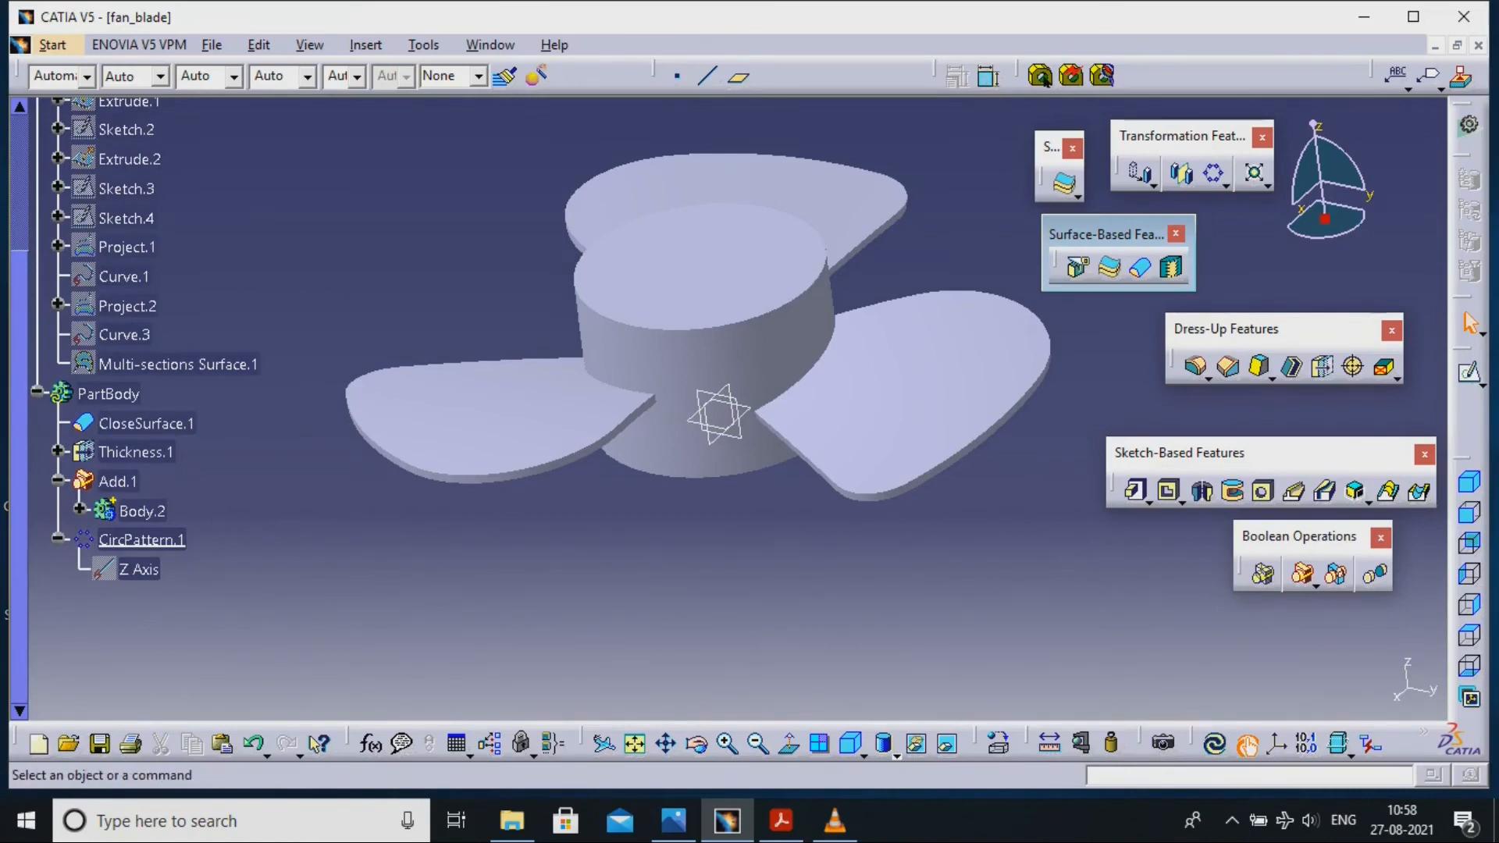
click(1193, 365)
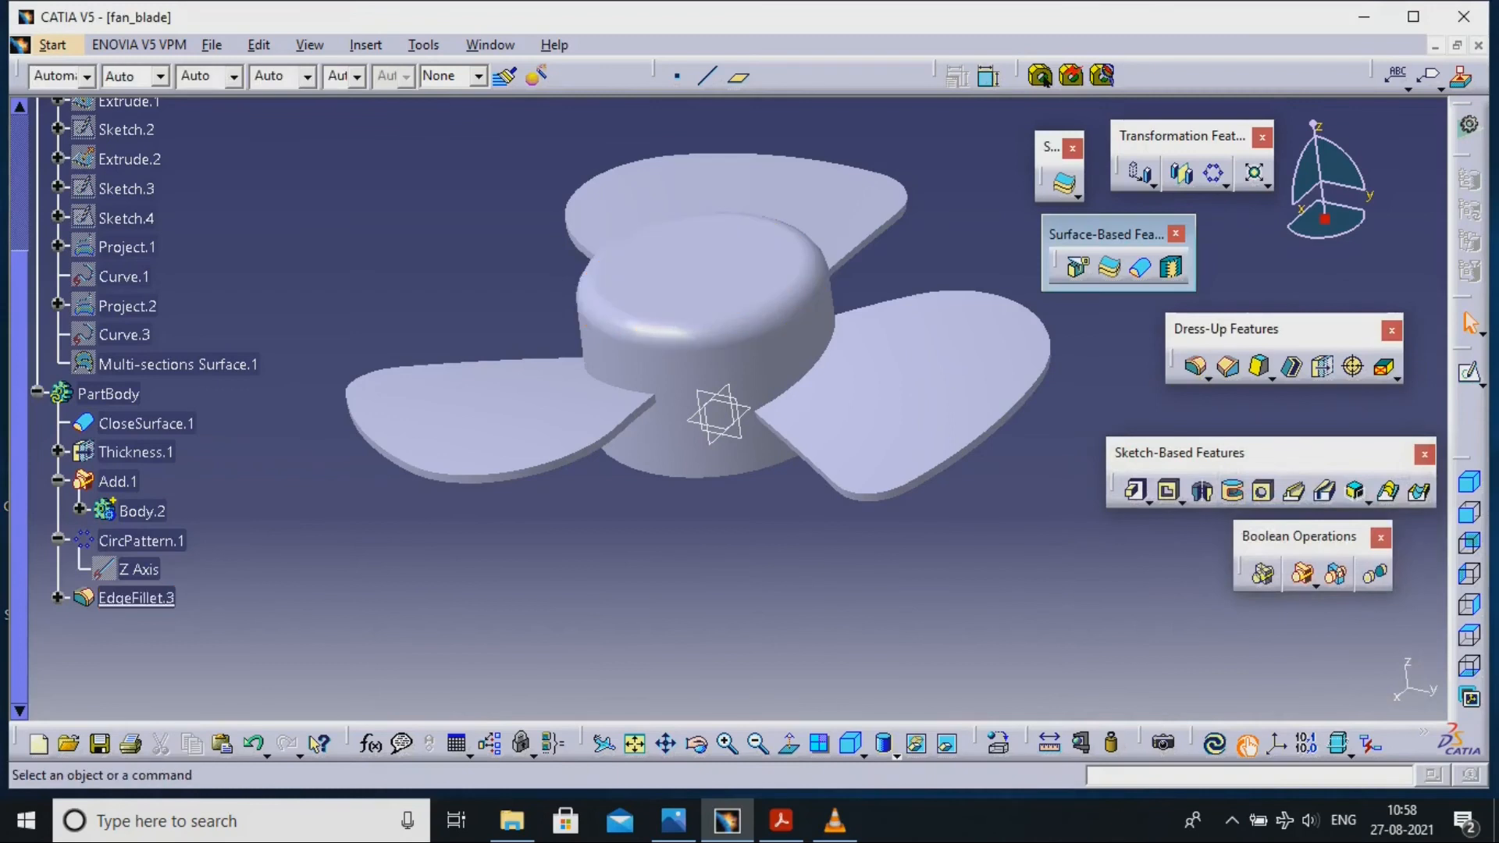
Fillet the hub's top edge and the six blade-to-hub edges at 5 mm radius.
click(1194, 365)
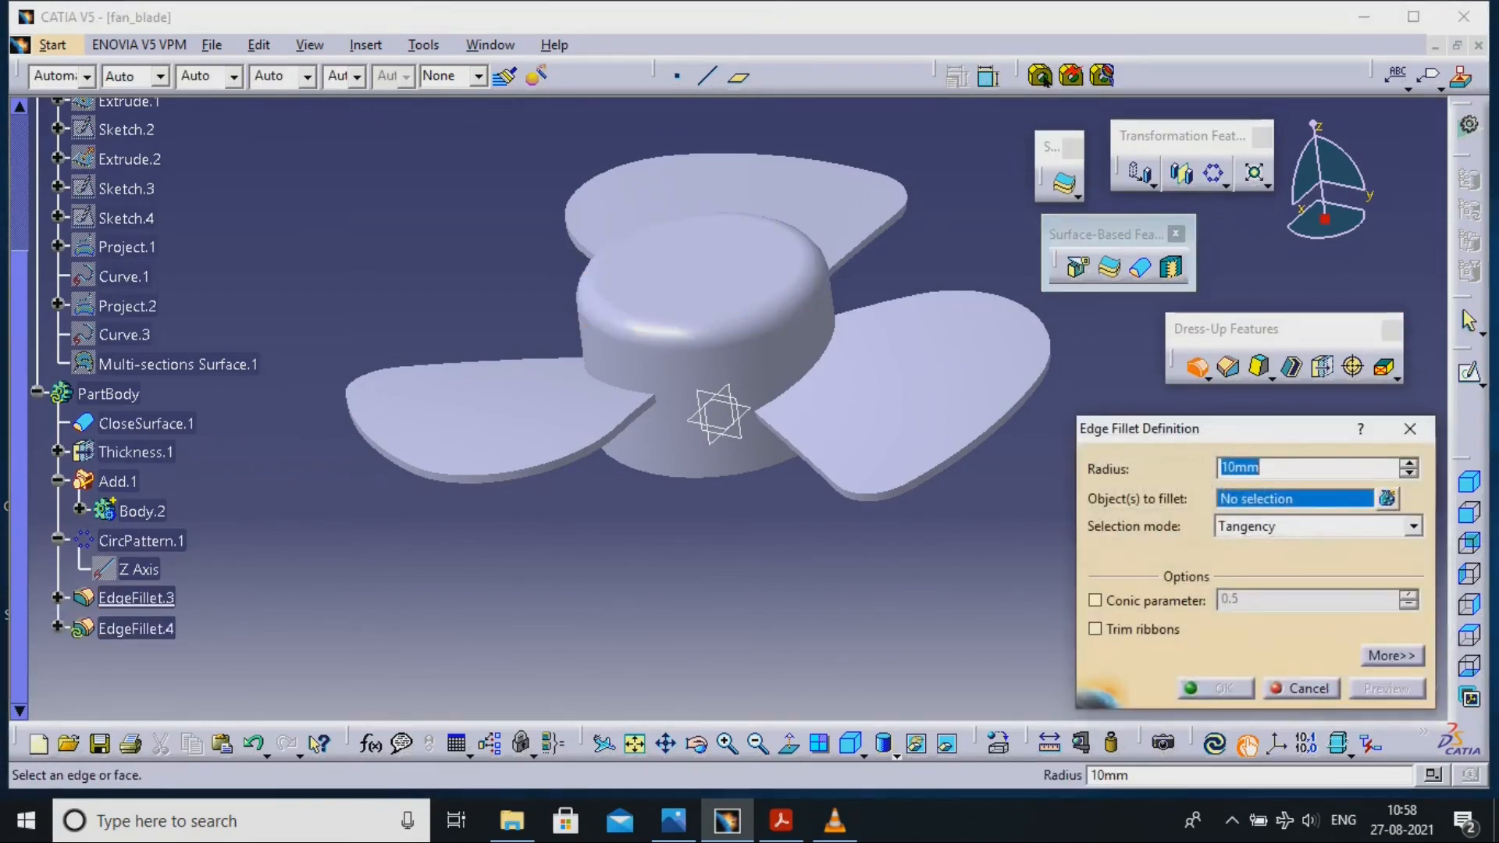
click(845, 307)
text(5)
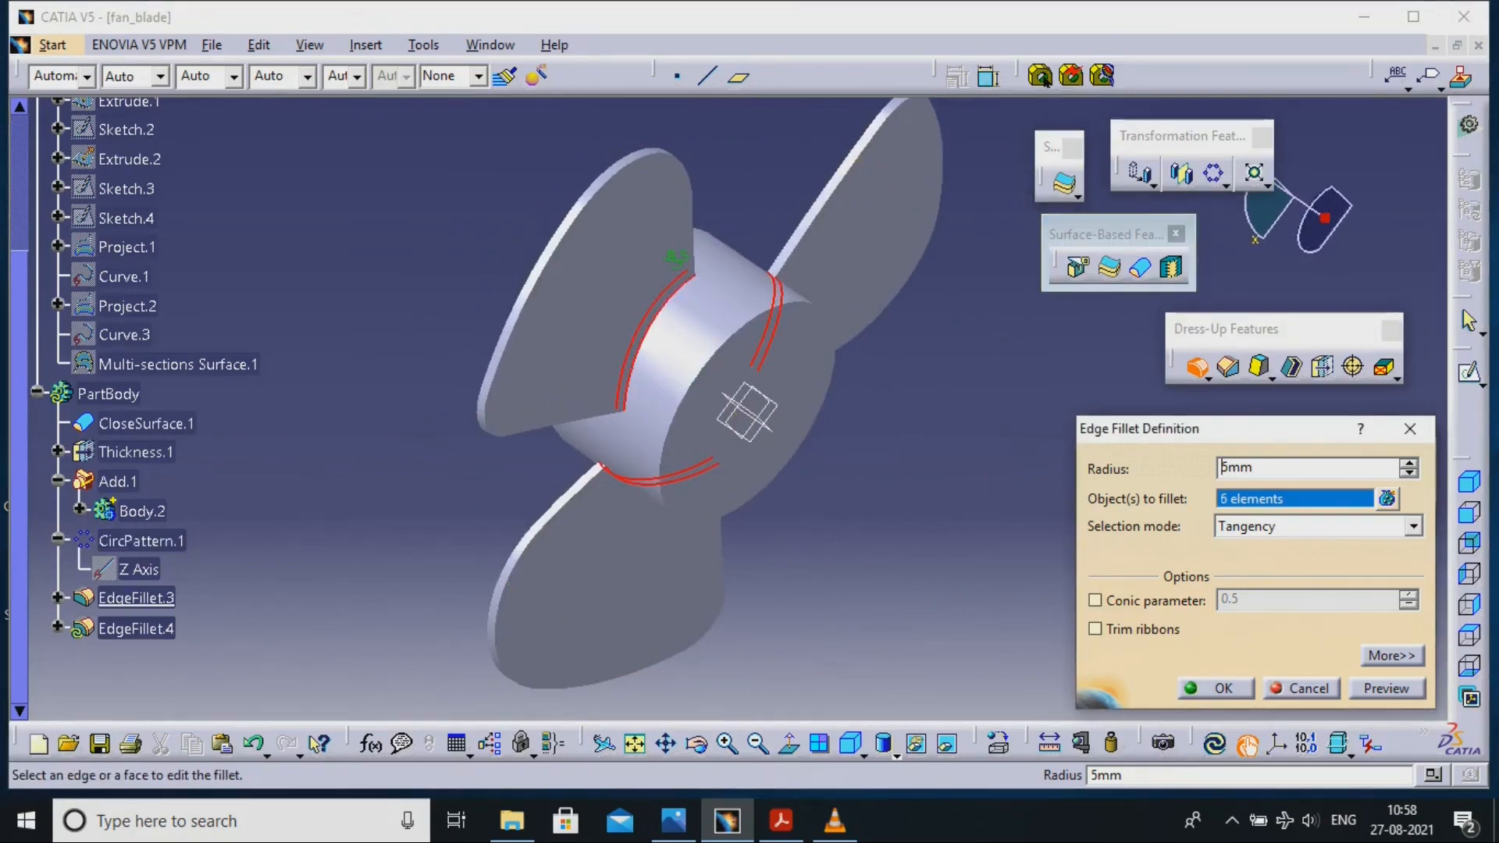
click(1213, 689)
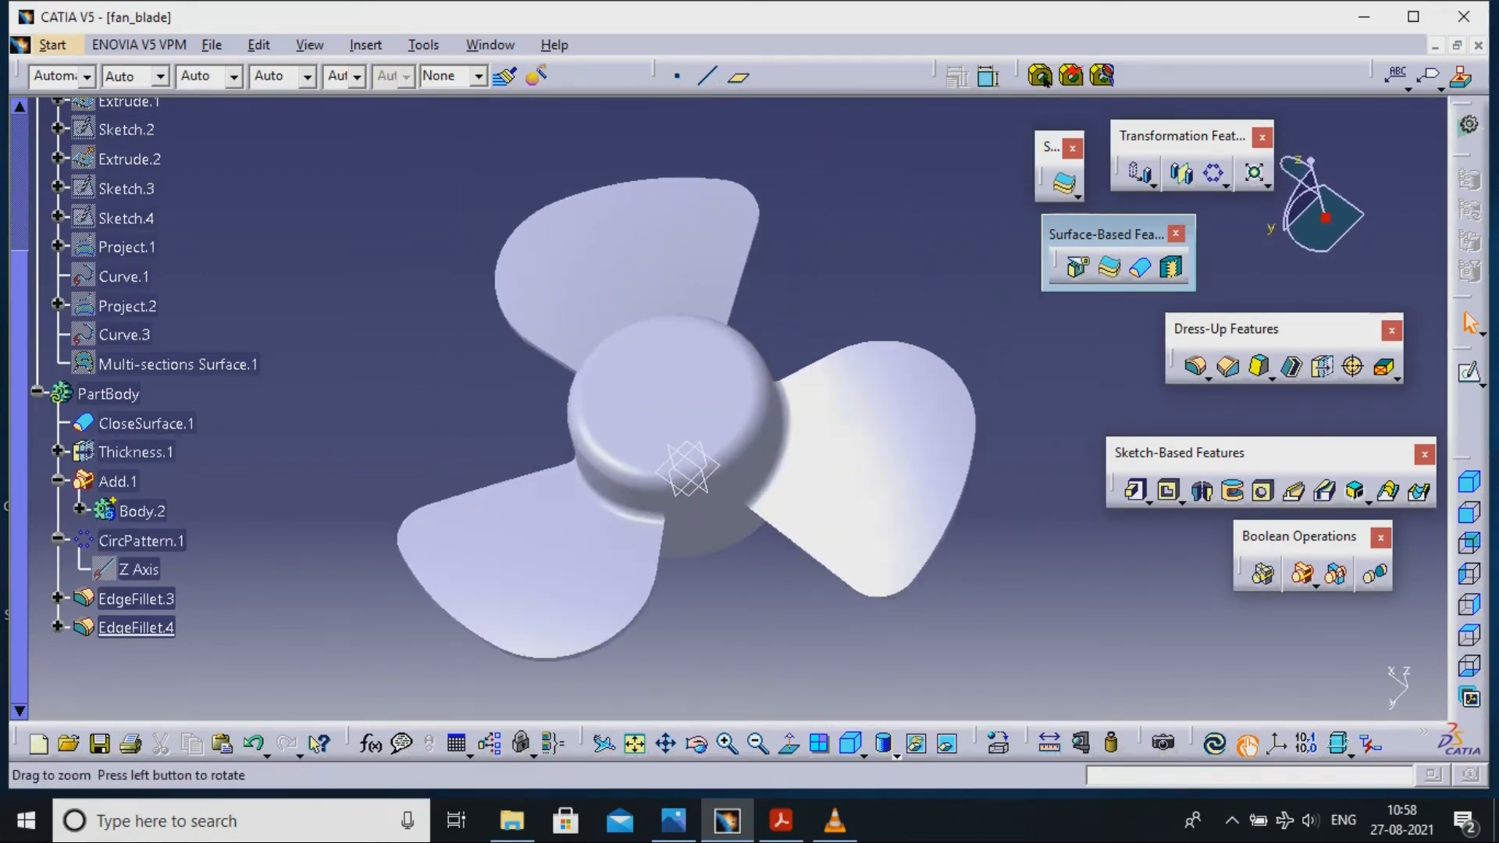
click(107, 394)
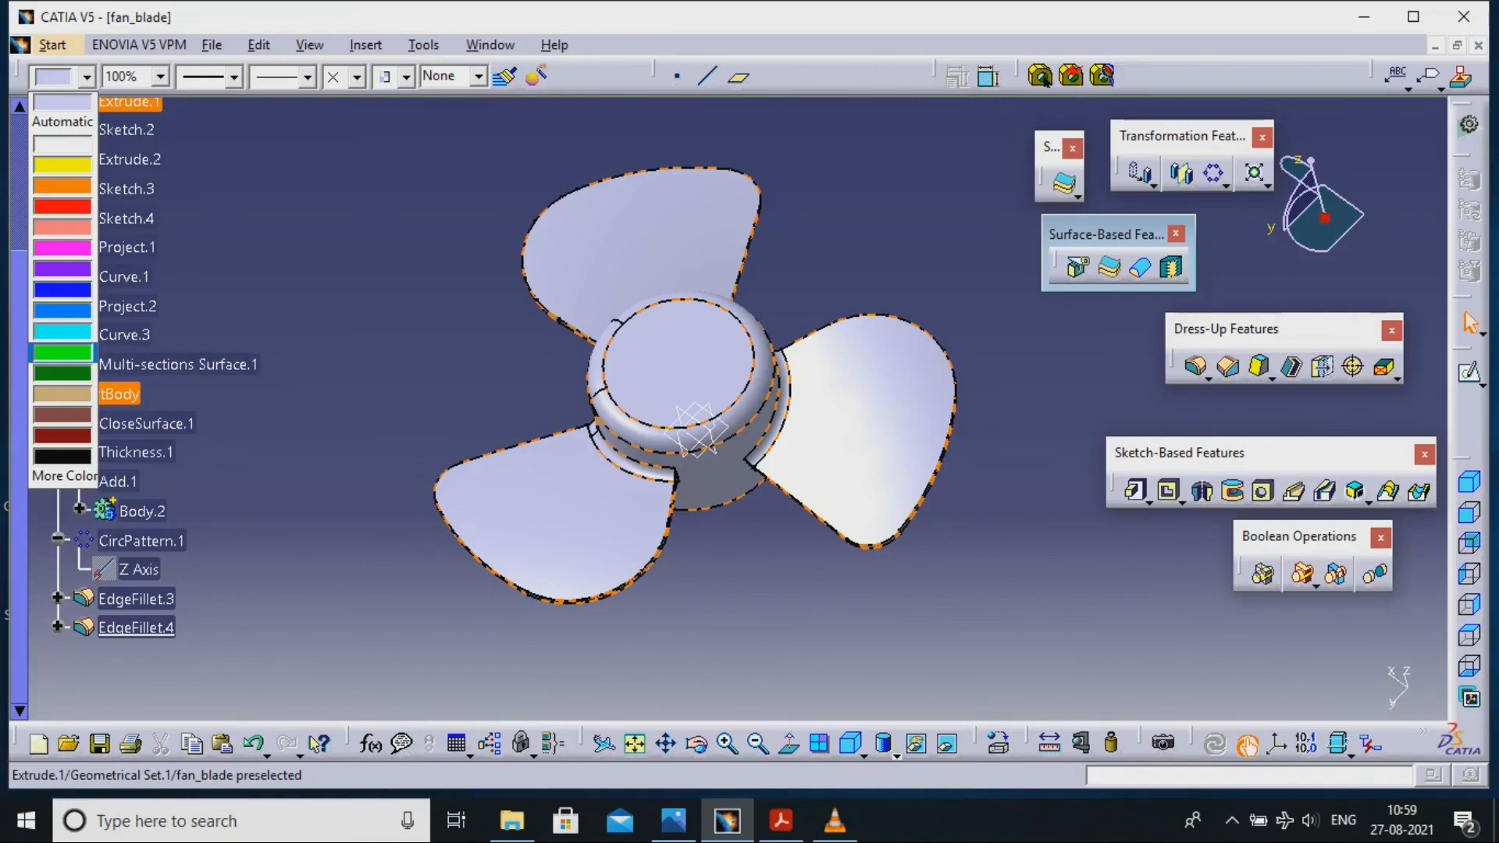
Pick a new colour for the whole fan part from the Graphic Properties dropdown.
click(108, 394)
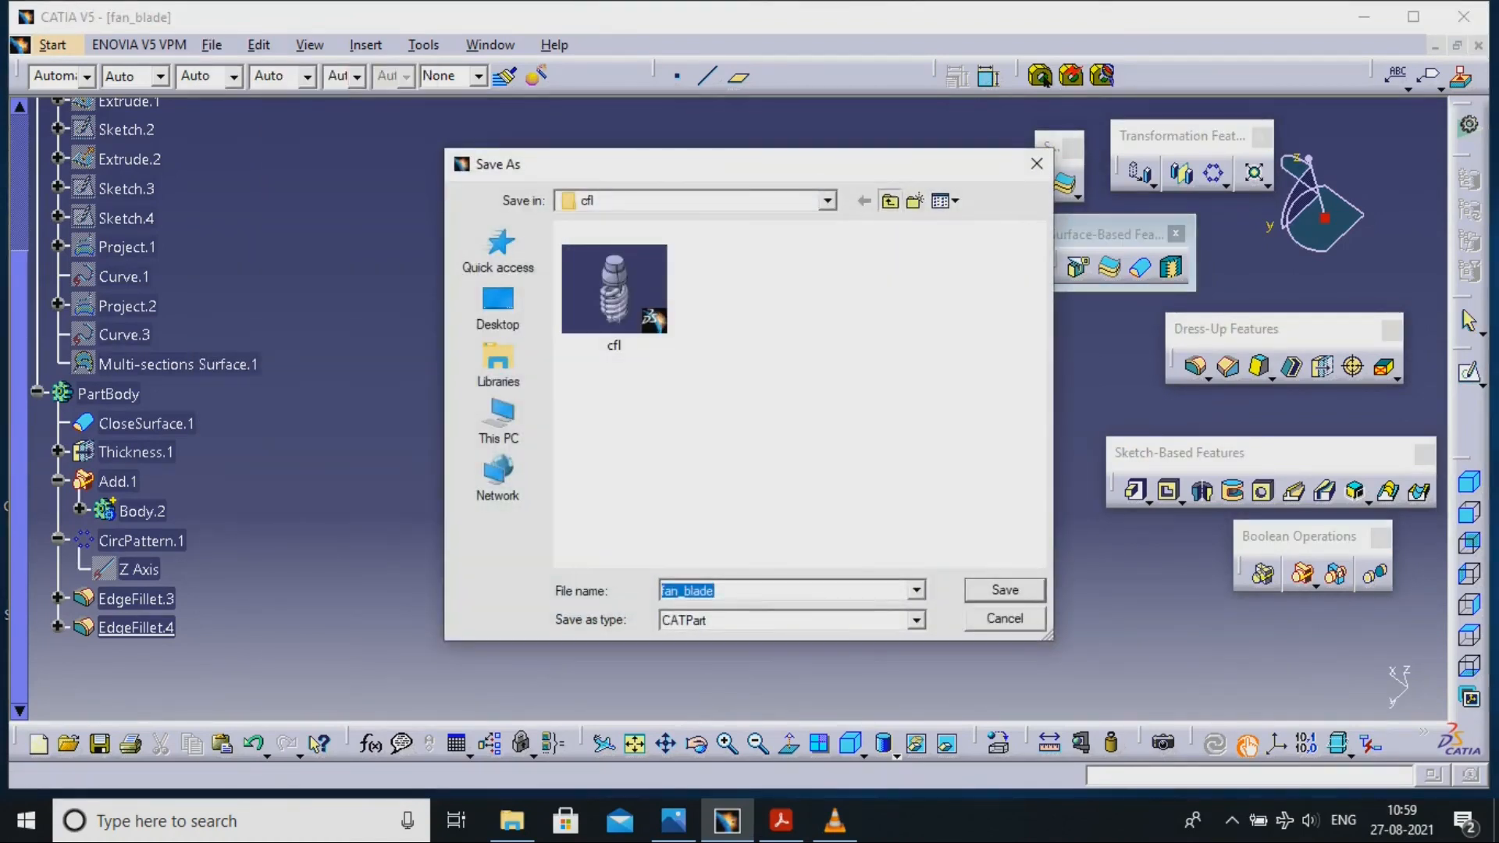
Choose the fan_blade folder as the save location for the fan_blade CATPart.
double_click(613, 287)
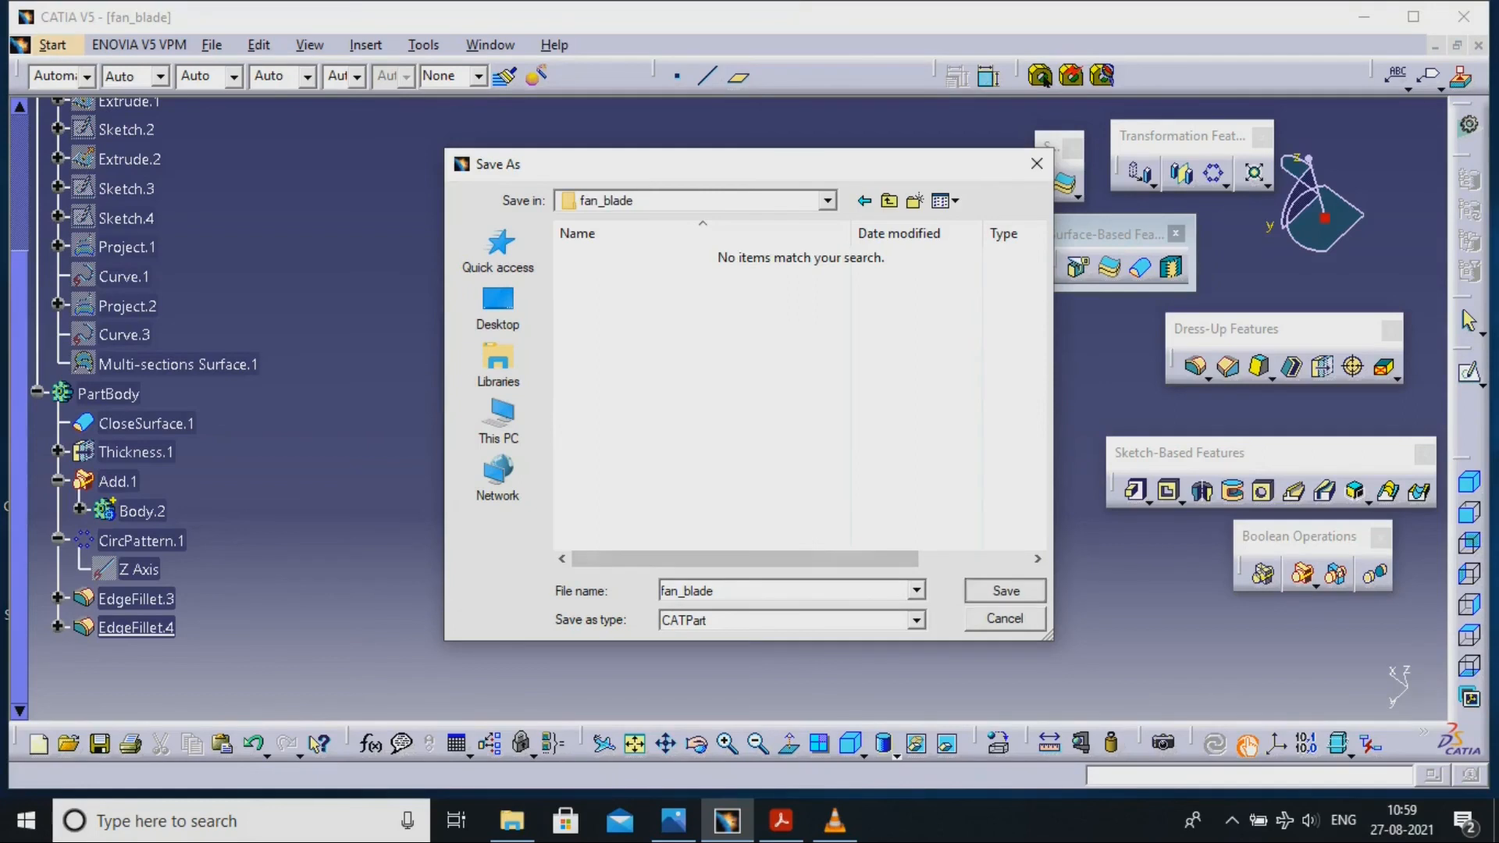